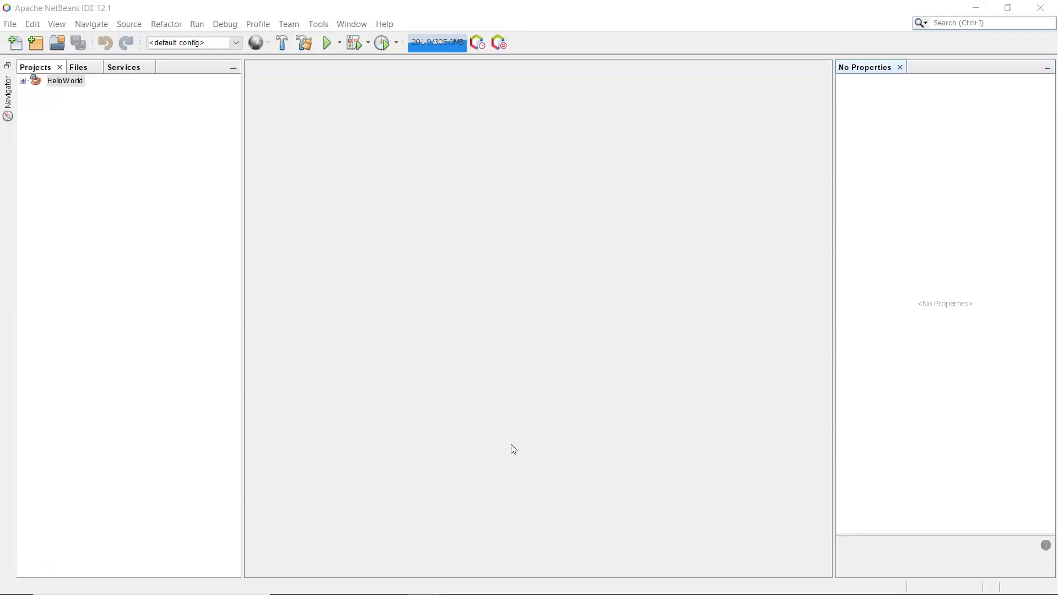
Step: Start a new Java with Maven > Java Application project
click(9, 23)
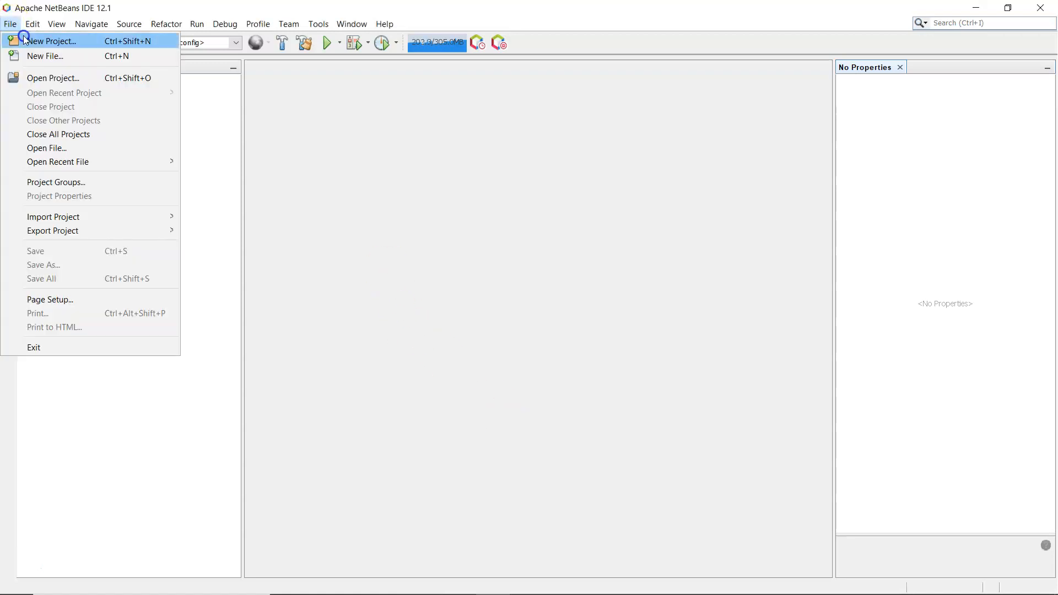
click(51, 41)
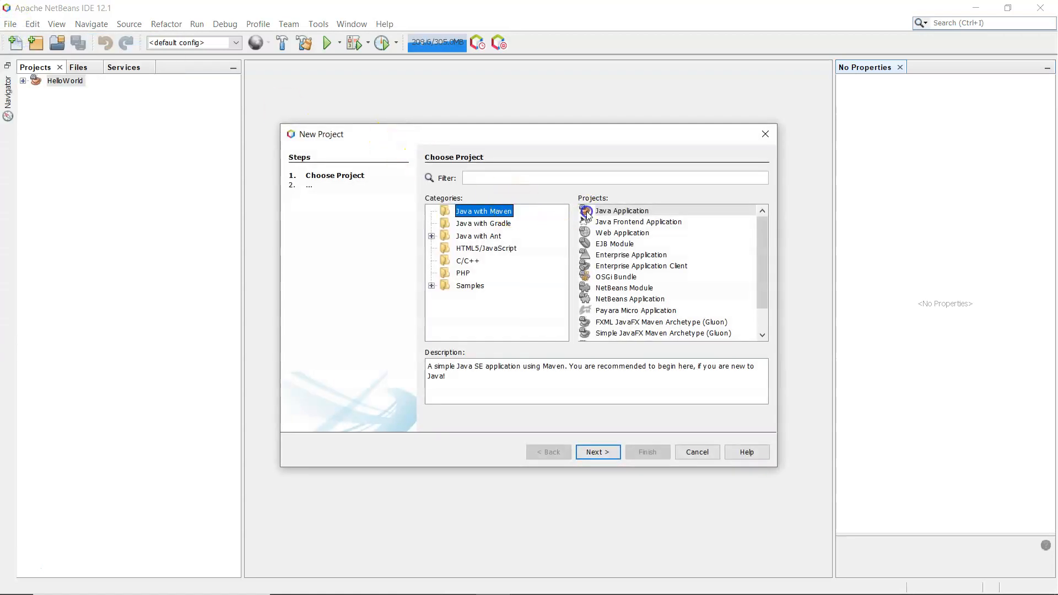
click(597, 452)
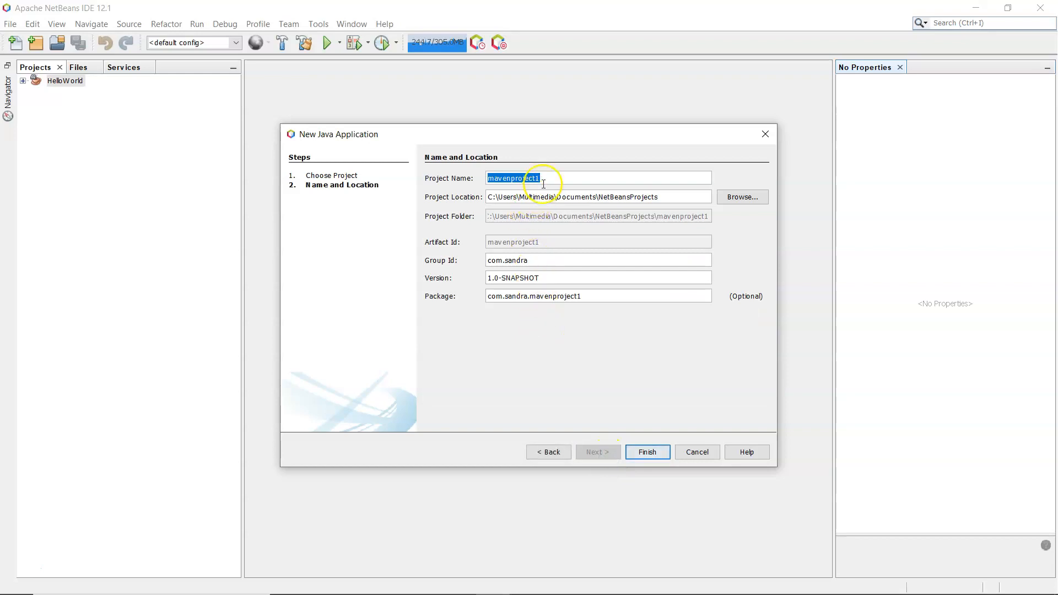
Step: Name the project ButtonLabelTextField with package com.sandra and finish creating it
text(ButtonLabelText)
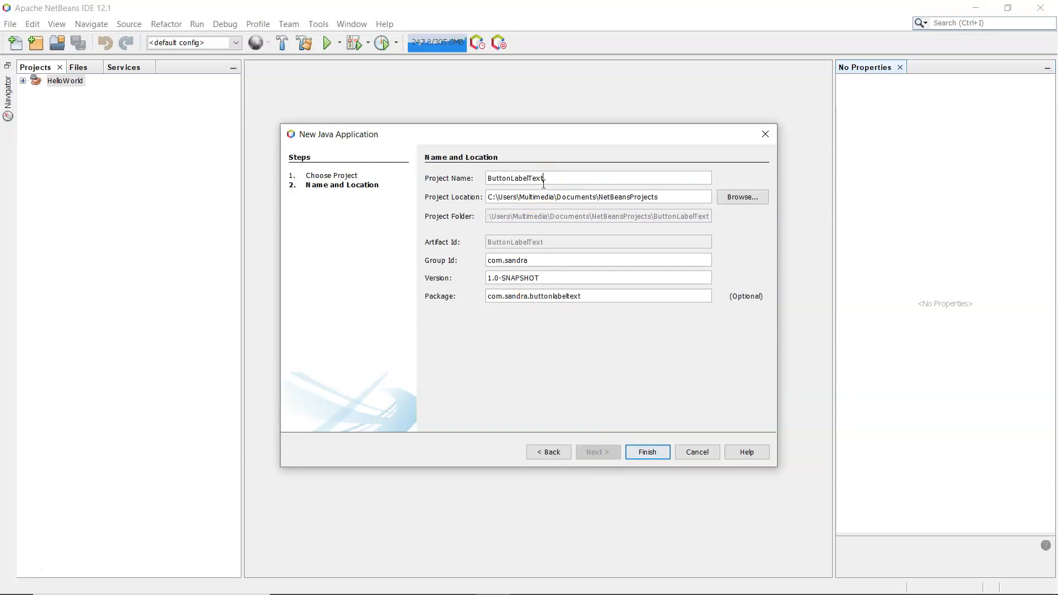
text(Field)
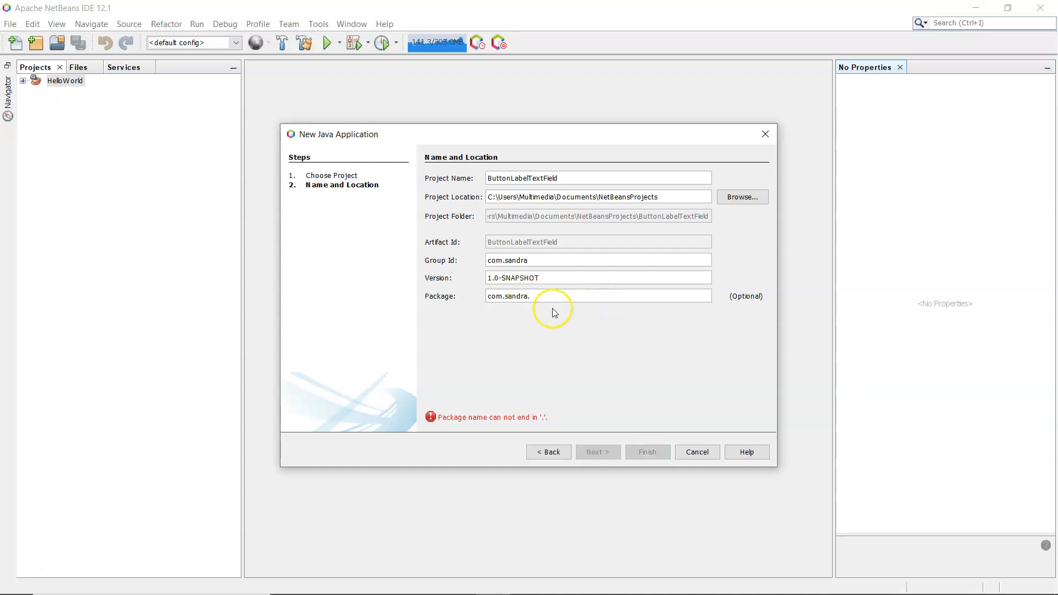
key(BackSpace)
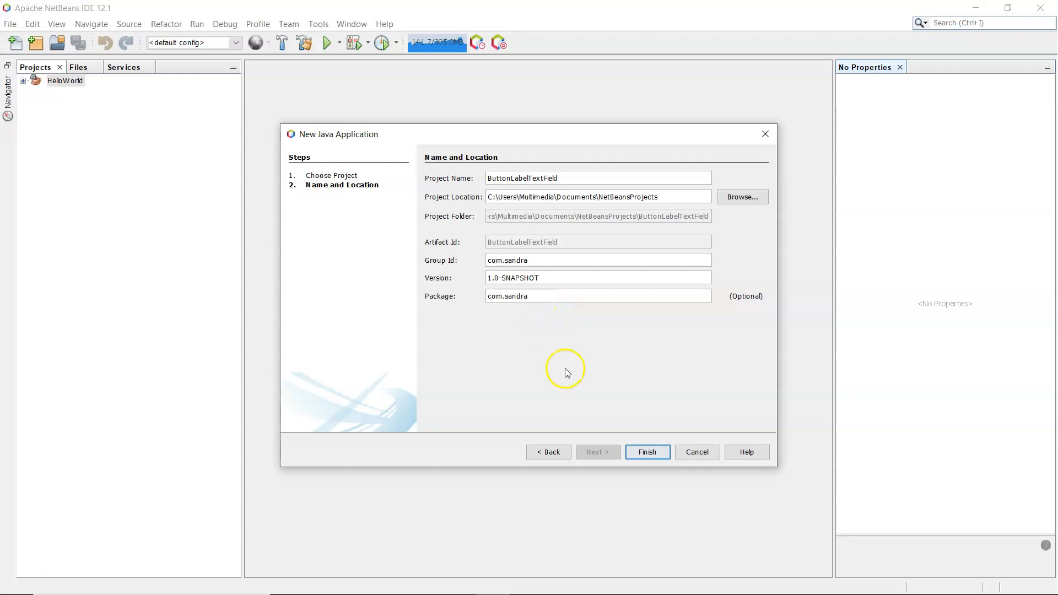
click(646, 452)
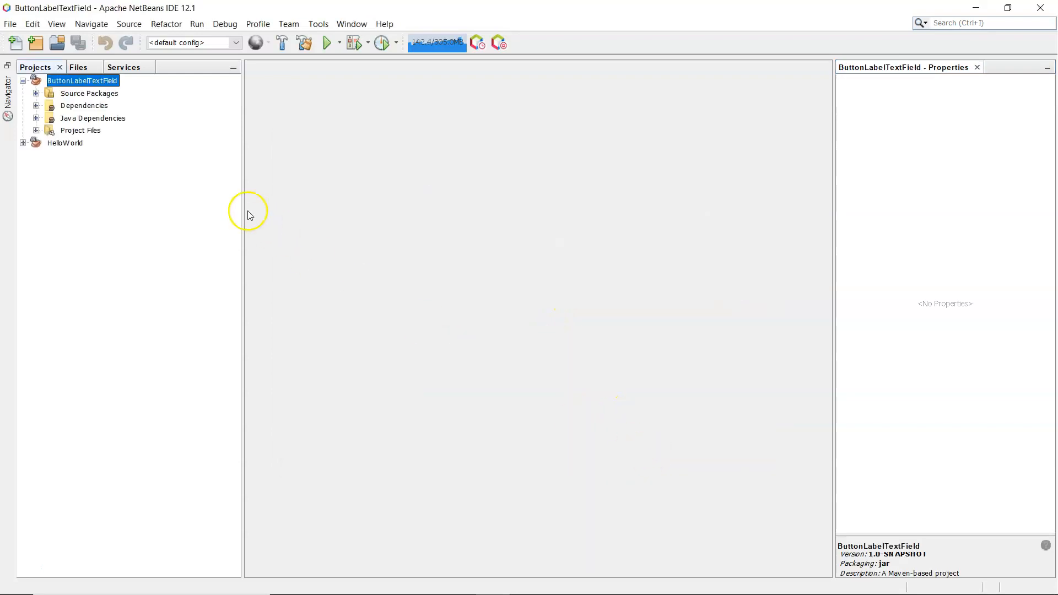
Step: Add a new JFrame form named MyFrame to the com.sandra package
click(36, 93)
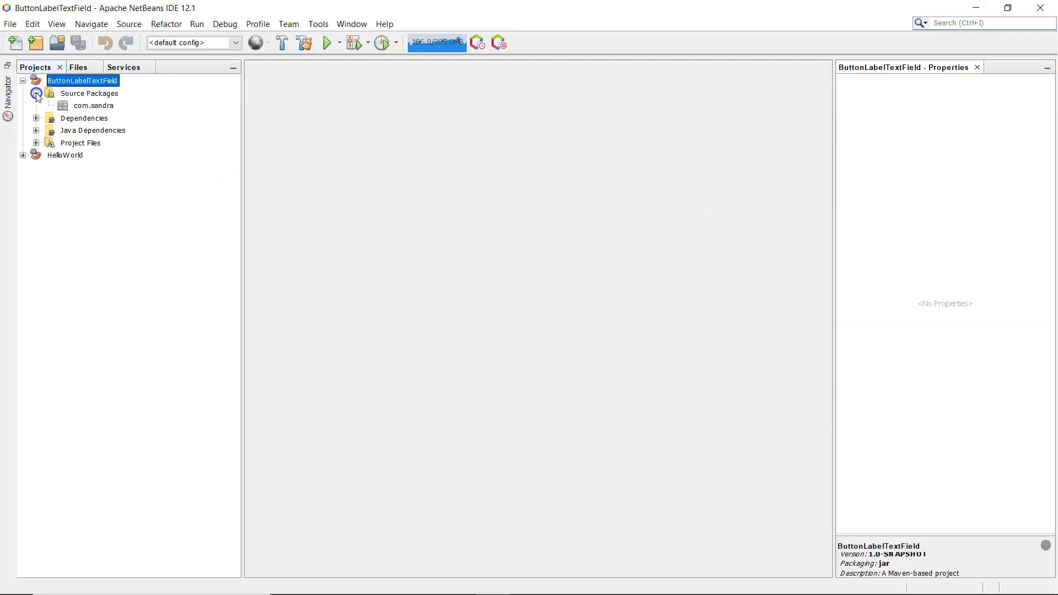
click(92, 106)
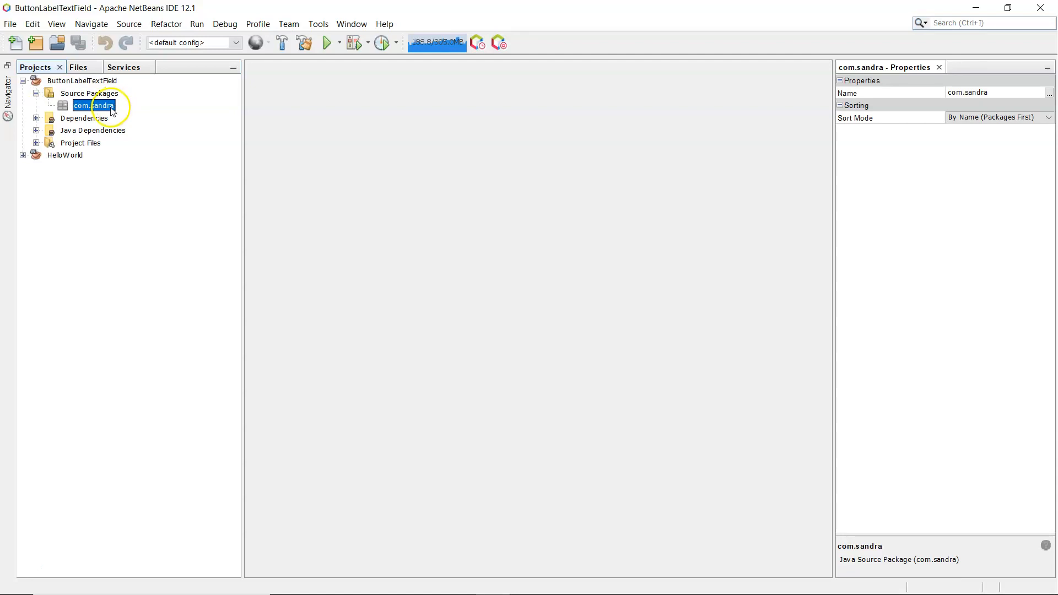
right_click(95, 106)
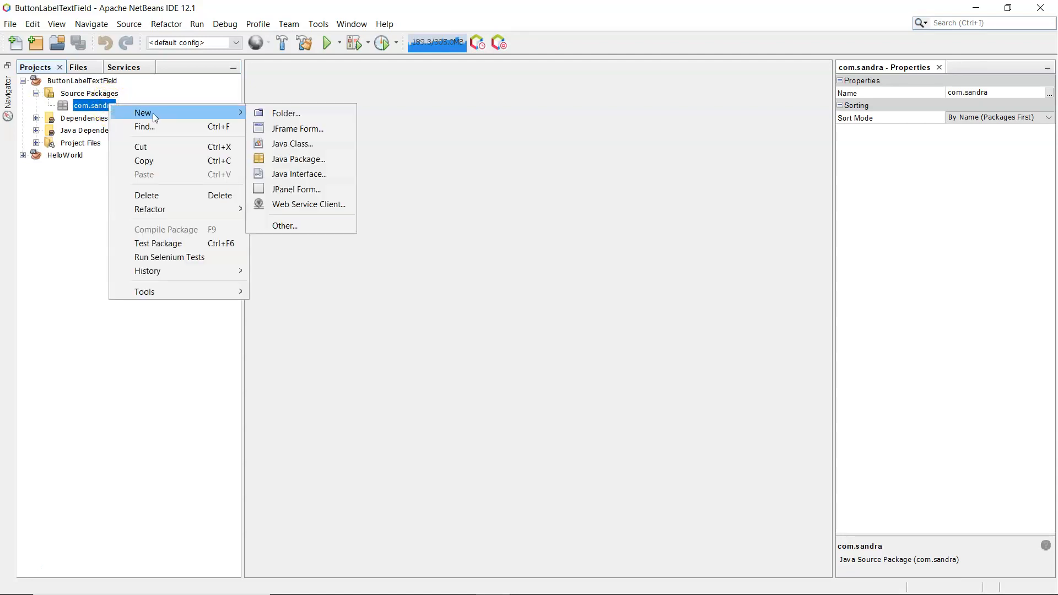
click(298, 128)
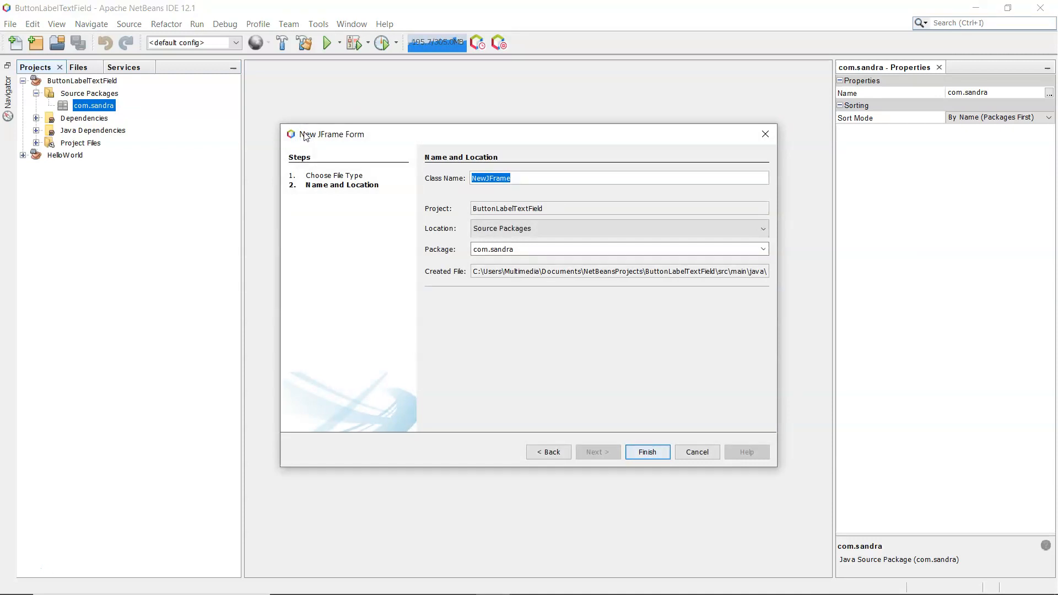
text(MyFra)
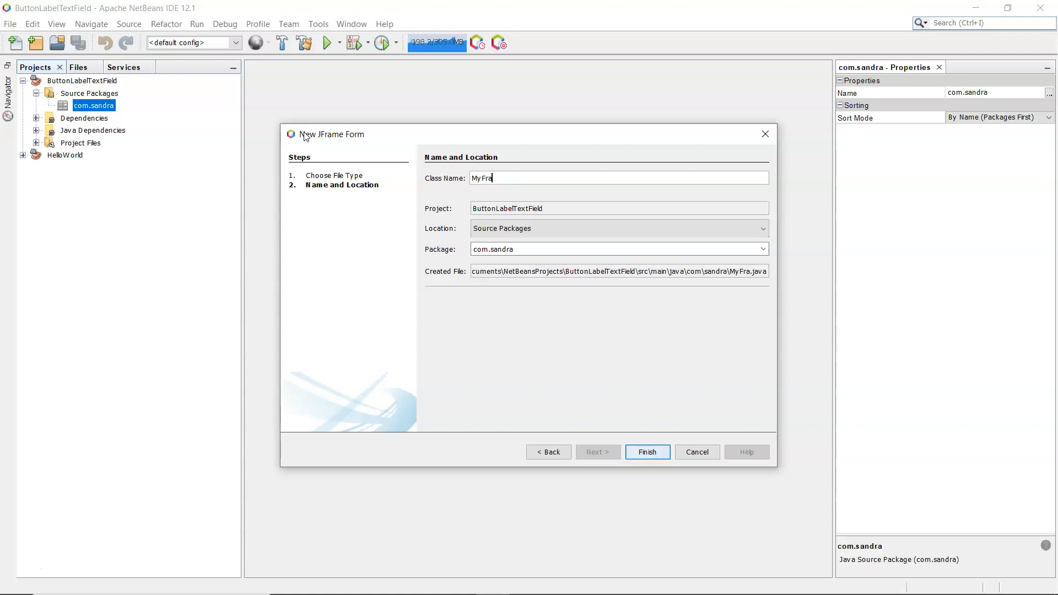
click(646, 452)
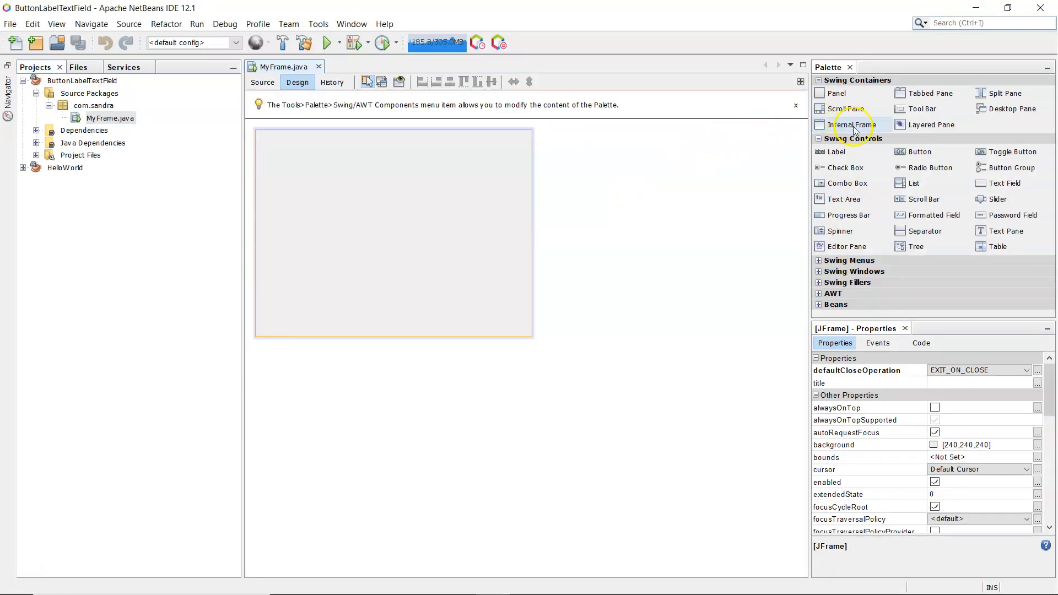
mouse_move(926, 167)
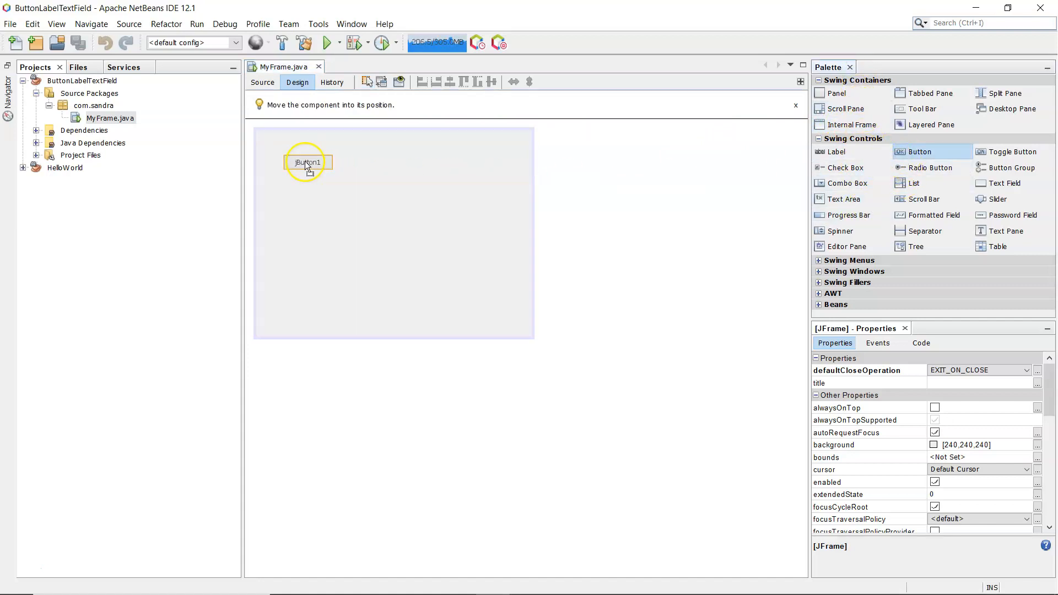
Step: Place a button on the frame and rename its variable to btnHelloWorld
click(308, 162)
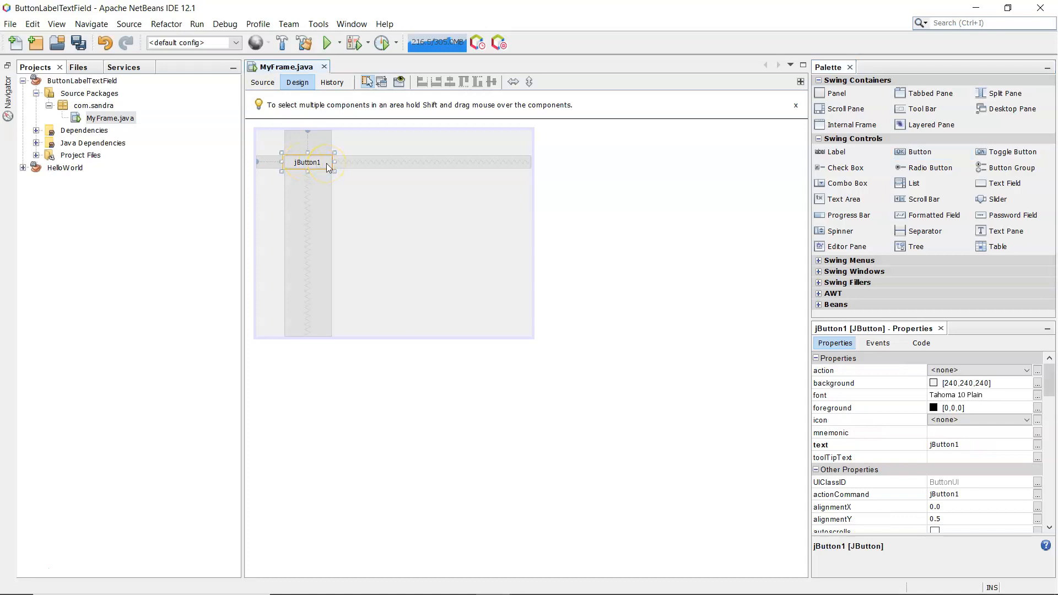
right_click(329, 165)
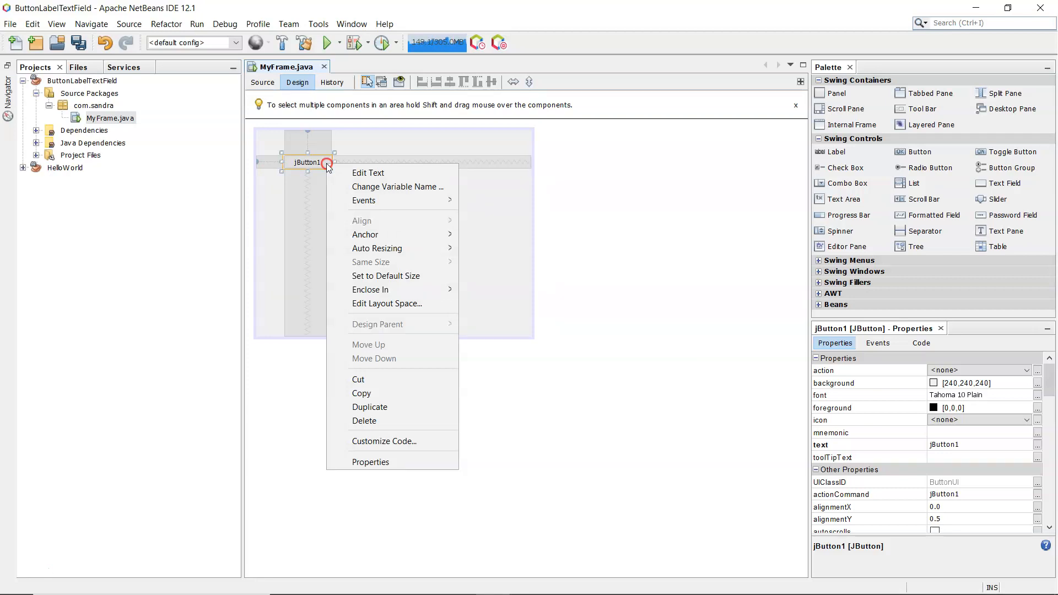
mouse_move(397, 187)
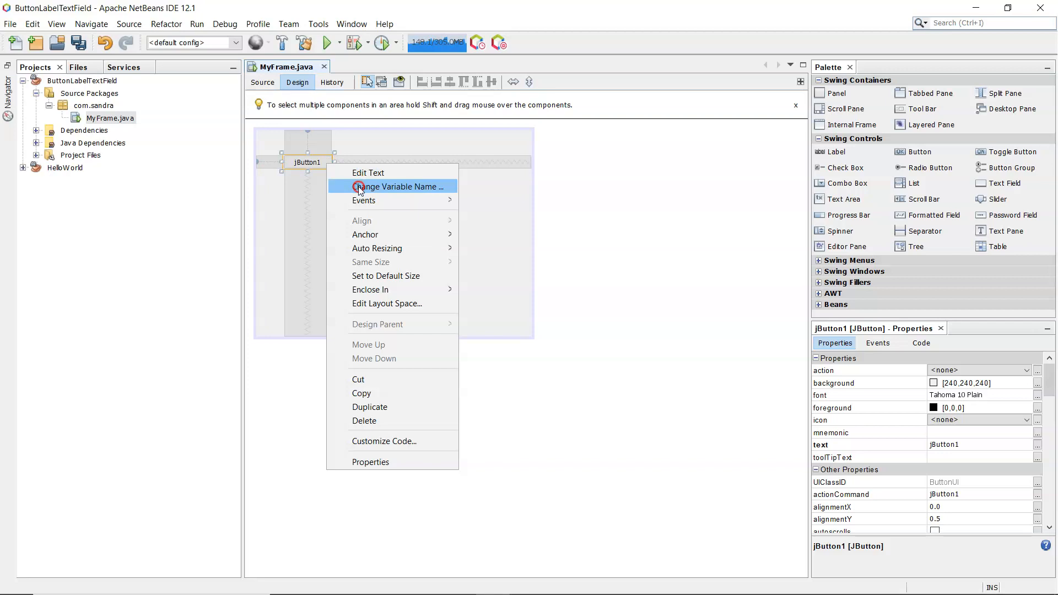
click(398, 186)
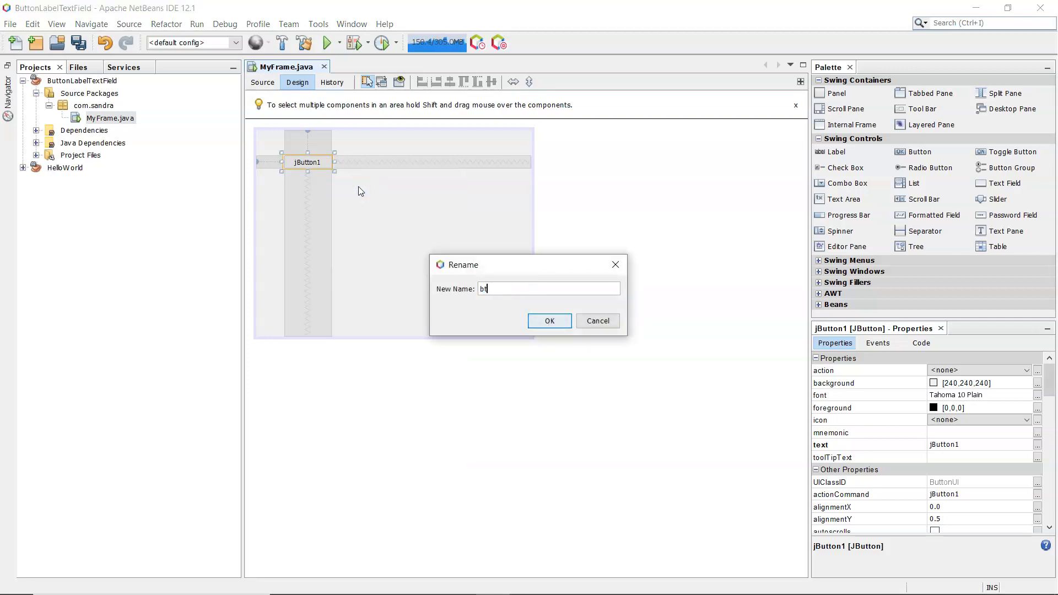
text(n)
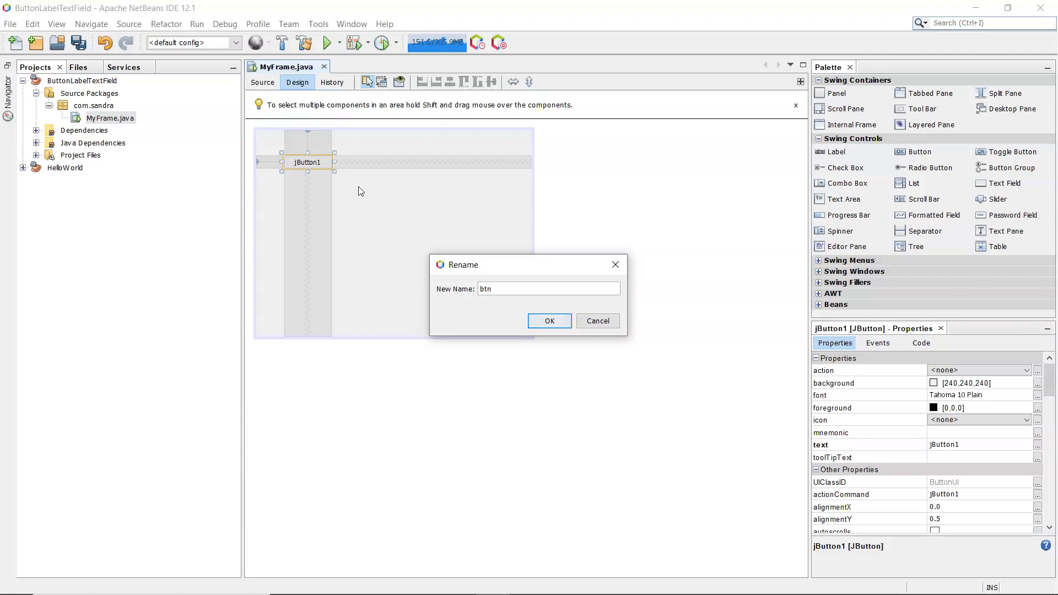
text(Hel)
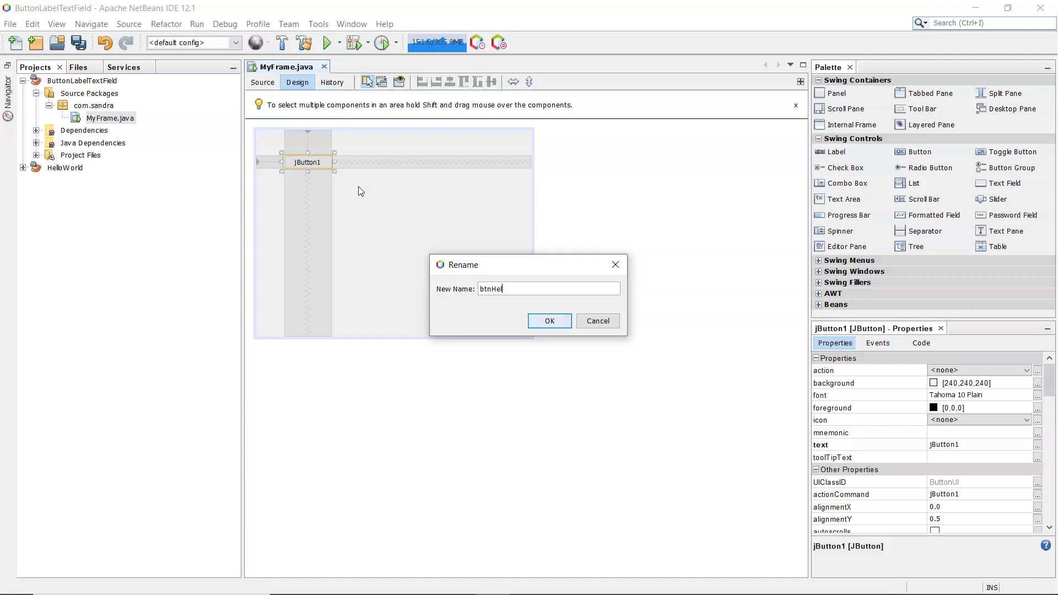
text(loWo)
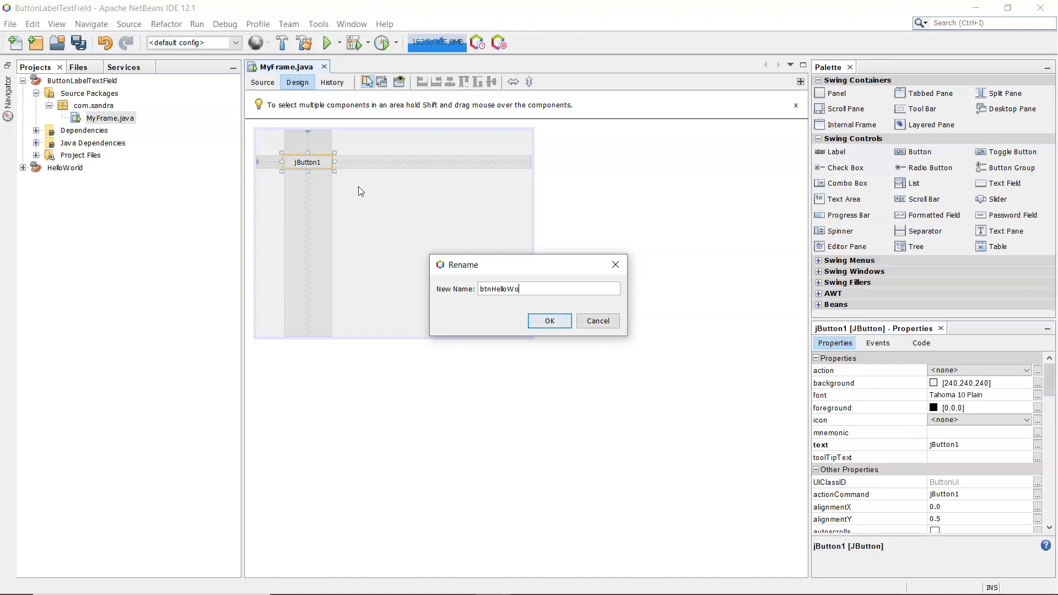
text(rld)
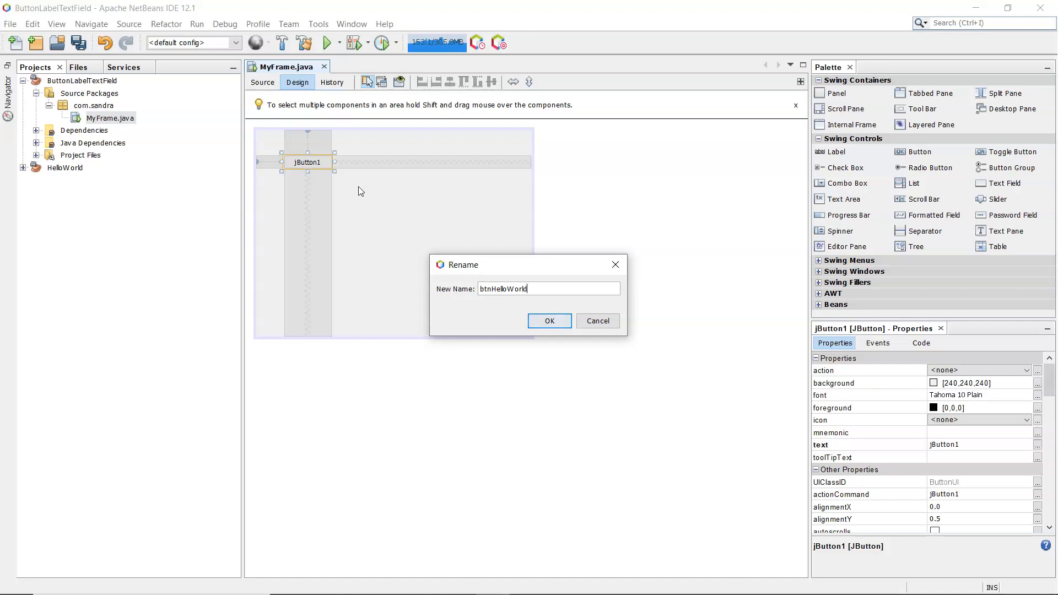
click(548, 321)
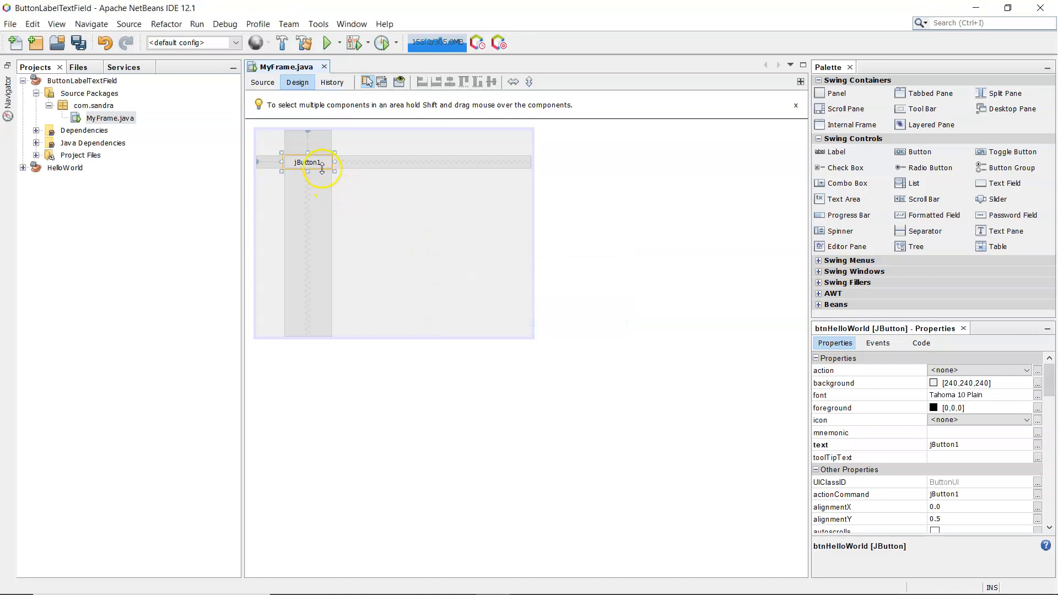
Step: Change the button's caption to Hello World
double_click(310, 162)
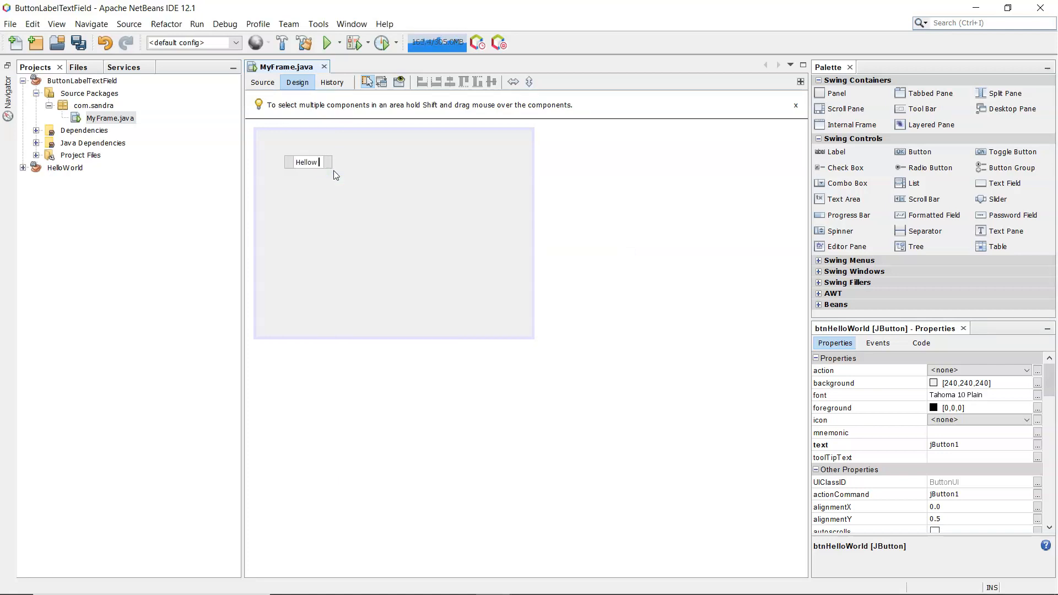
text(Hello World)
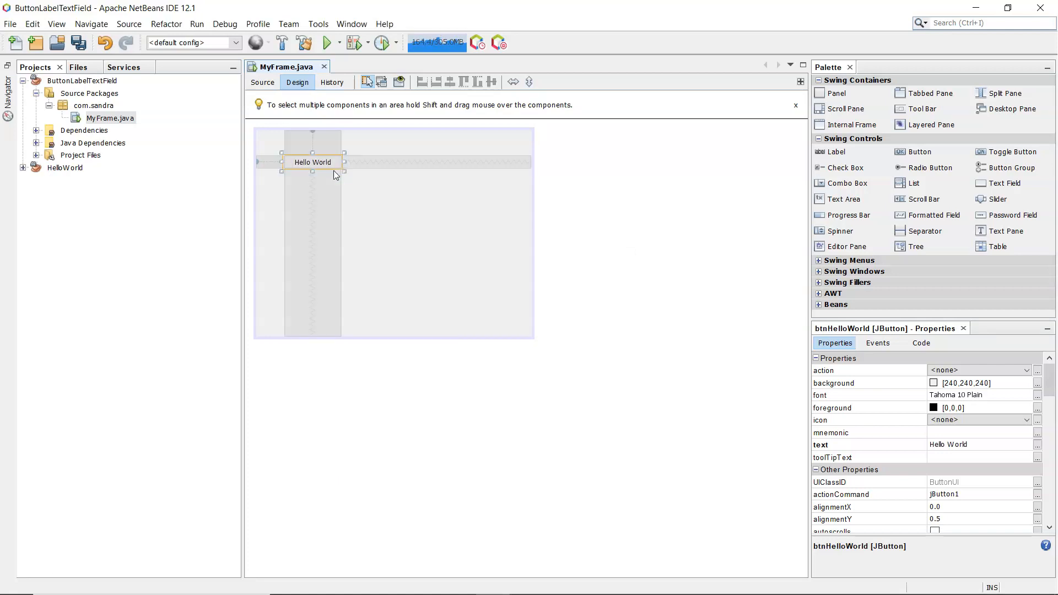
click(335, 168)
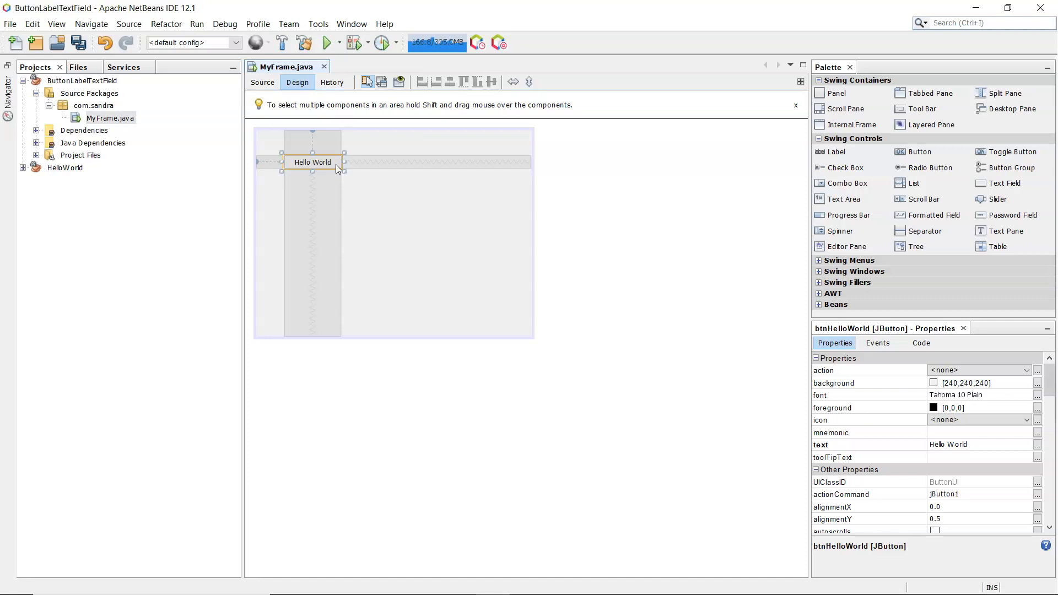
Step: Add an actionPerformed handler to the Hello World button via Events > Action
right_click(337, 169)
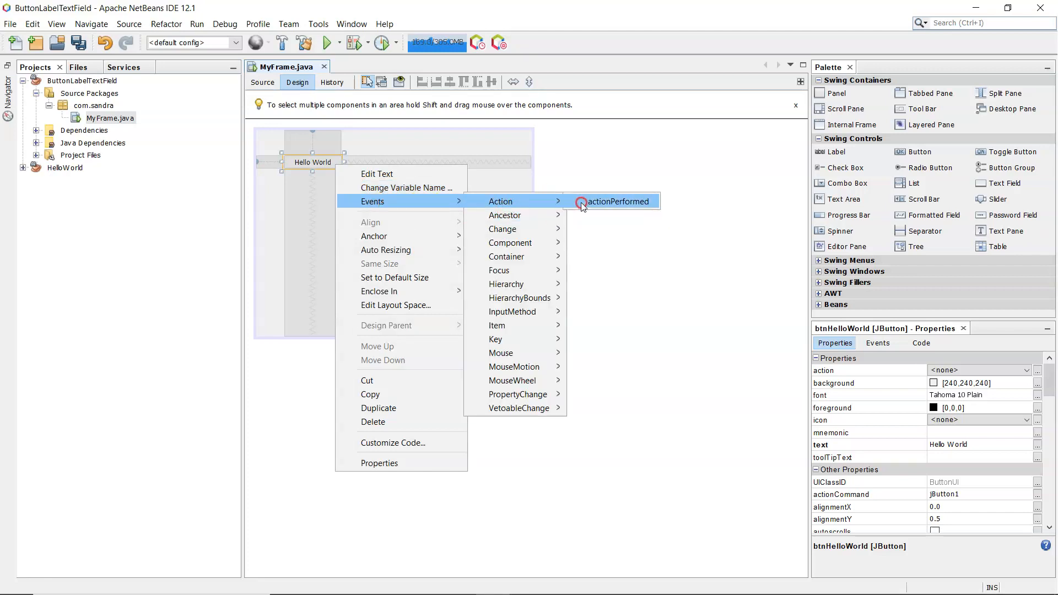
click(615, 201)
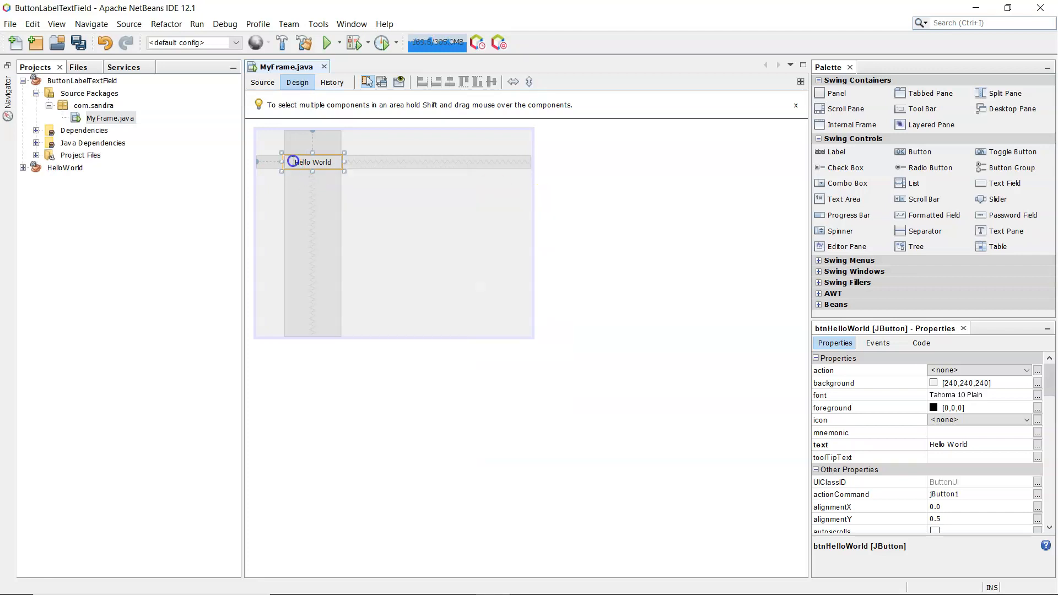
click(262, 82)
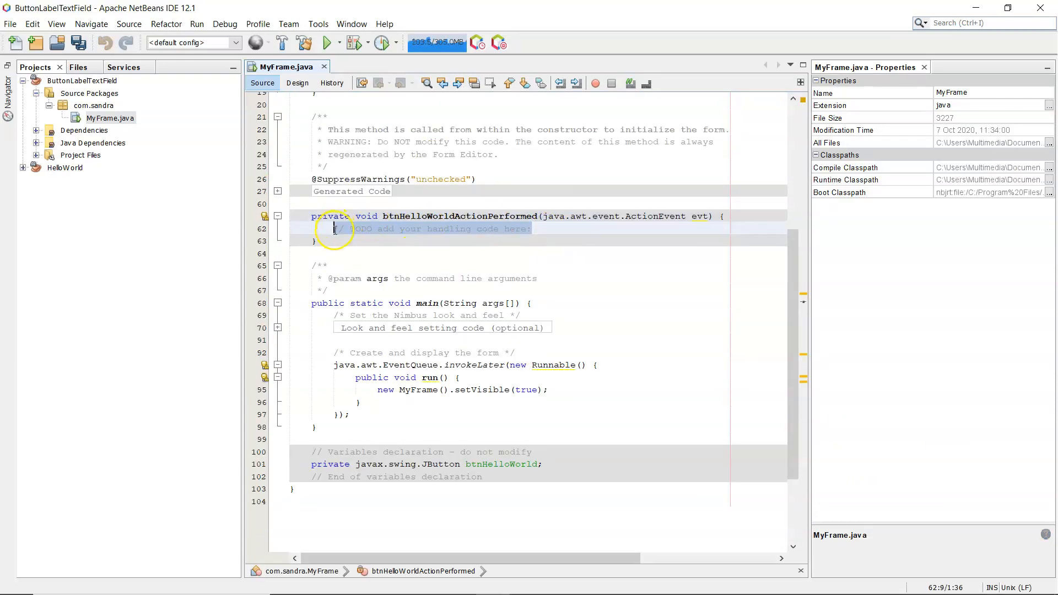
Step: Replace the handler's TODO comment with the start of a JOptionPane.show call
key(Delete)
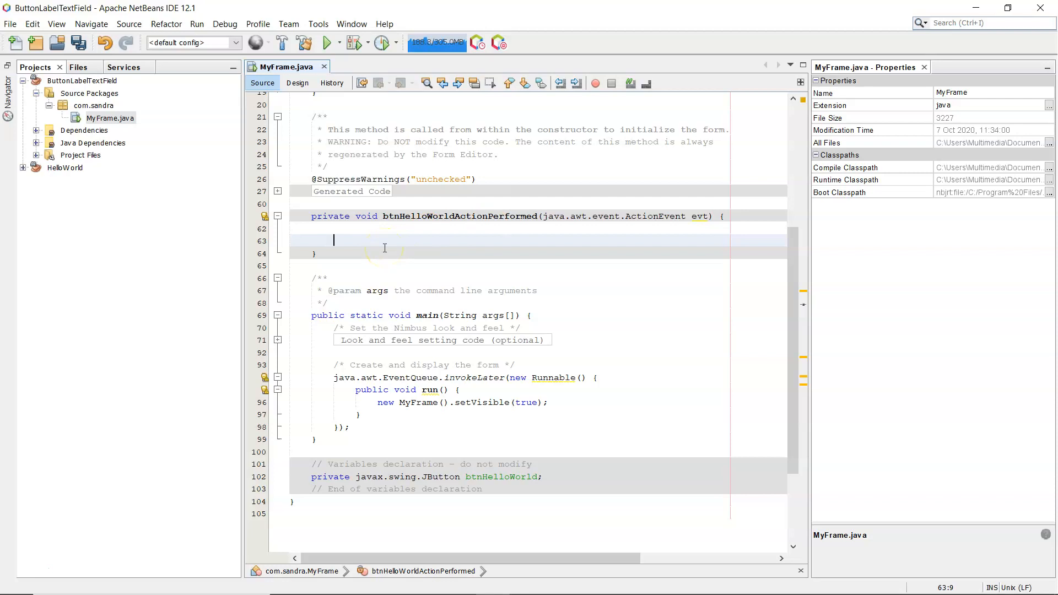
text(JO)
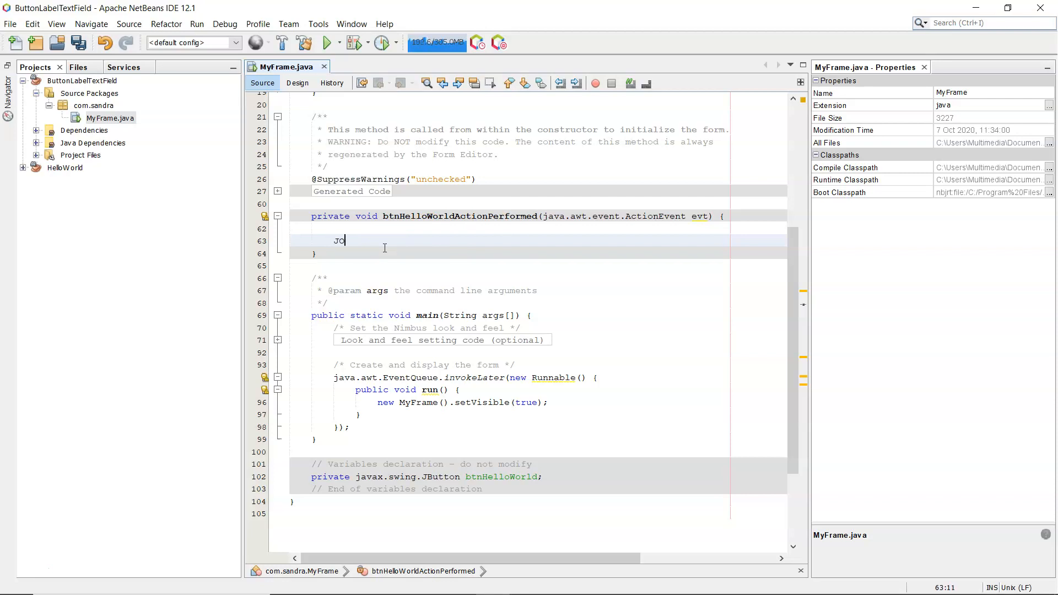
text(ptionPane.)
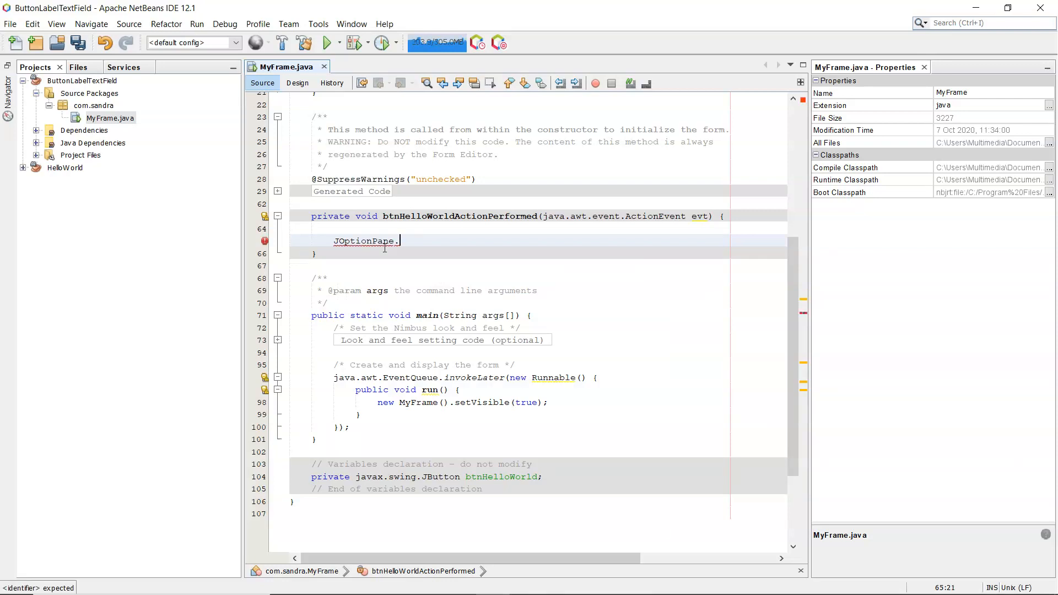
key(Backspace)
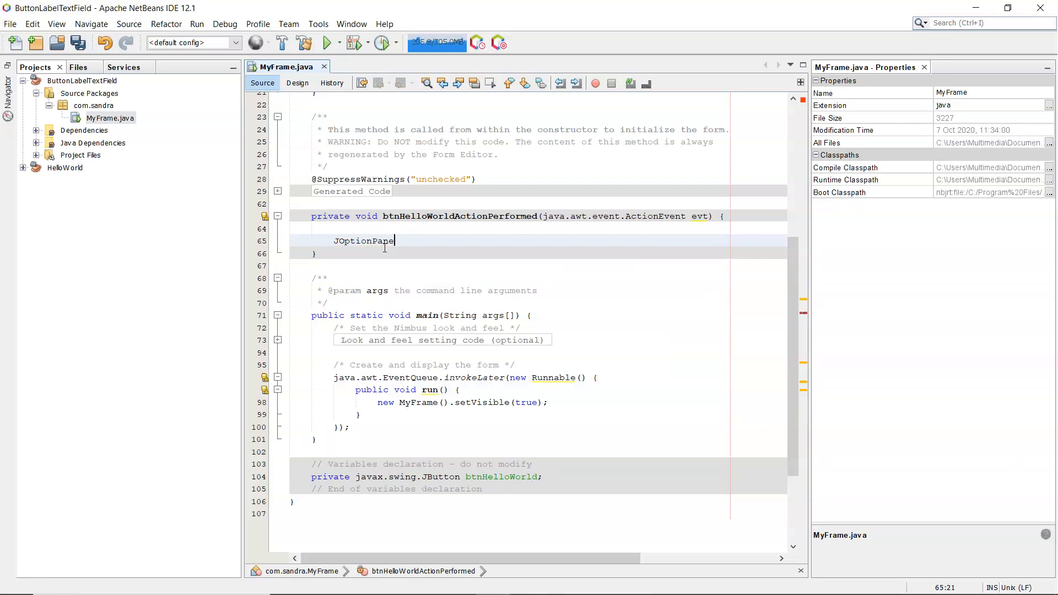
text(.showm)
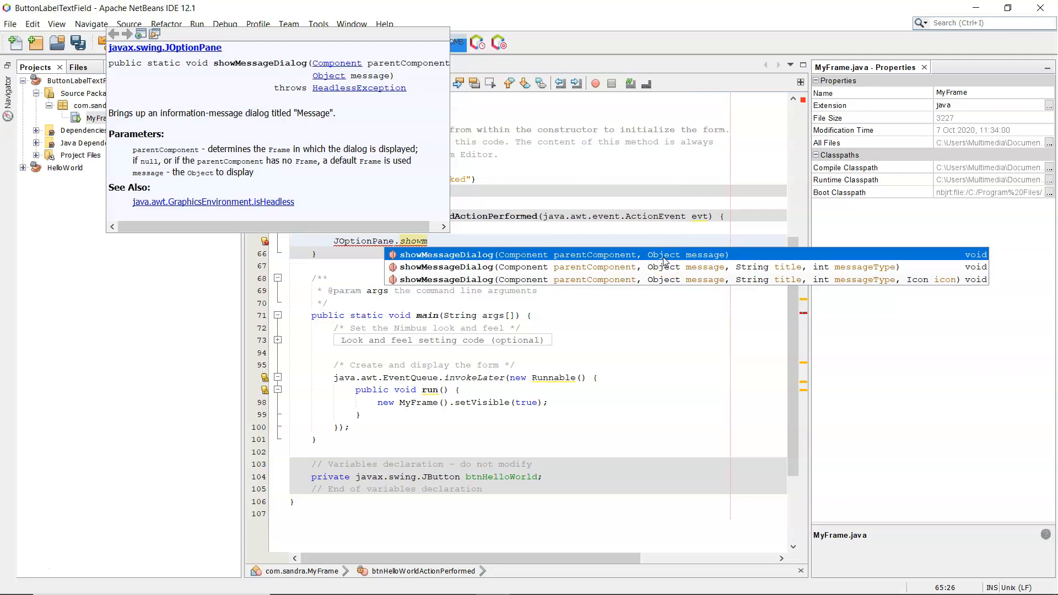
Step: Choose showMessageDialog(Component, Object, String, int) from code completion and read its Javadoc
click(540, 267)
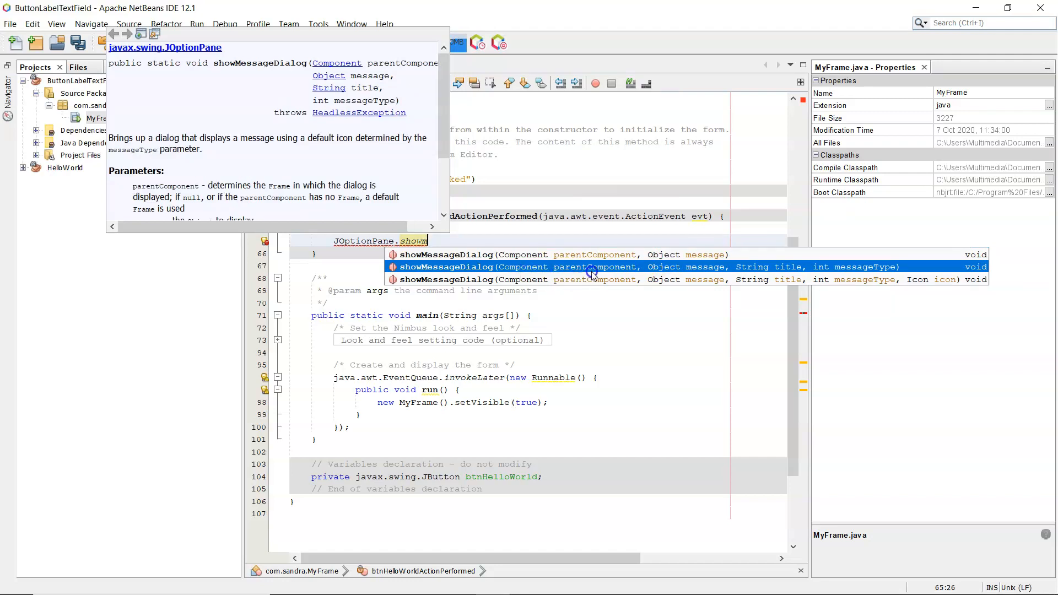
mouse_move(687, 272)
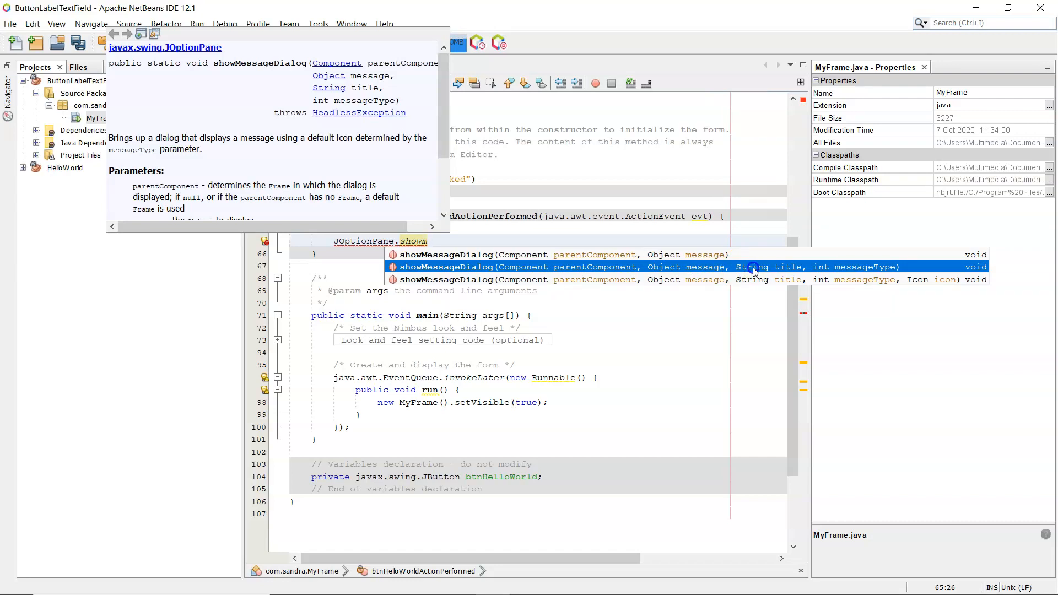
mouse_move(837, 267)
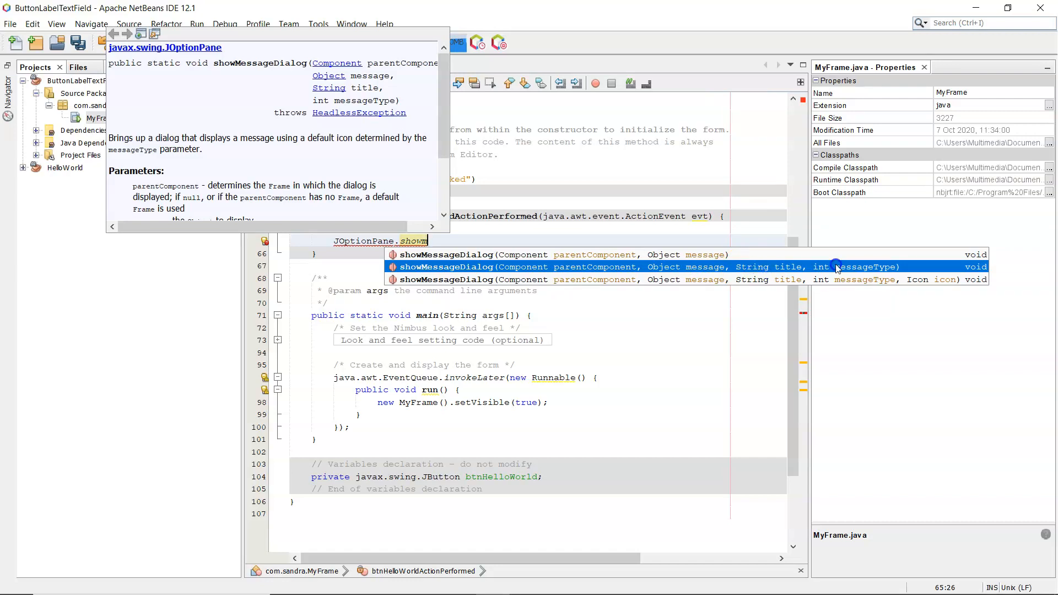
scroll(down, 3)
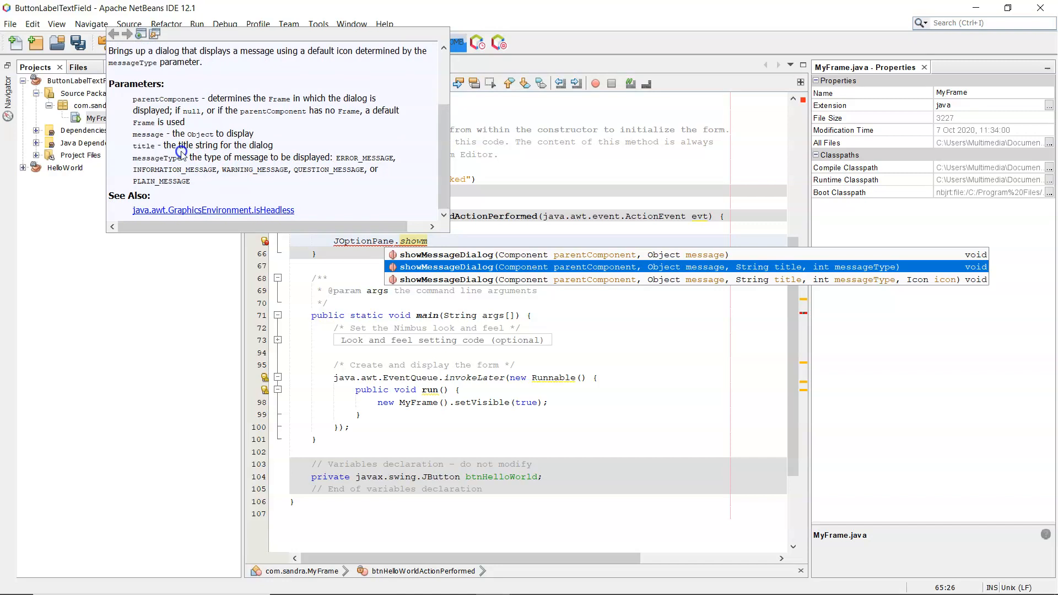
mouse_move(156, 128)
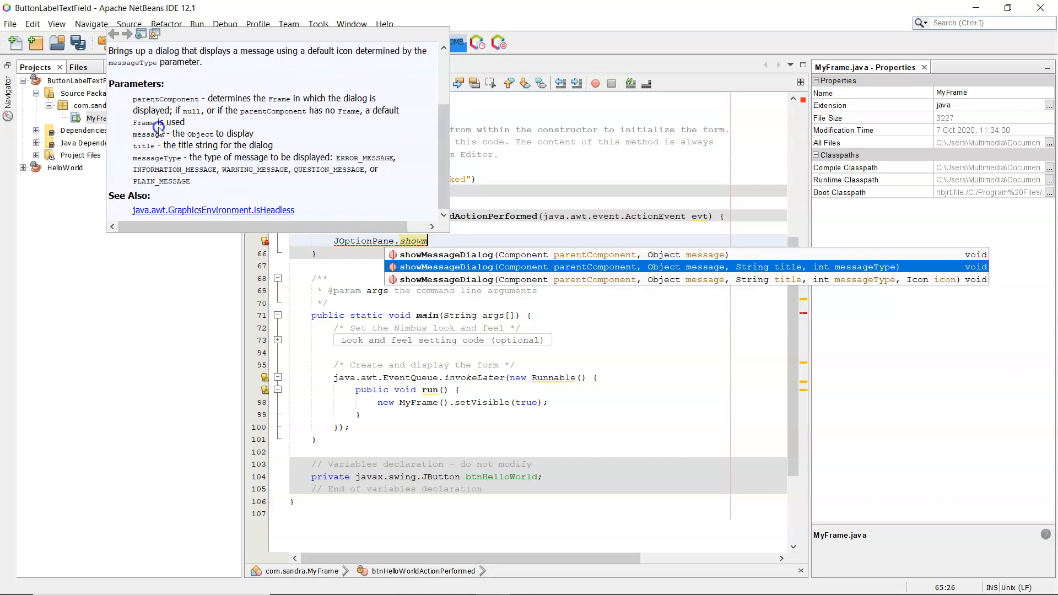
mouse_move(304, 166)
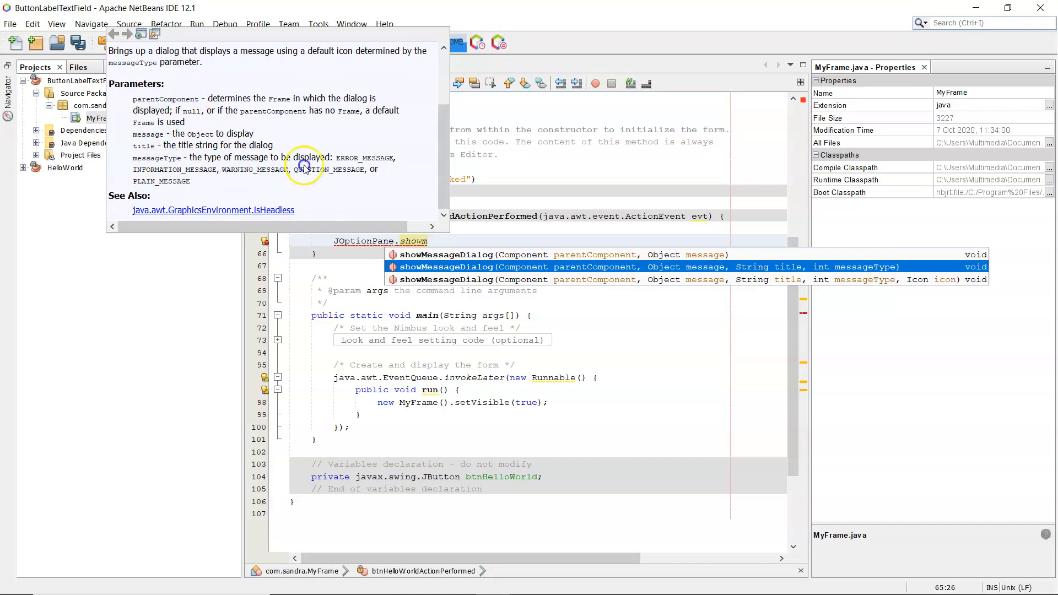
mouse_move(209, 169)
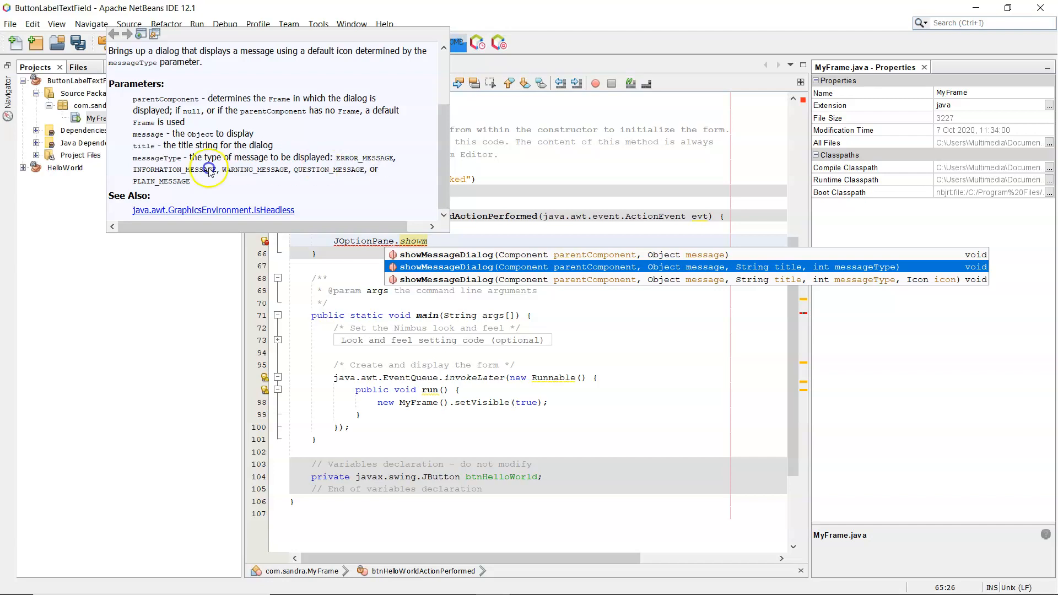
mouse_move(398, 196)
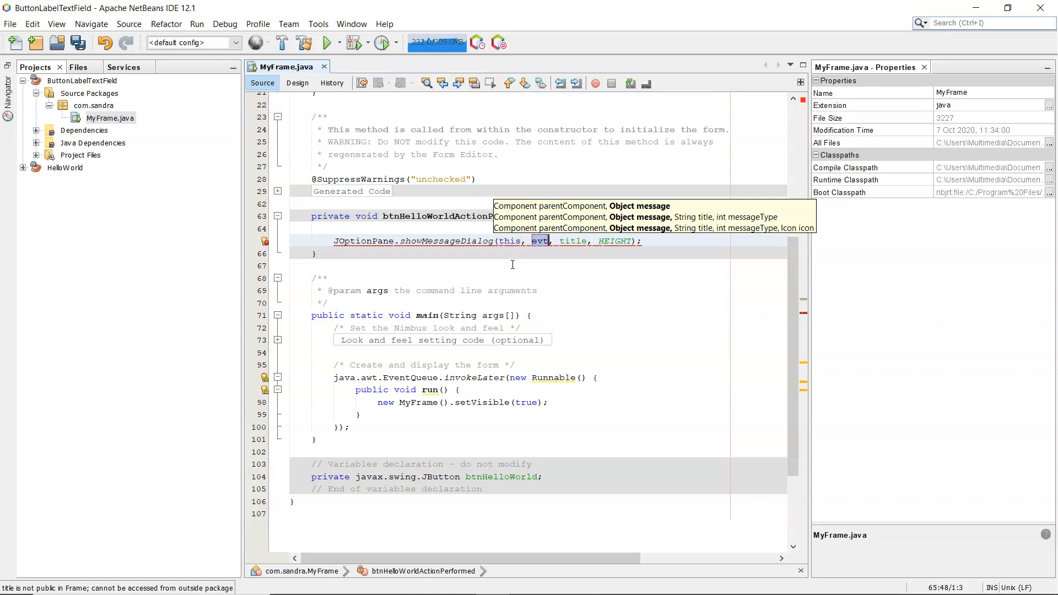
Step: Fill the call with this, "Hello World", "Hello" and JOptionPane.INFORMATION_MESSAGE
key(Backspace)
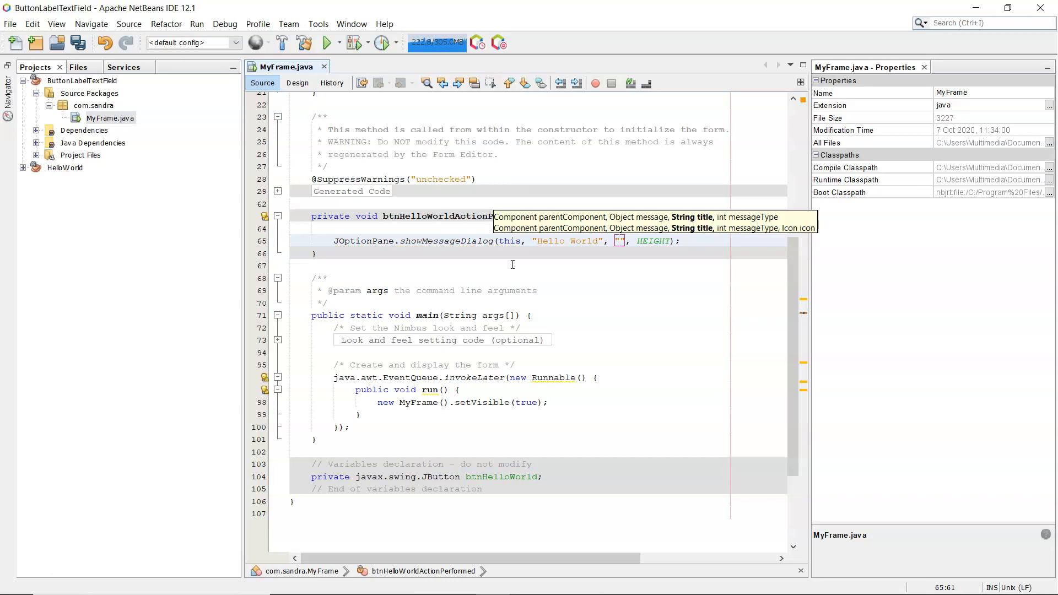
text(Hello)
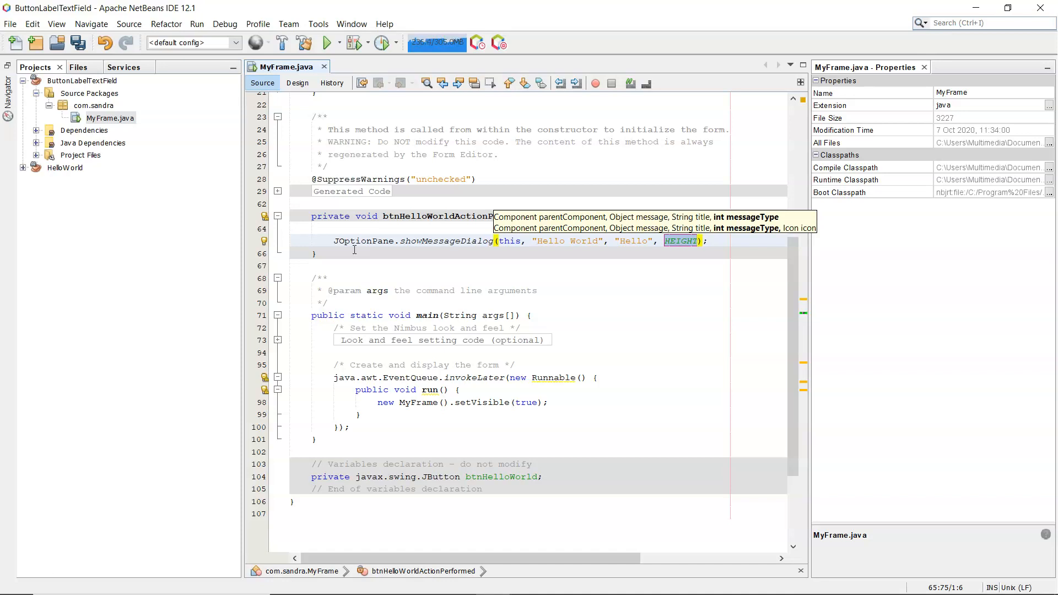
text(JOptionPane.)
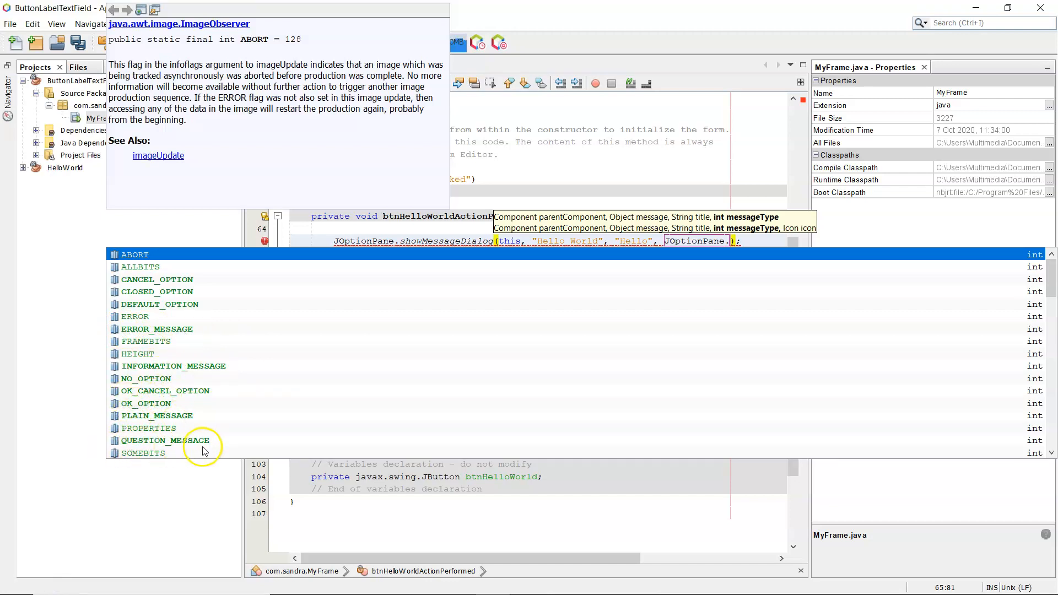
mouse_move(170, 424)
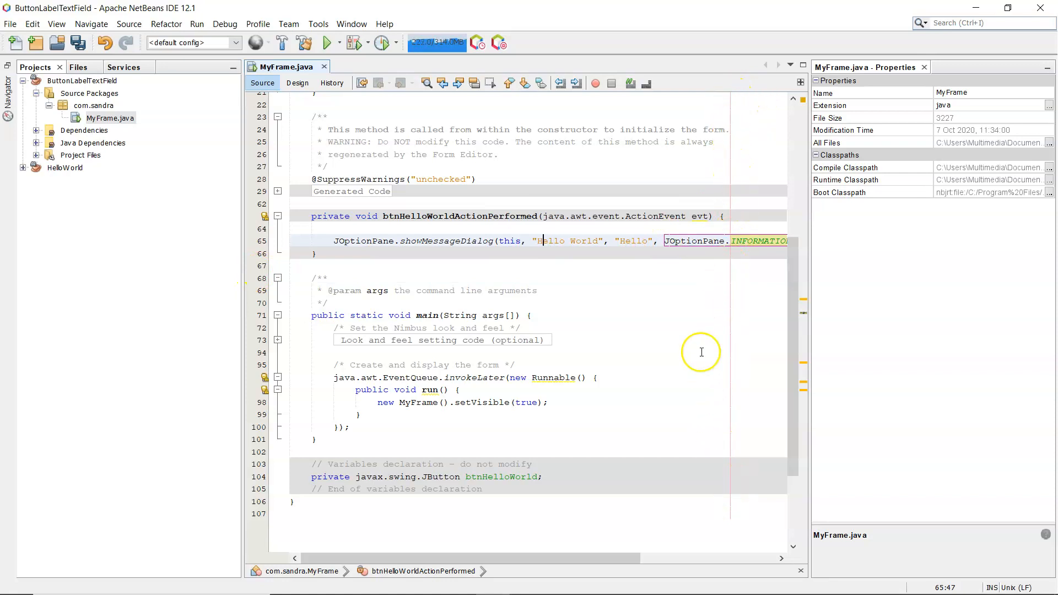
mouse_move(667, 242)
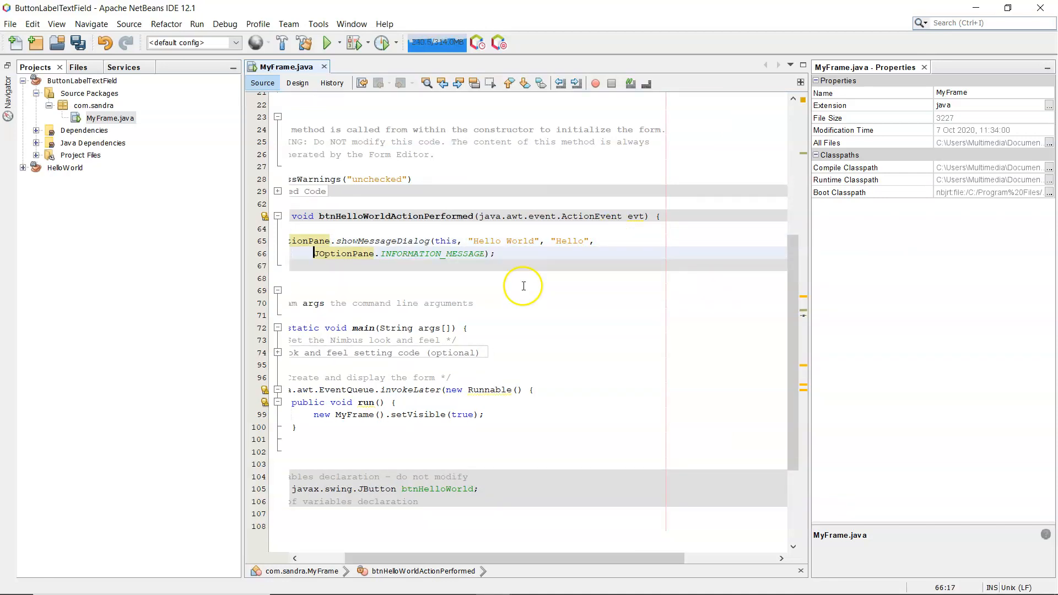
mouse_move(373, 266)
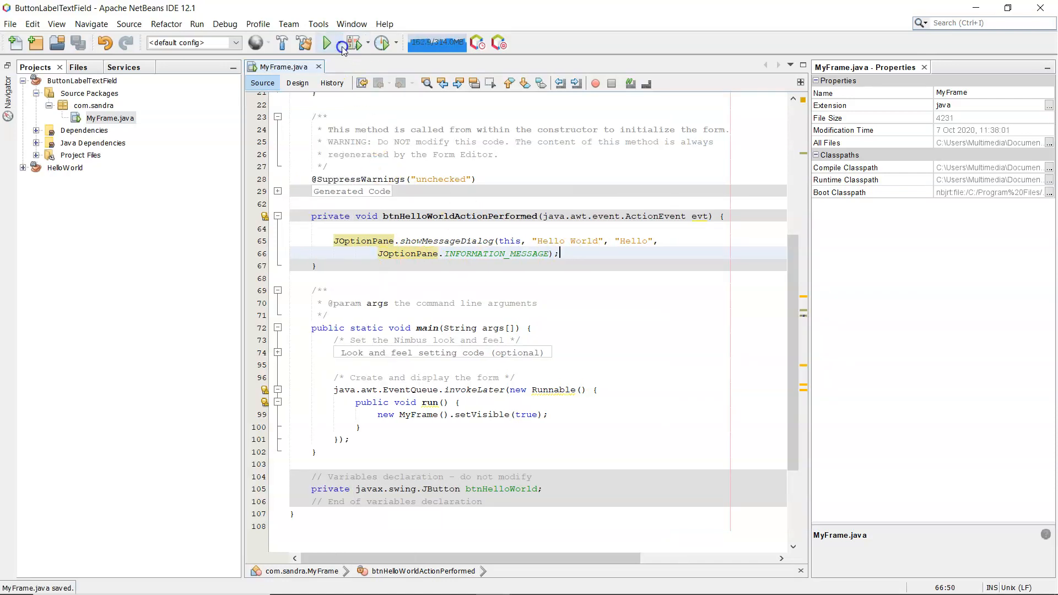
Step: Run the project, dismiss the main class prompt, review main's setVisible(true), and run again
click(326, 43)
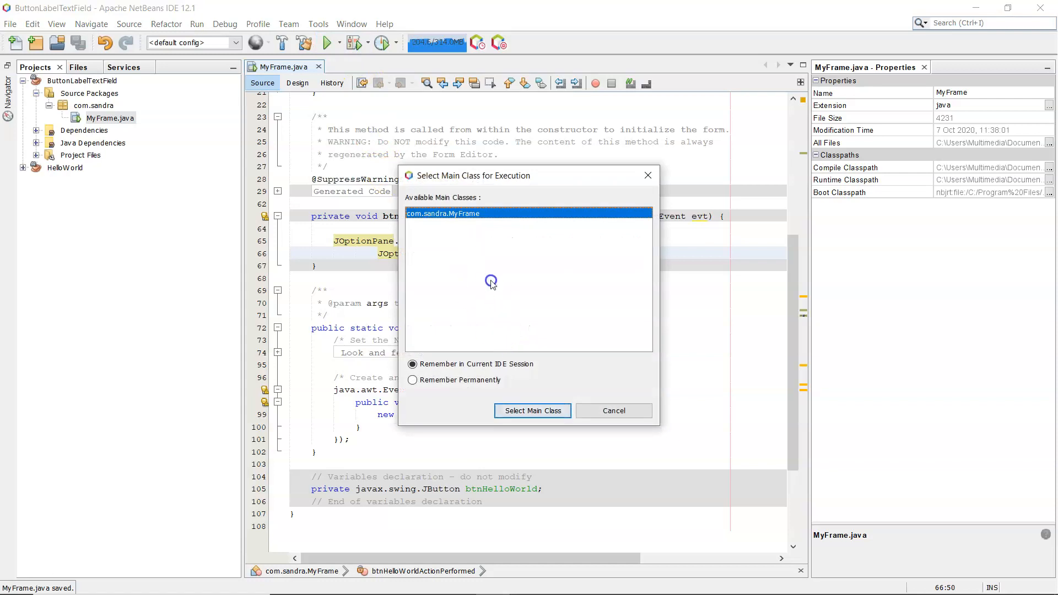
mouse_move(469, 244)
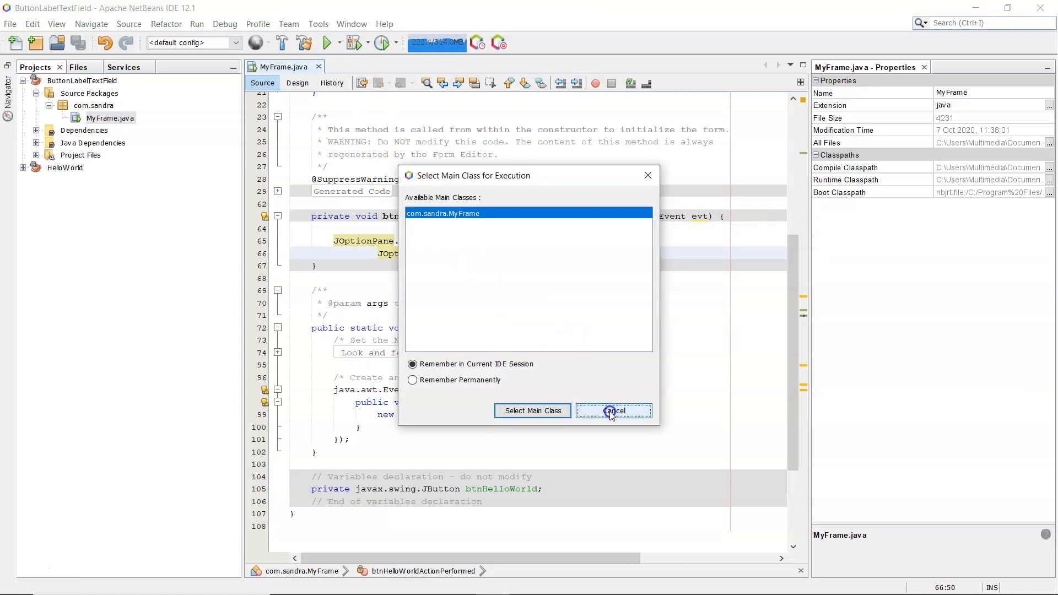
click(613, 411)
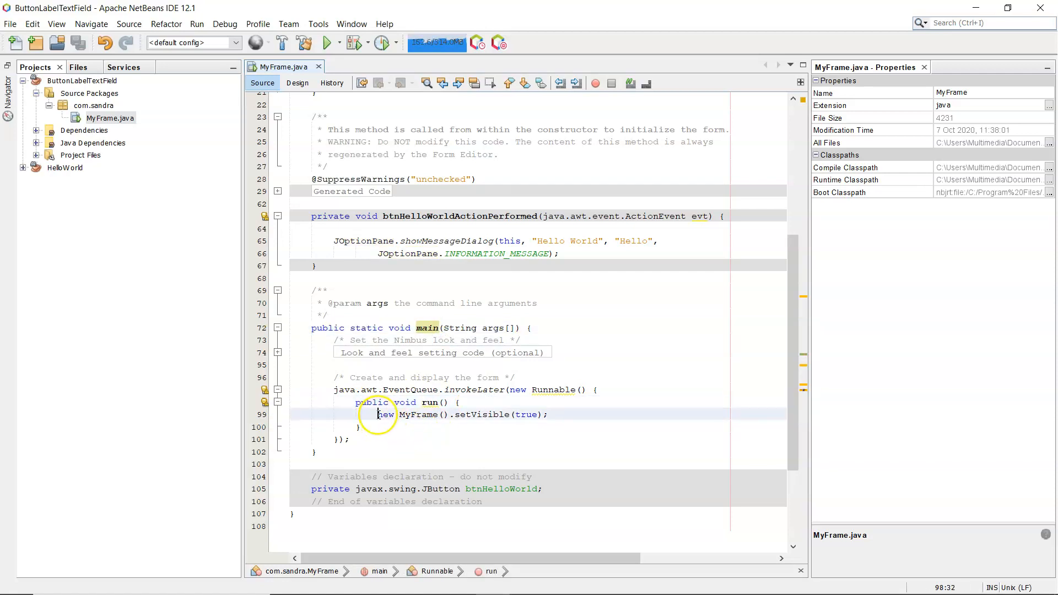
double_click(405, 414)
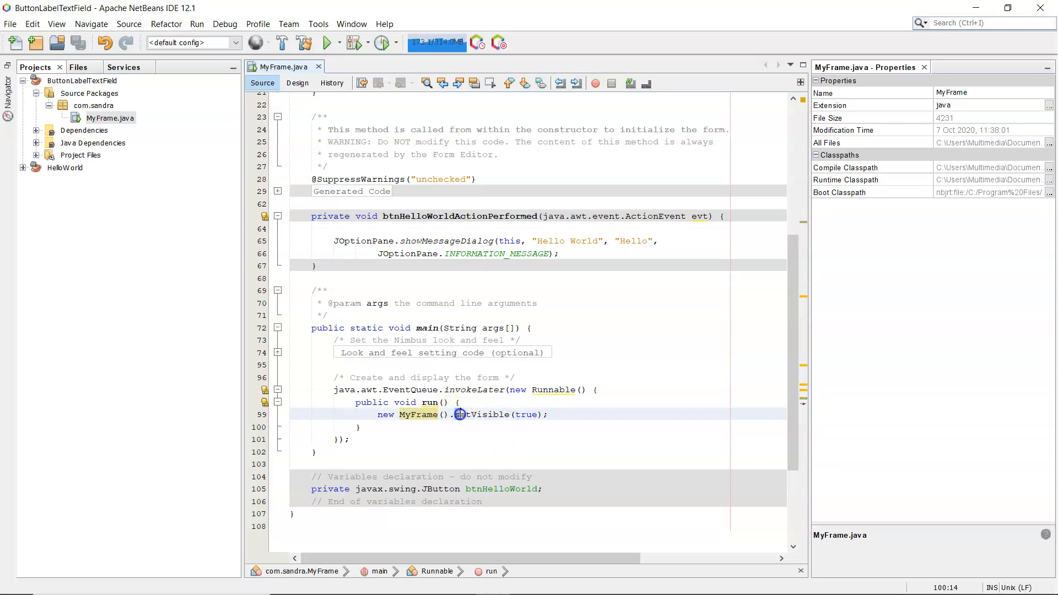
double_click(526, 415)
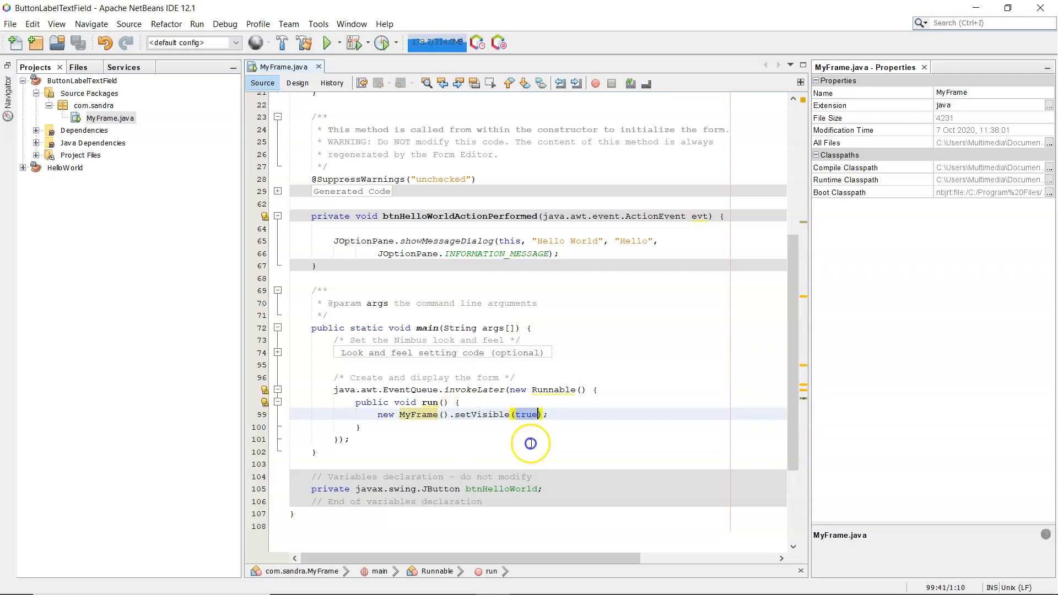
click(327, 43)
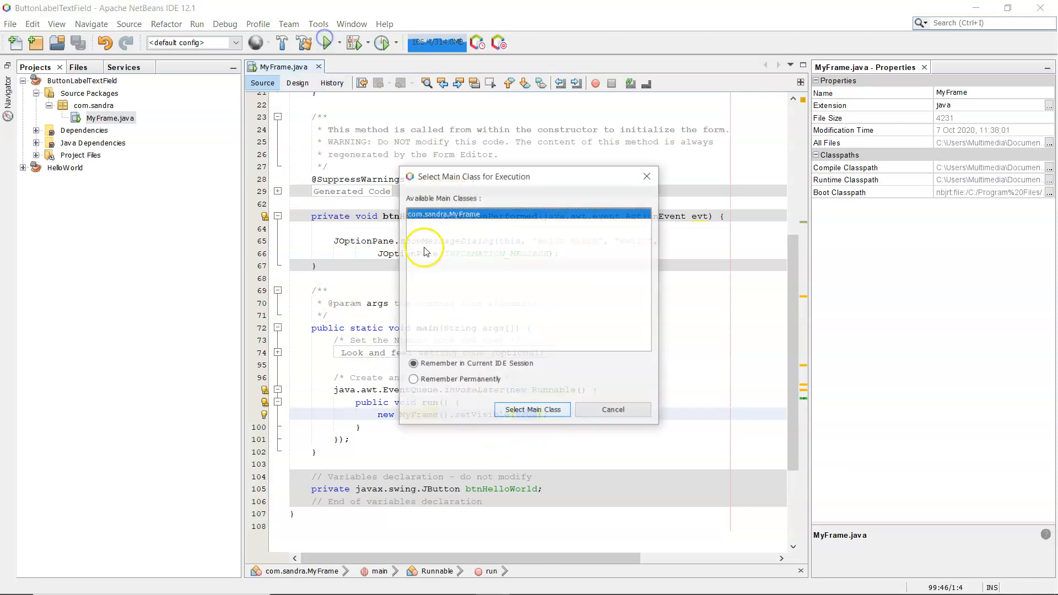
Step: Run com.sandra.MyFrame, test the Hello World button's dialog, then close the frame
click(531, 410)
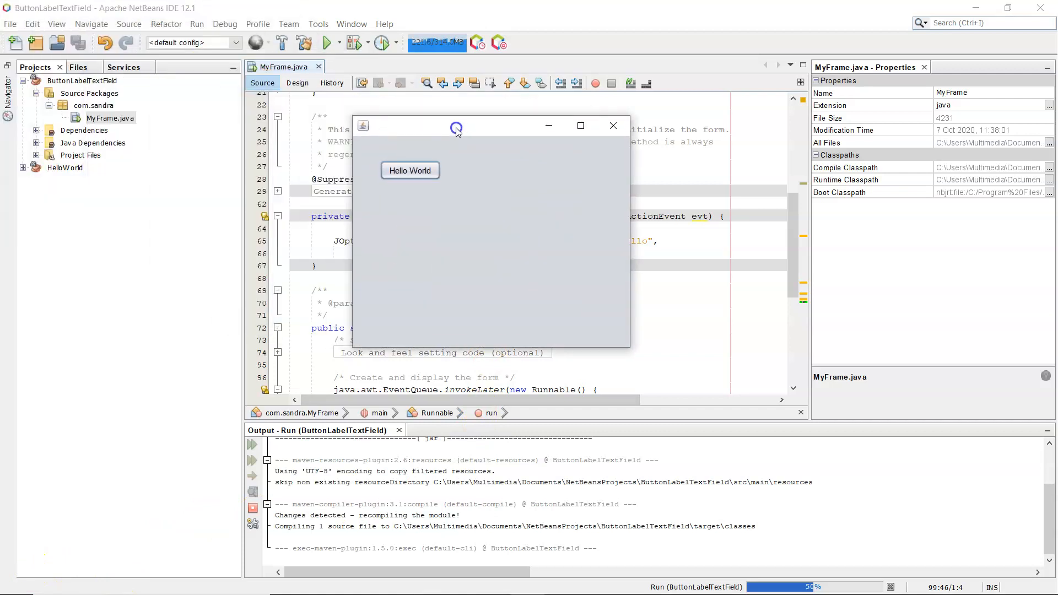
click(410, 169)
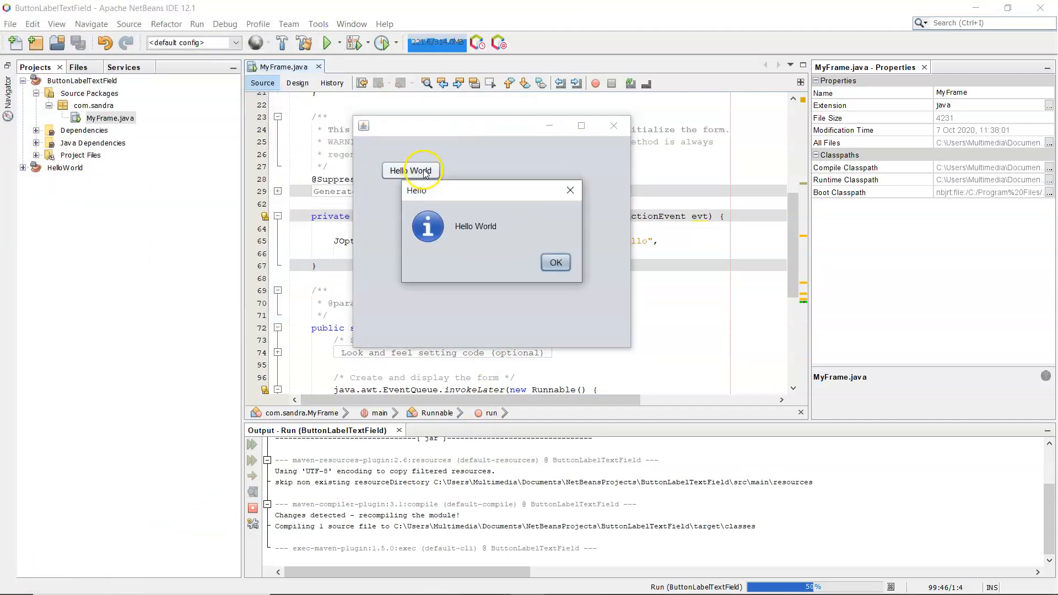
mouse_move(419, 217)
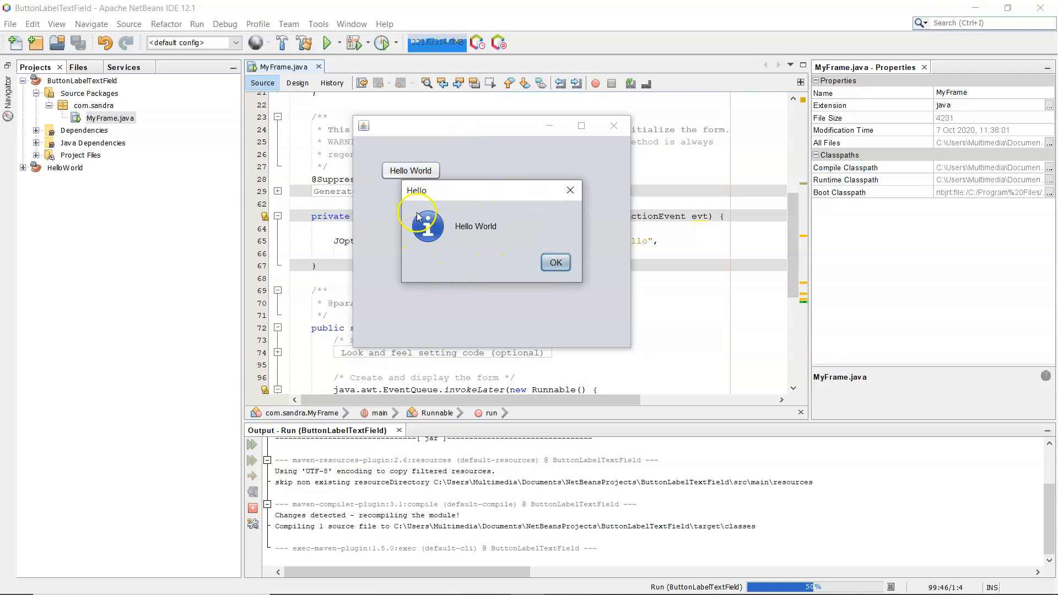
mouse_move(430, 243)
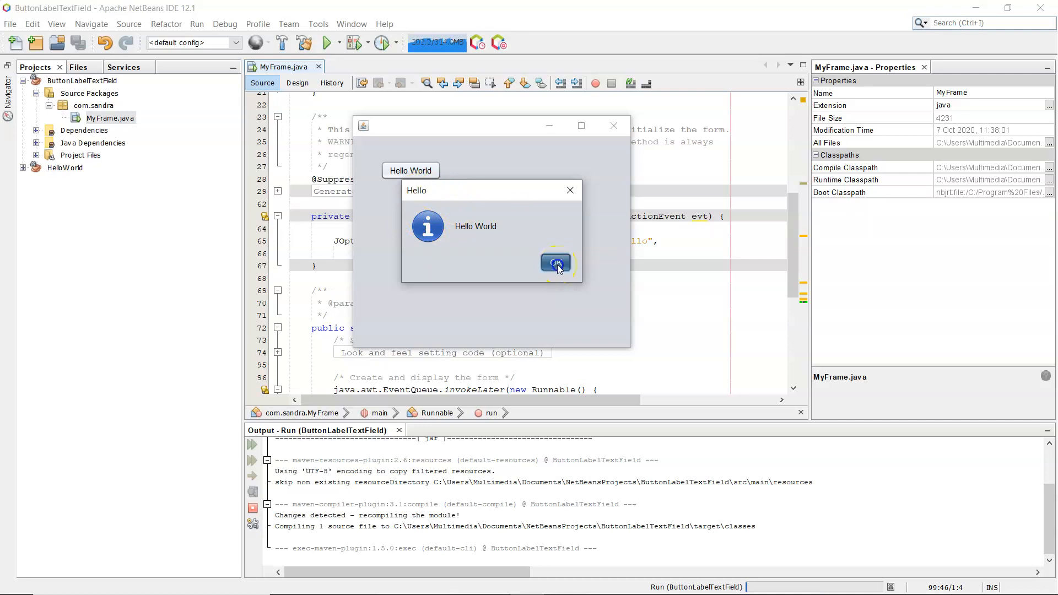
click(555, 262)
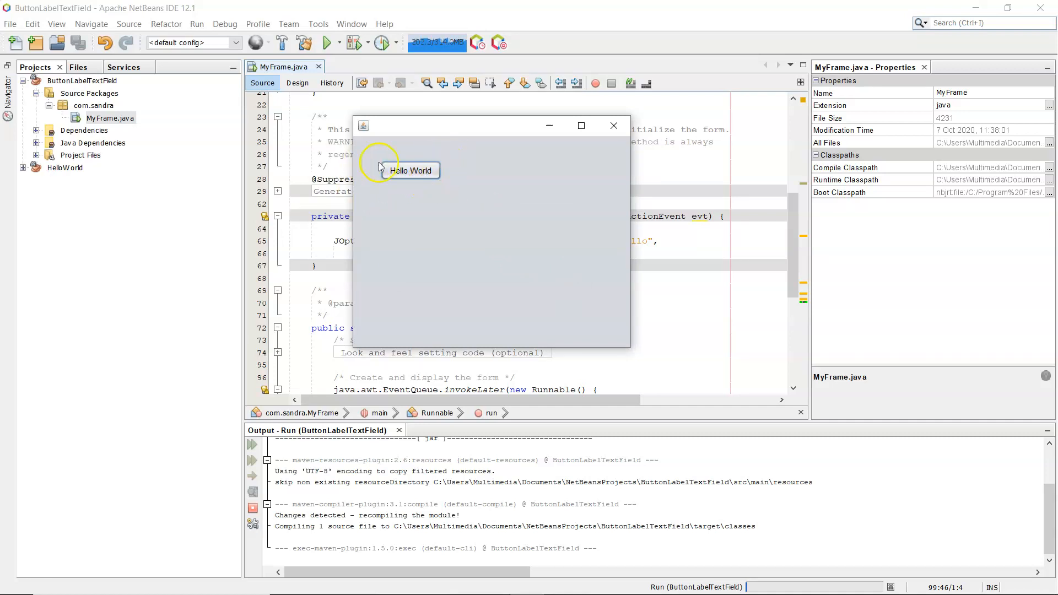
click(613, 126)
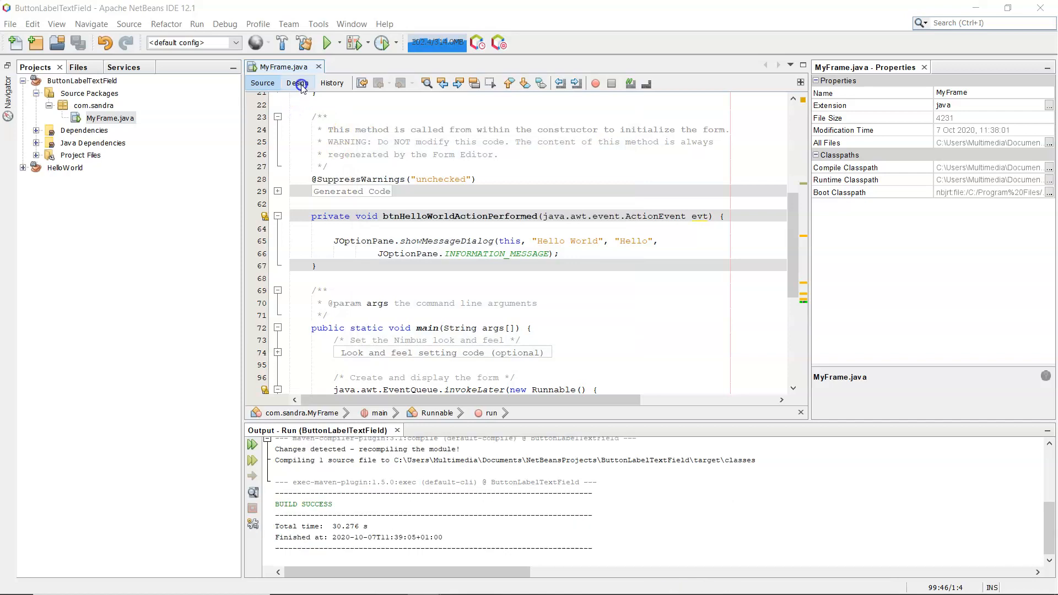
Step: In Design view, add two text fields and two labels below the button
click(297, 83)
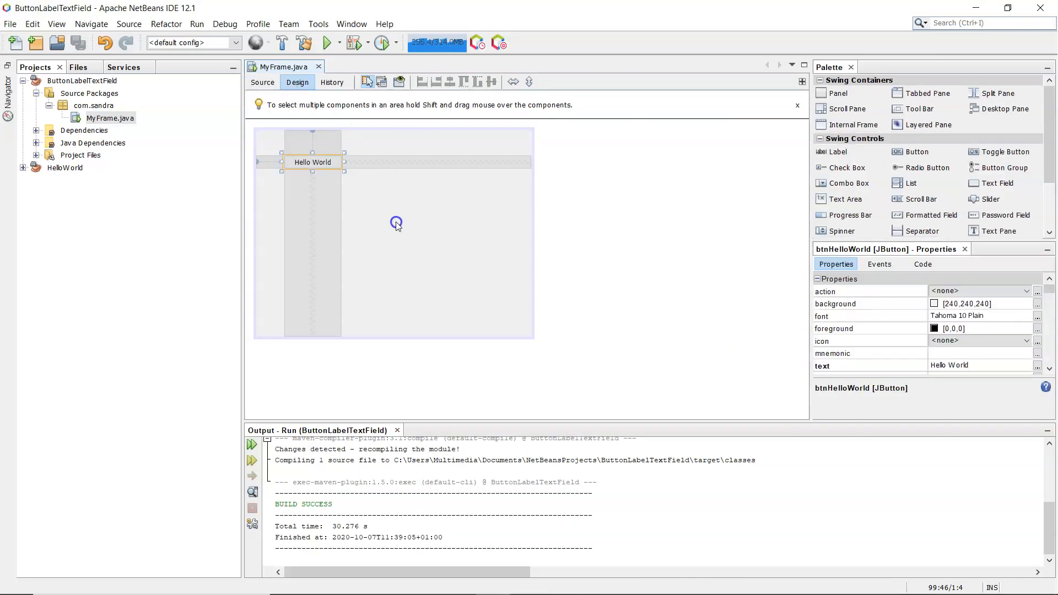
click(323, 196)
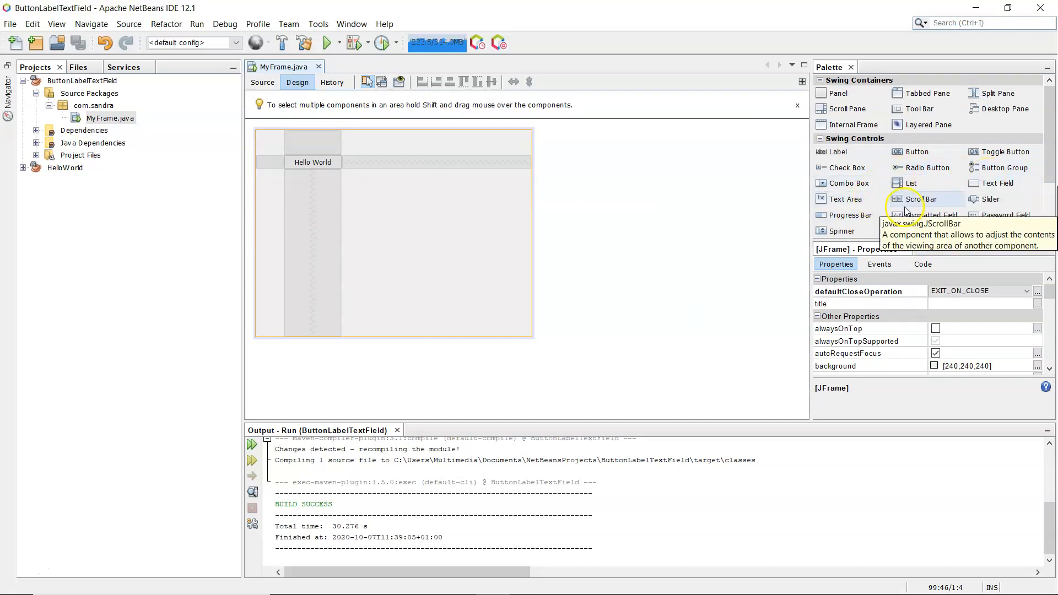
click(995, 183)
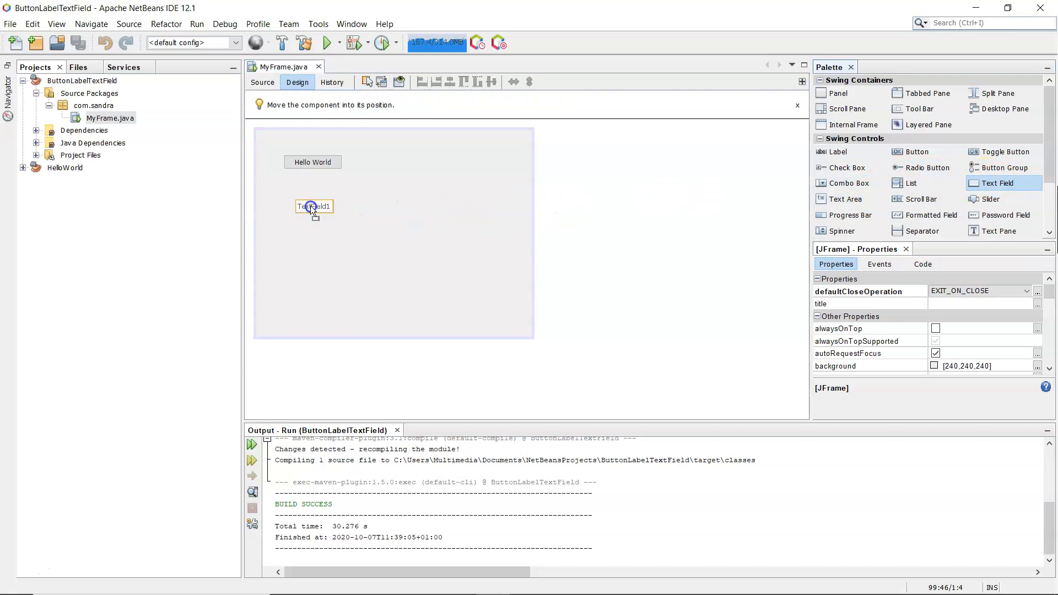
click(300, 200)
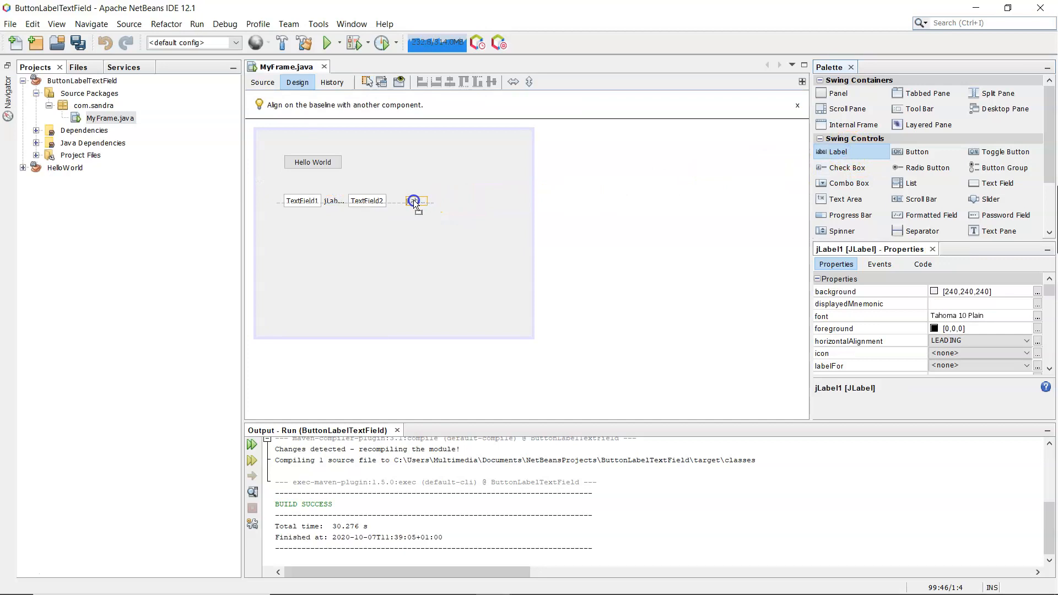
click(366, 201)
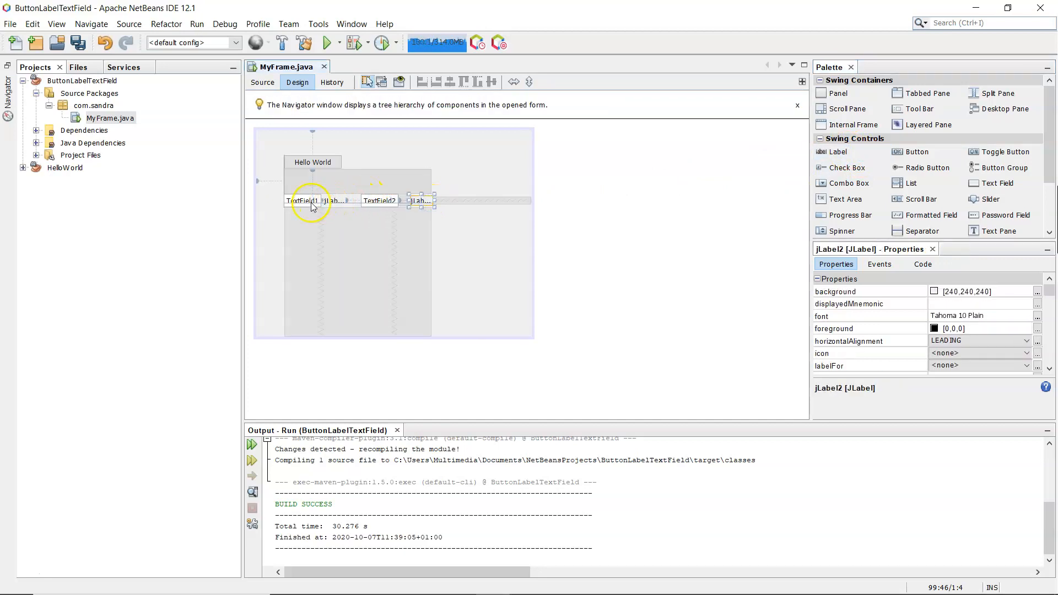
click(303, 200)
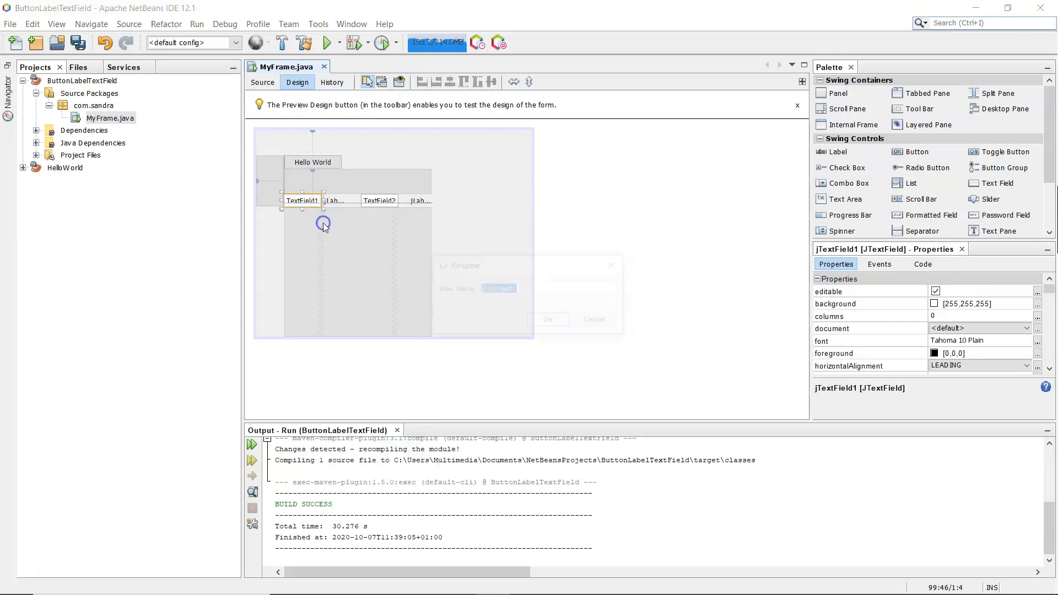
Step: Name the first text field txtNumber1 and clear its placeholder text
text(txt)
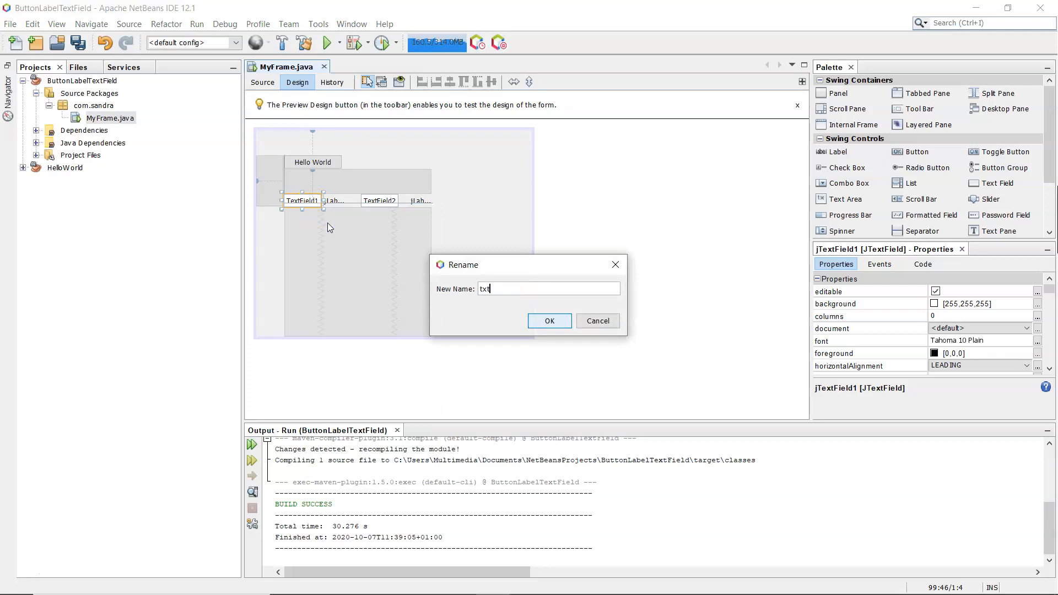
text(Number1)
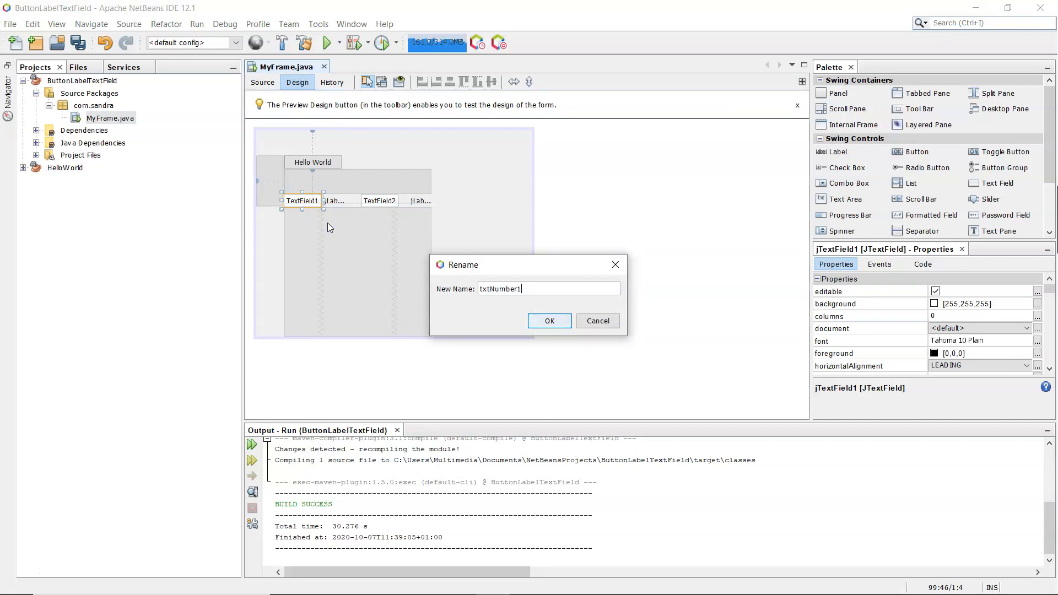
click(549, 321)
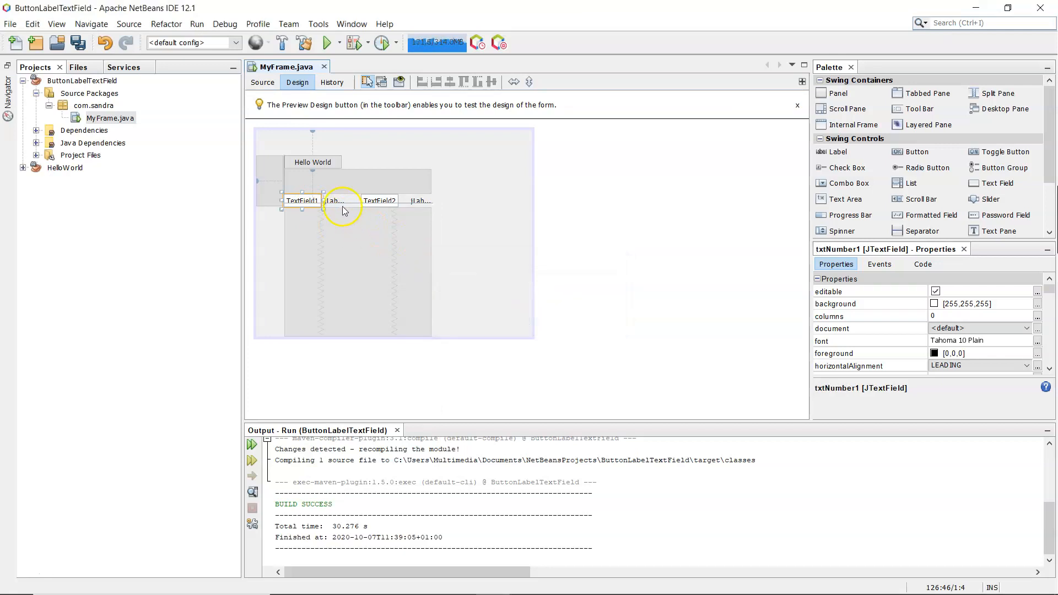
right_click(342, 205)
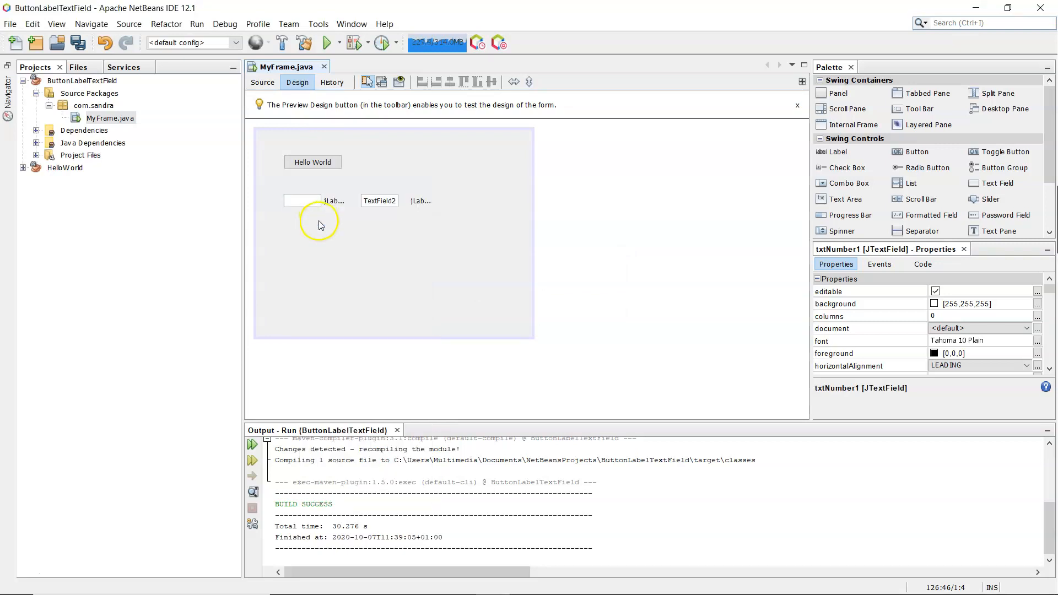
click(332, 200)
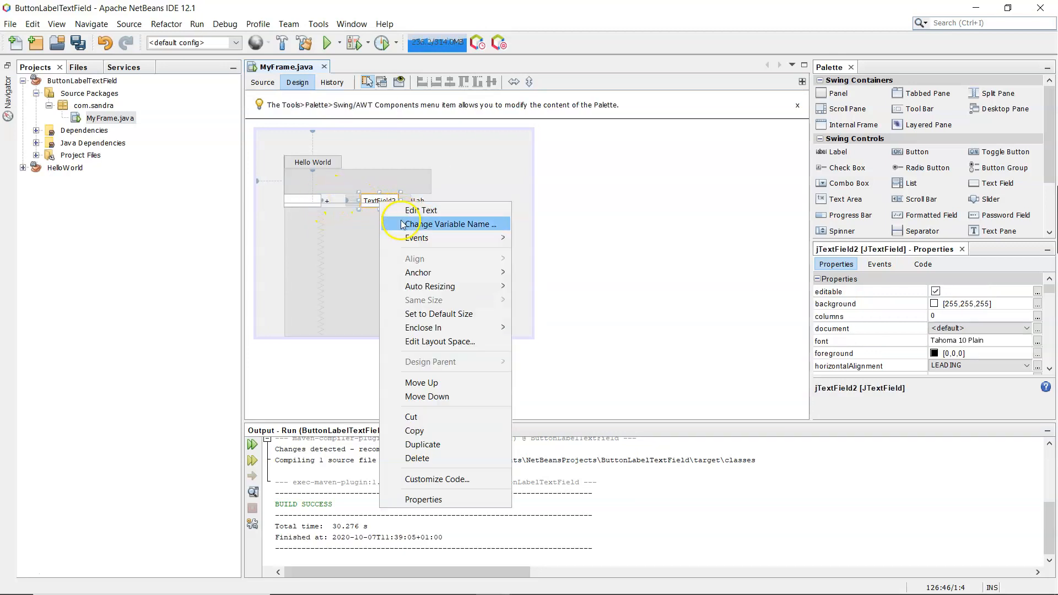
Step: Name the second text field txtNumber2 and clear its placeholder text
click(452, 224)
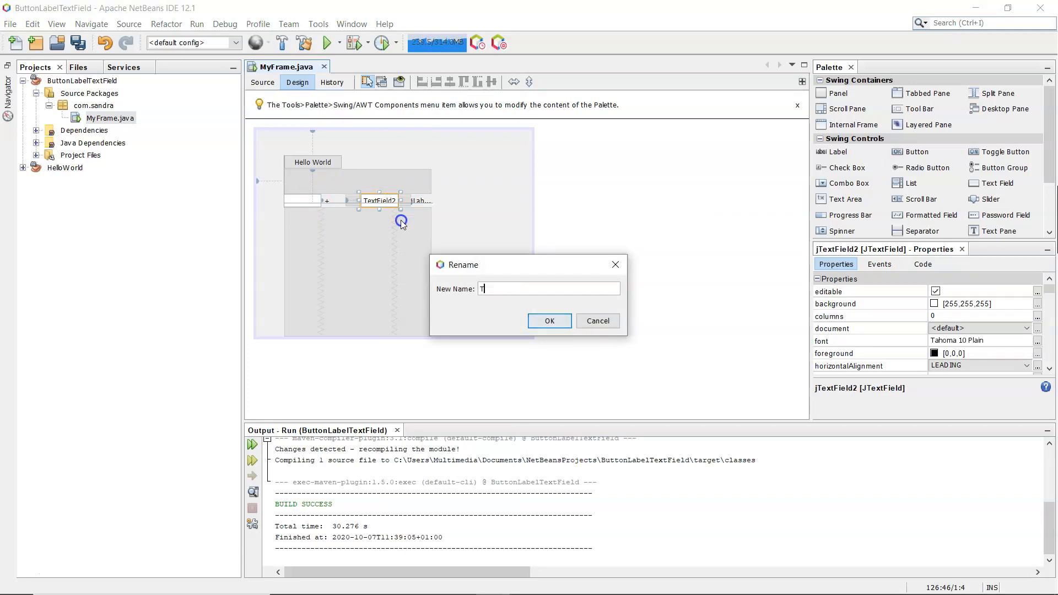
text(xtNumber2)
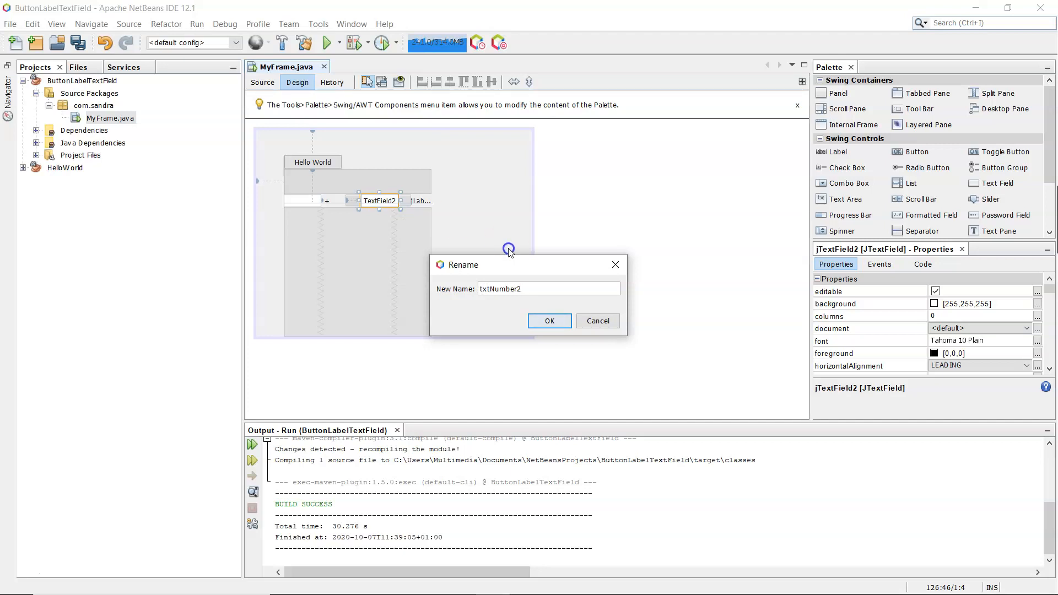
right_click(378, 200)
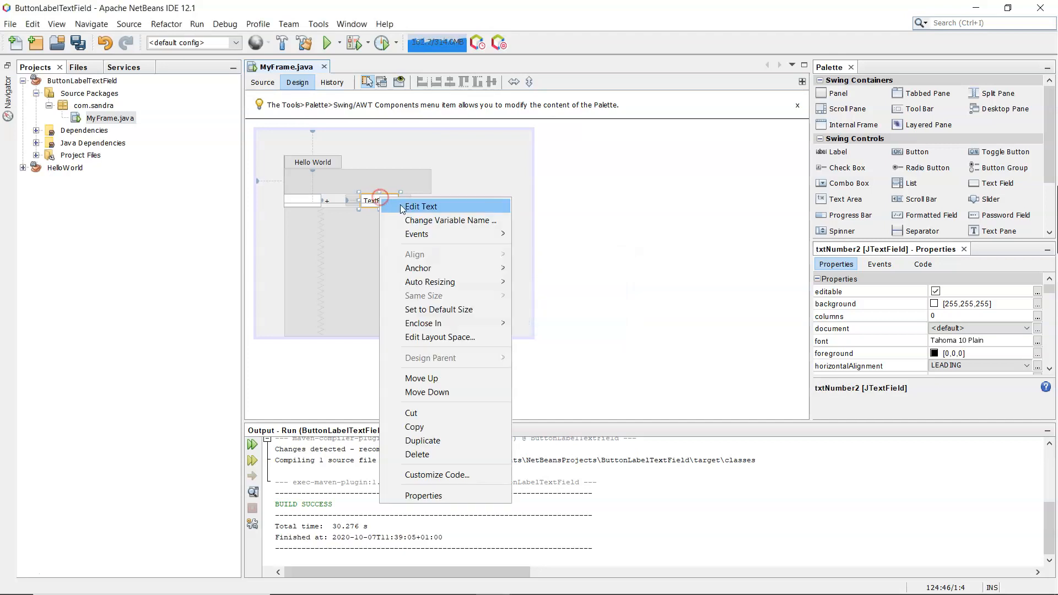
click(421, 206)
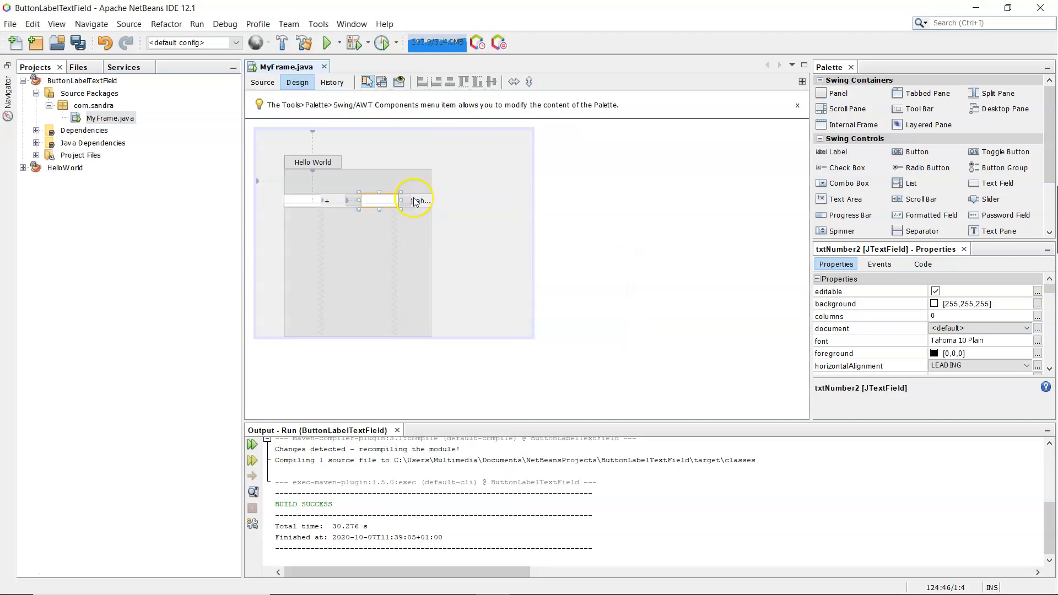
Step: Name the last label lblResult and begin replacing its Label2 text with result wording
right_click(415, 200)
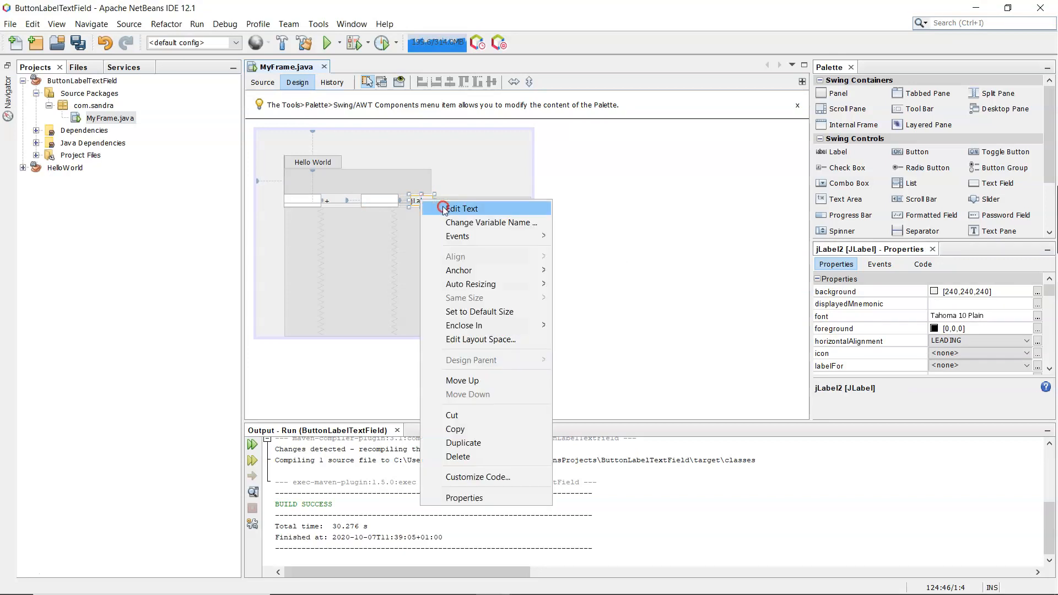
click(491, 222)
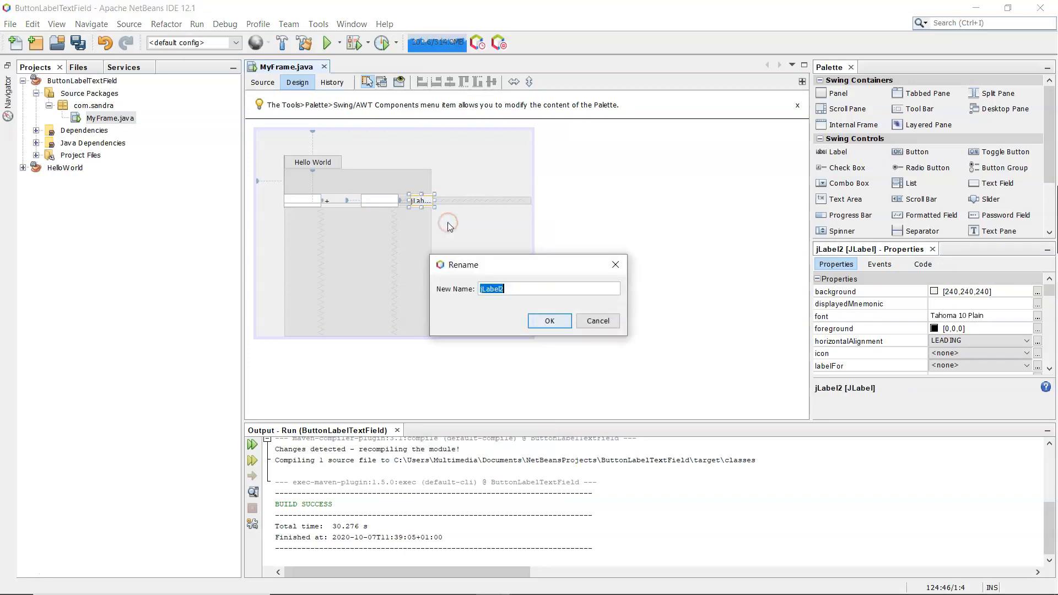
text(blResult)
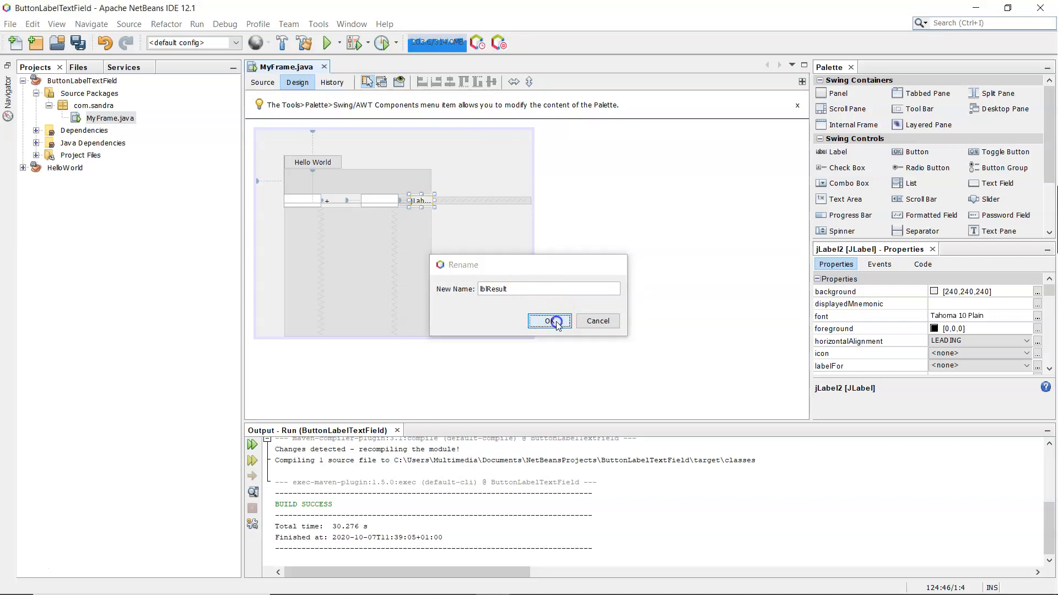
click(549, 321)
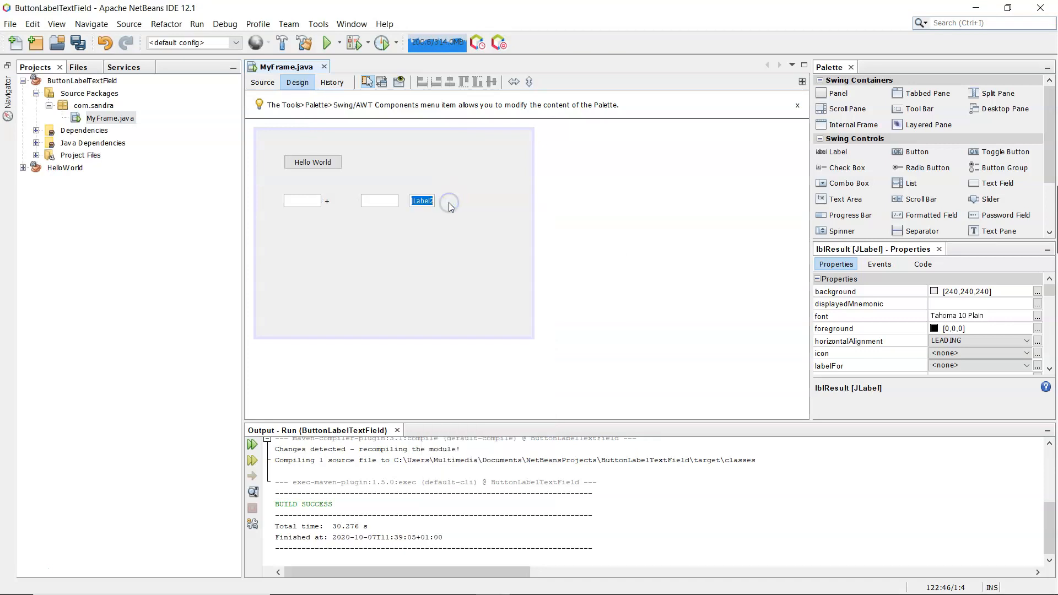
text(Res...)
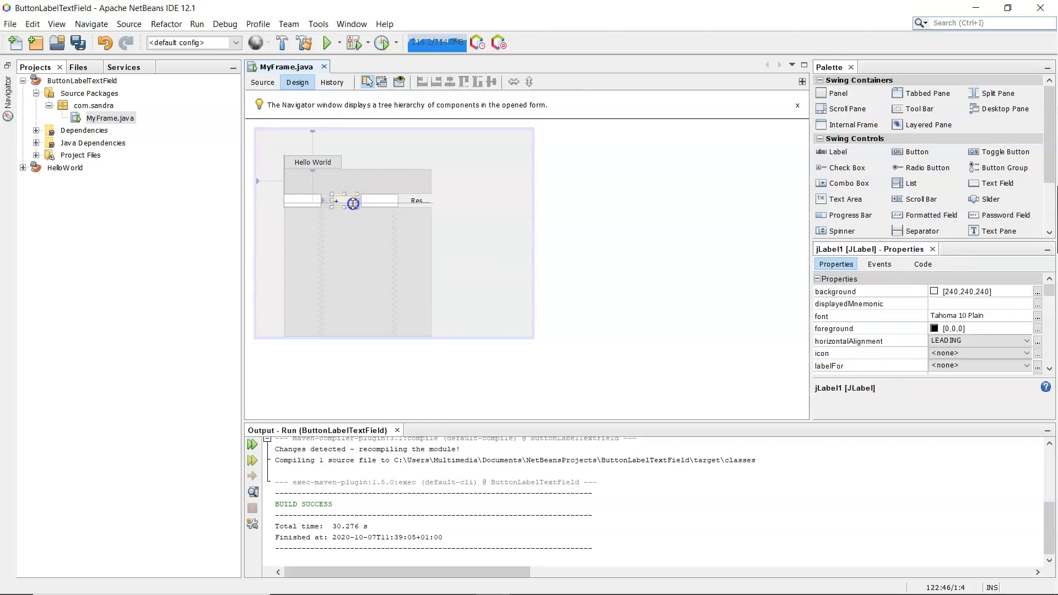
Step: Finish the label text 'Result goes here' and name the new button btnCalculate
click(318, 223)
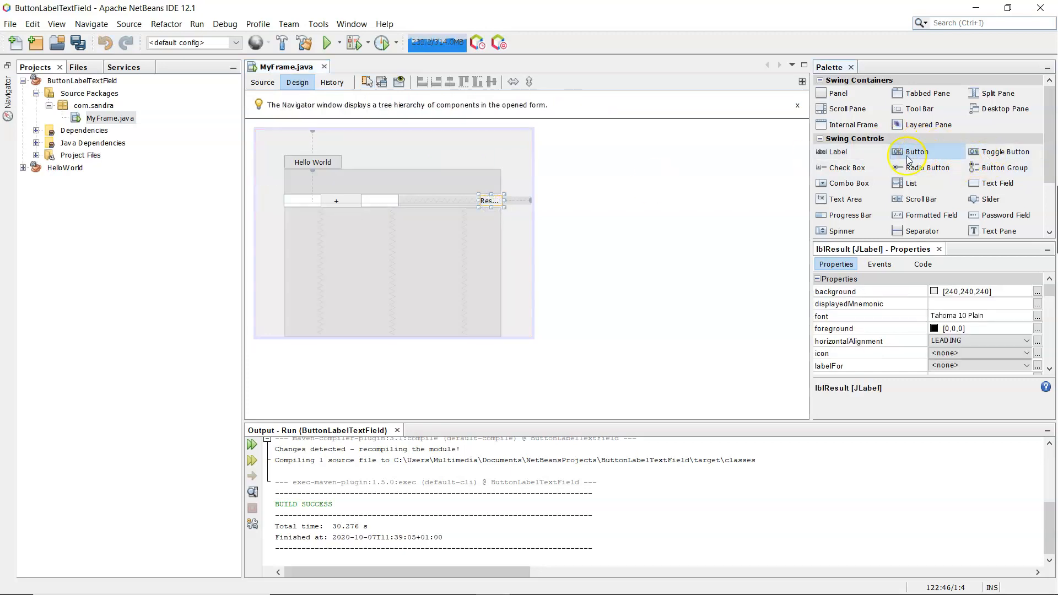
right_click(436, 200)
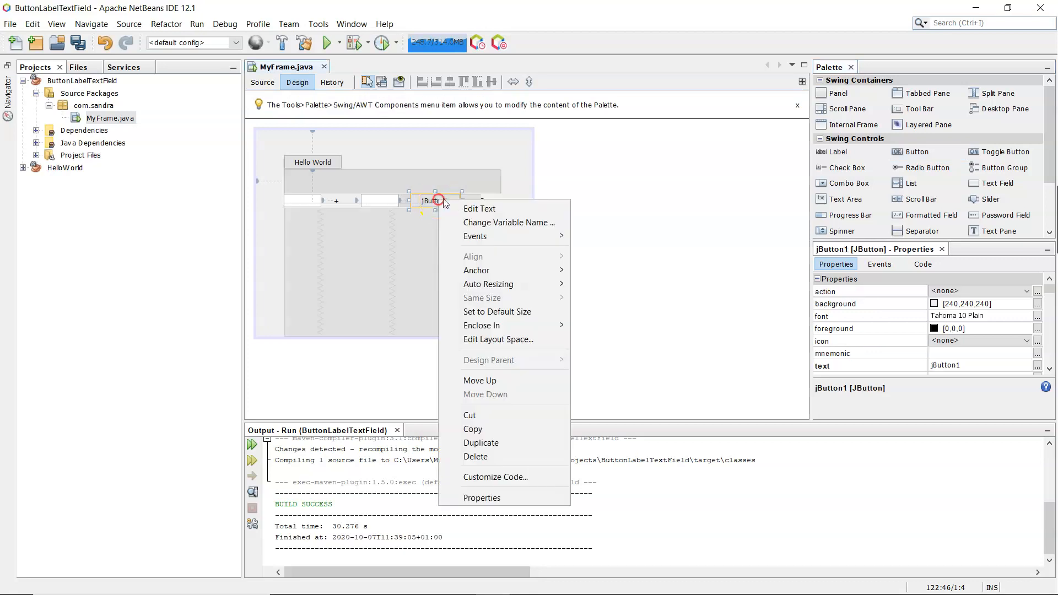
click(509, 222)
text(btnCalcu)
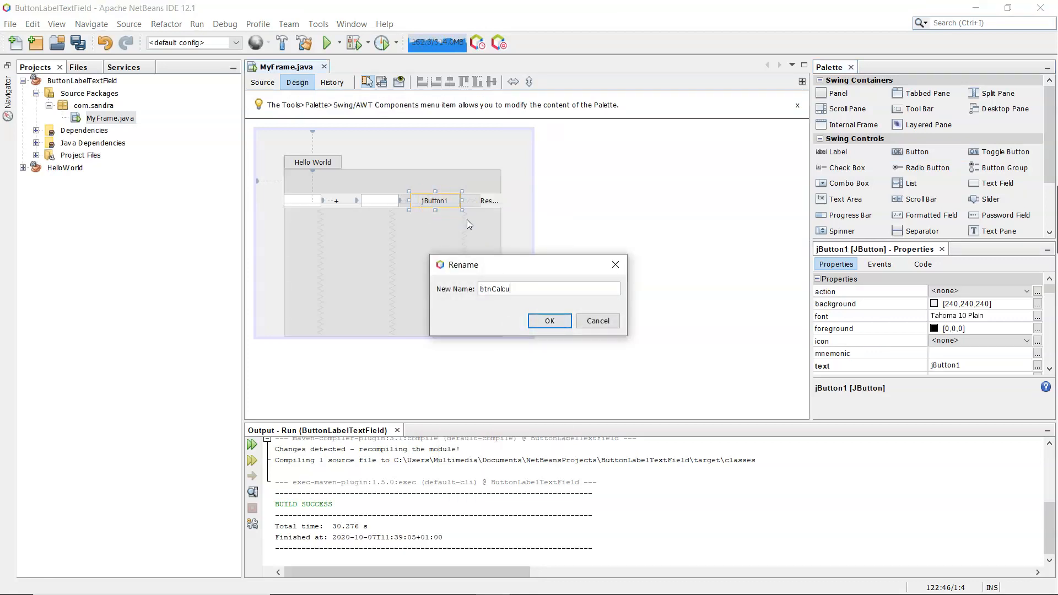
text(late)
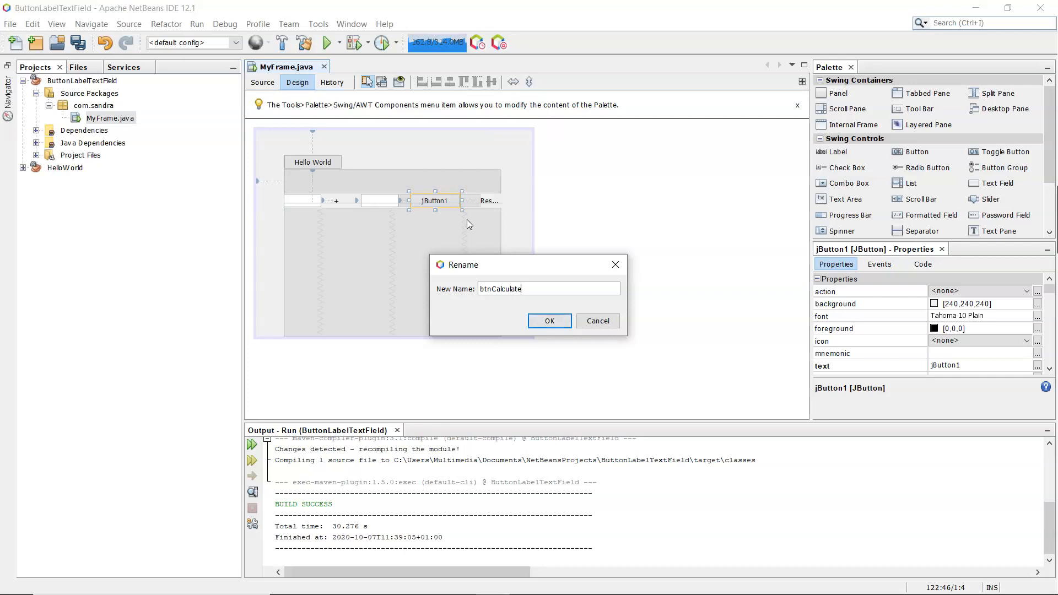
click(548, 321)
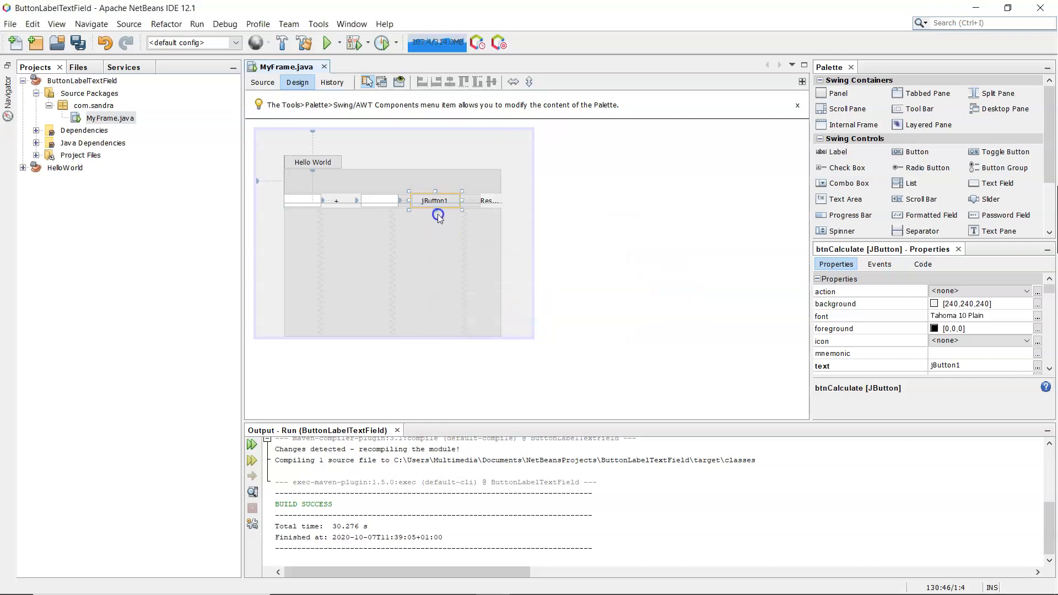
Step: Caption the button 'Calculate' and select it
double_click(434, 200)
text(Calculate)
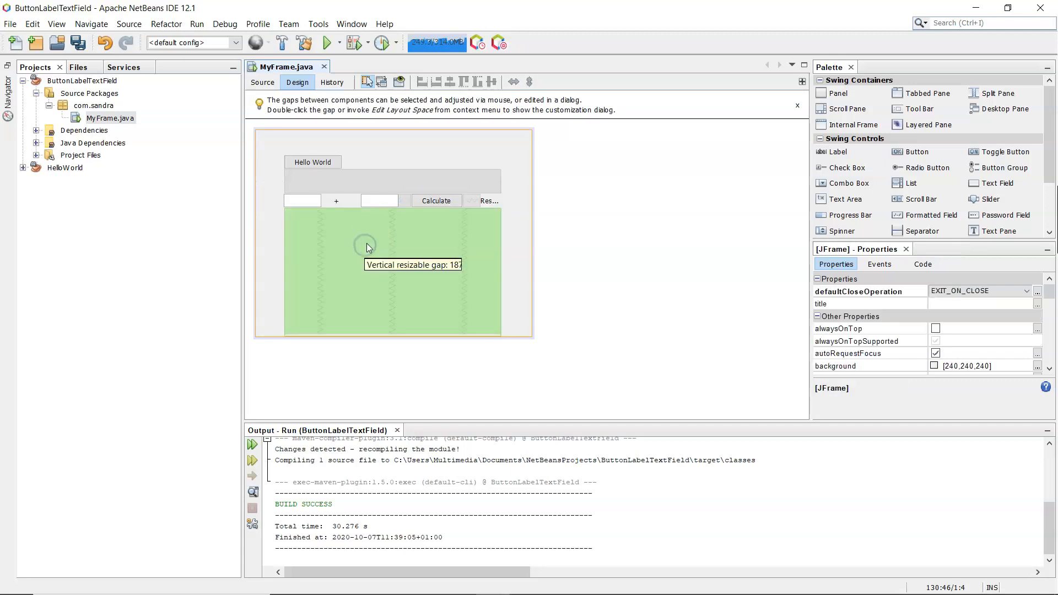
click(490, 201)
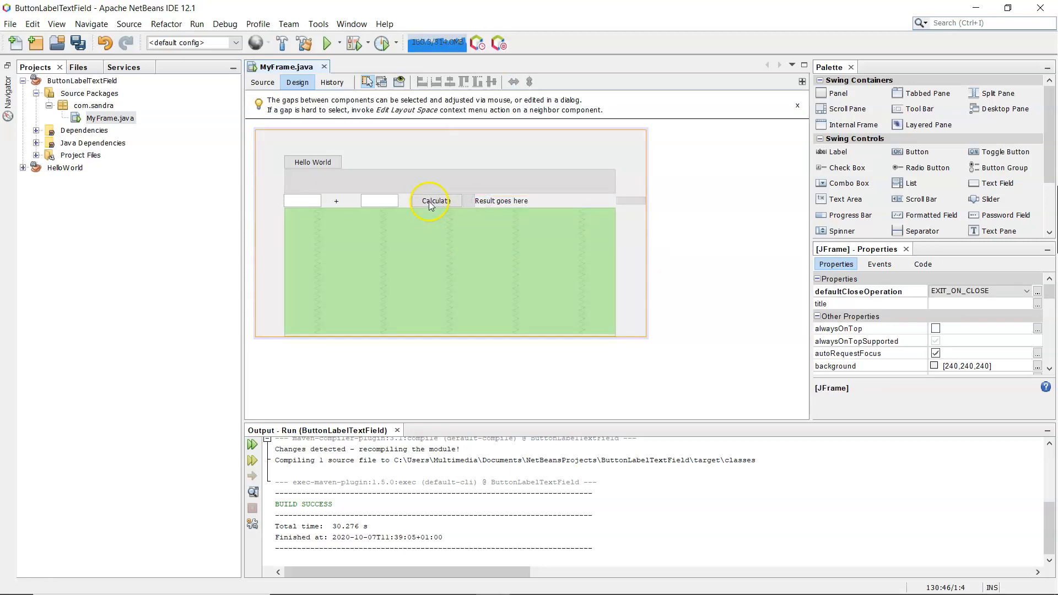
click(434, 200)
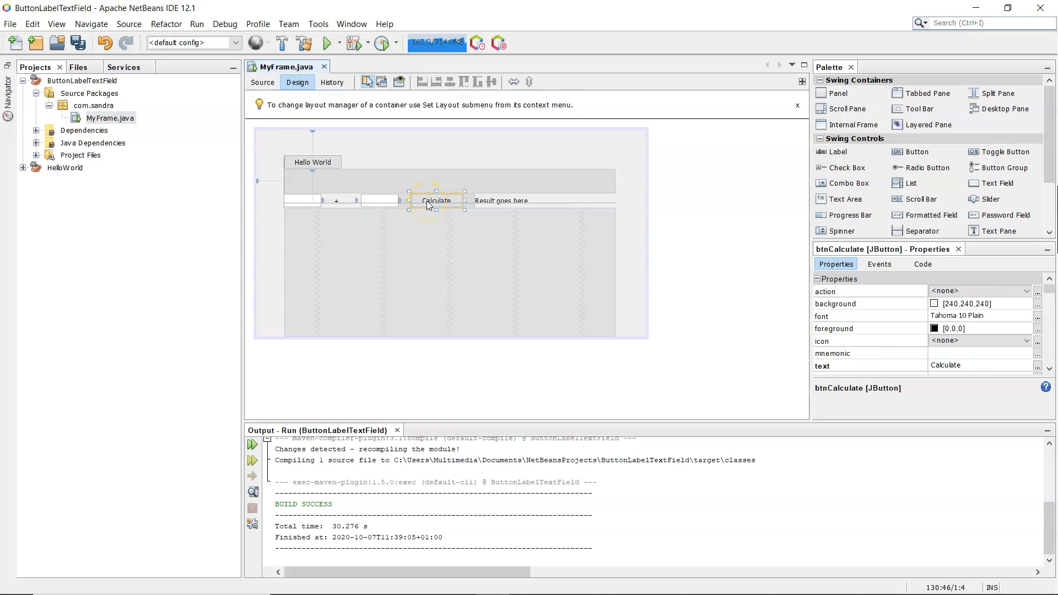
click(302, 199)
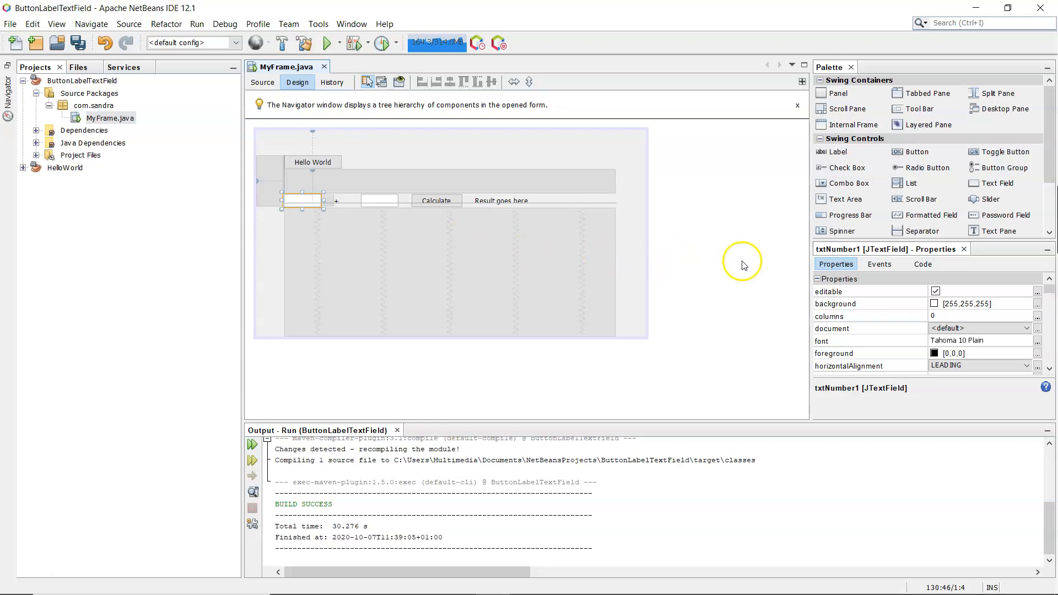
mouse_move(839, 258)
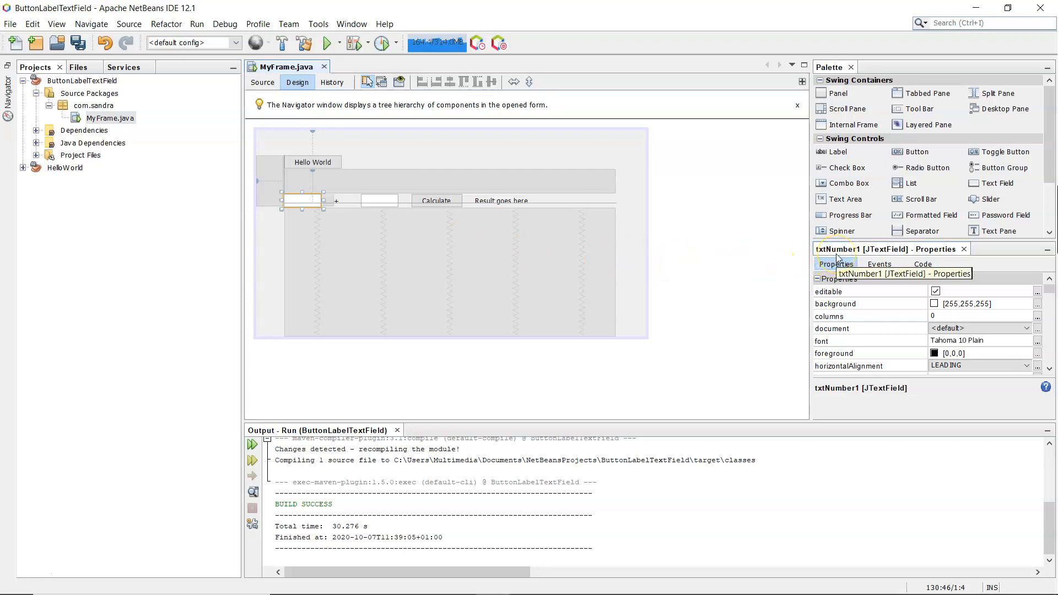
click(378, 200)
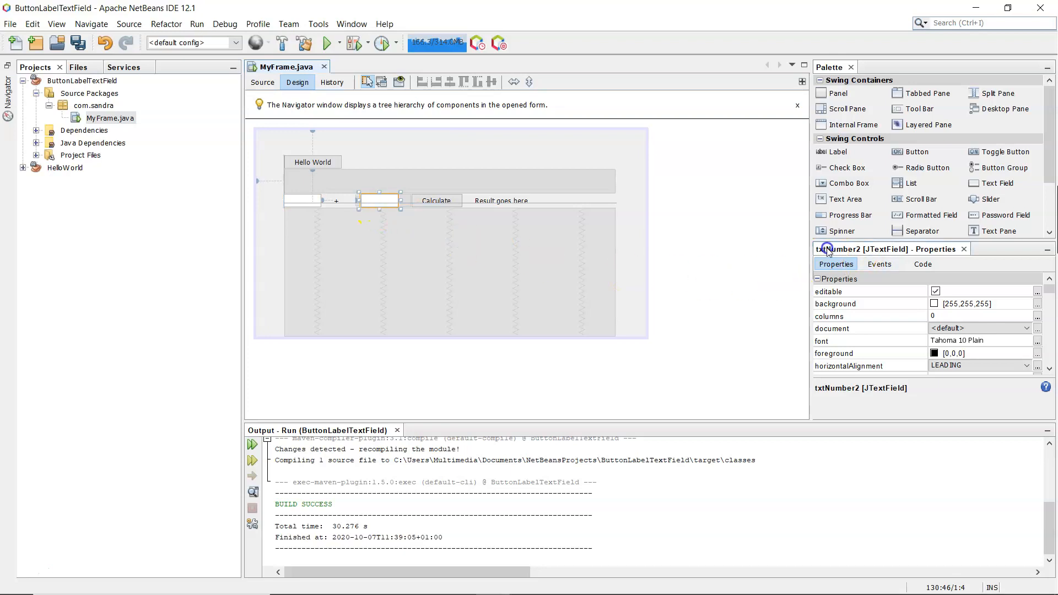
click(499, 201)
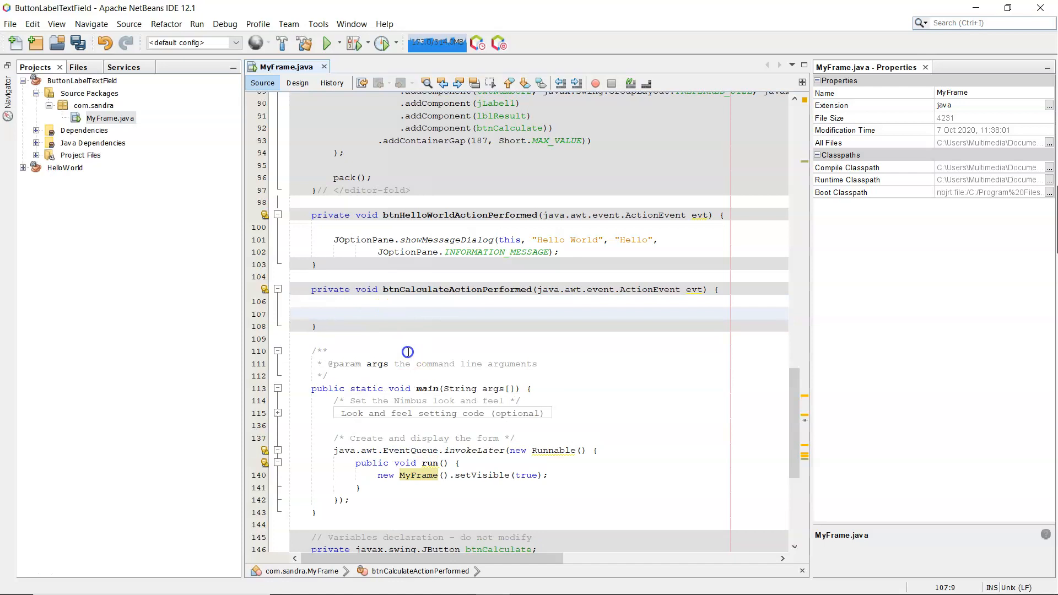
Step: Write lblResult.setText(txtNumber1.getText() + txtNumber2.getText()); in the Calculate handler
text(lbl)
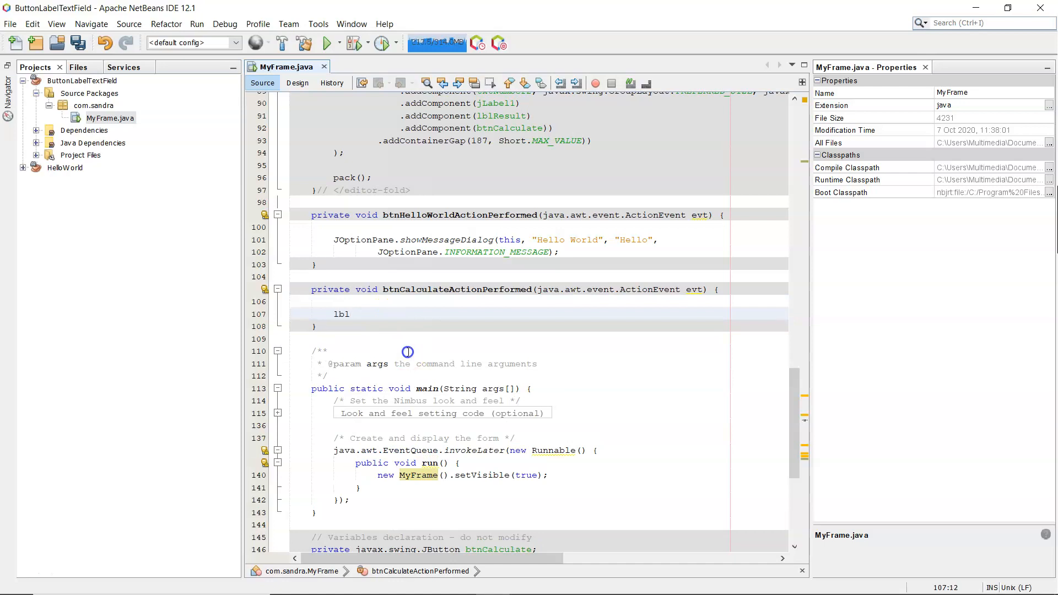
text(Result)
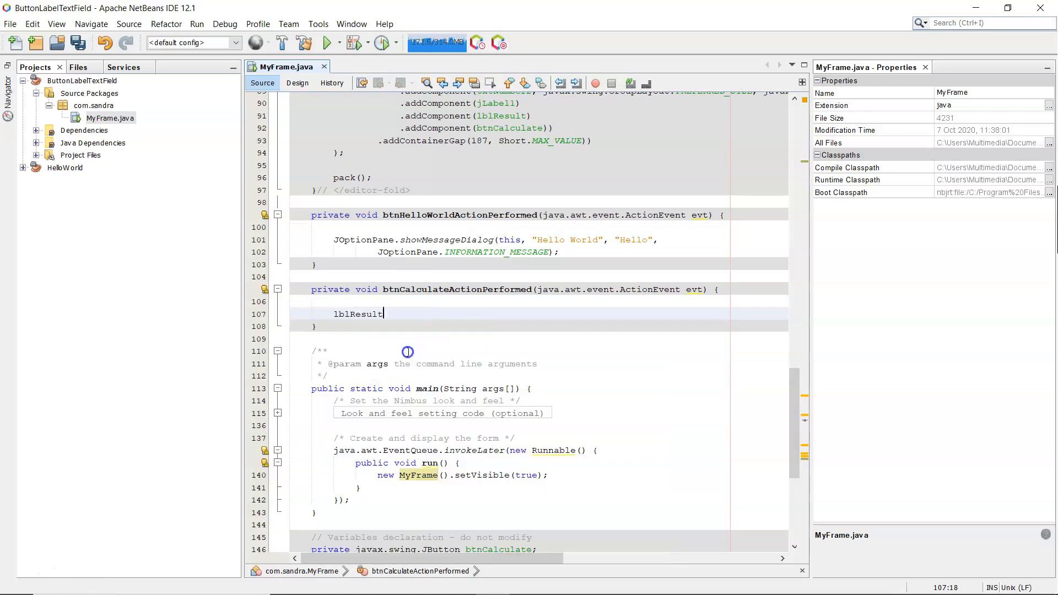
text(.setText(txtNumber1.getText() + );)
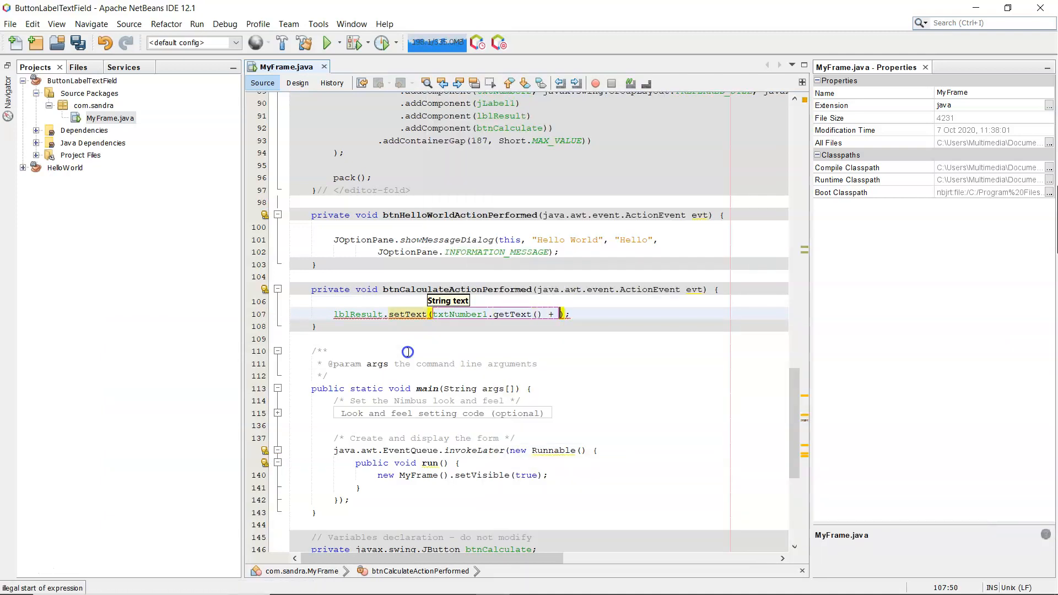
text(txtNumber2.)
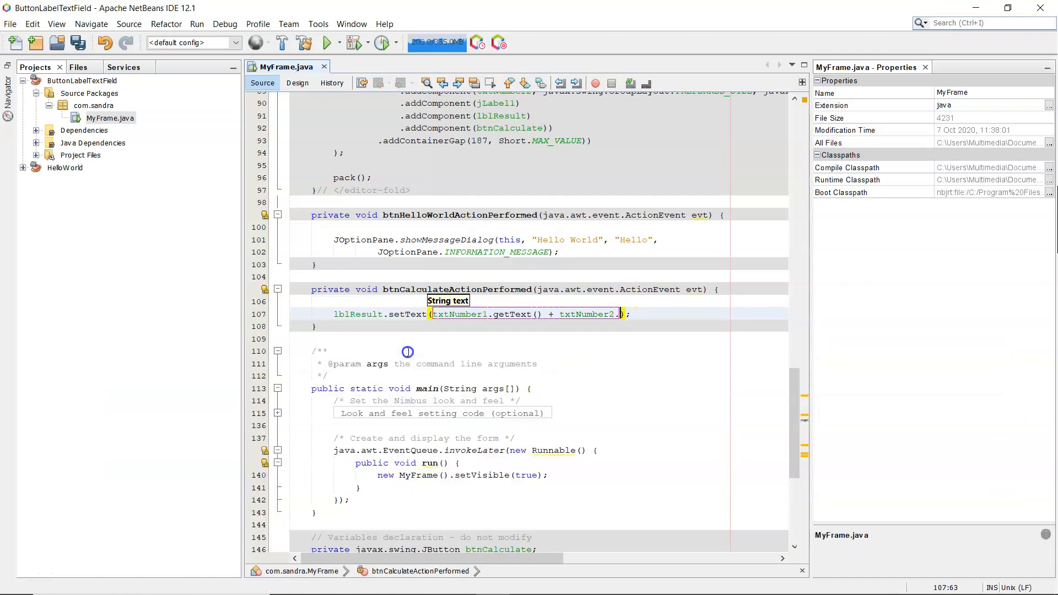
text(getText()
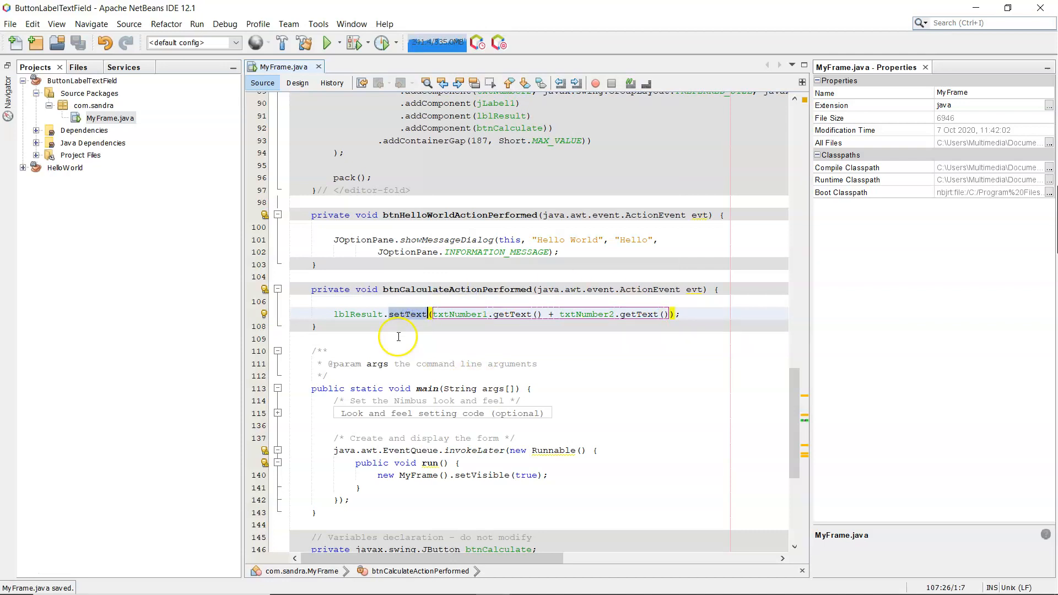
mouse_move(374, 212)
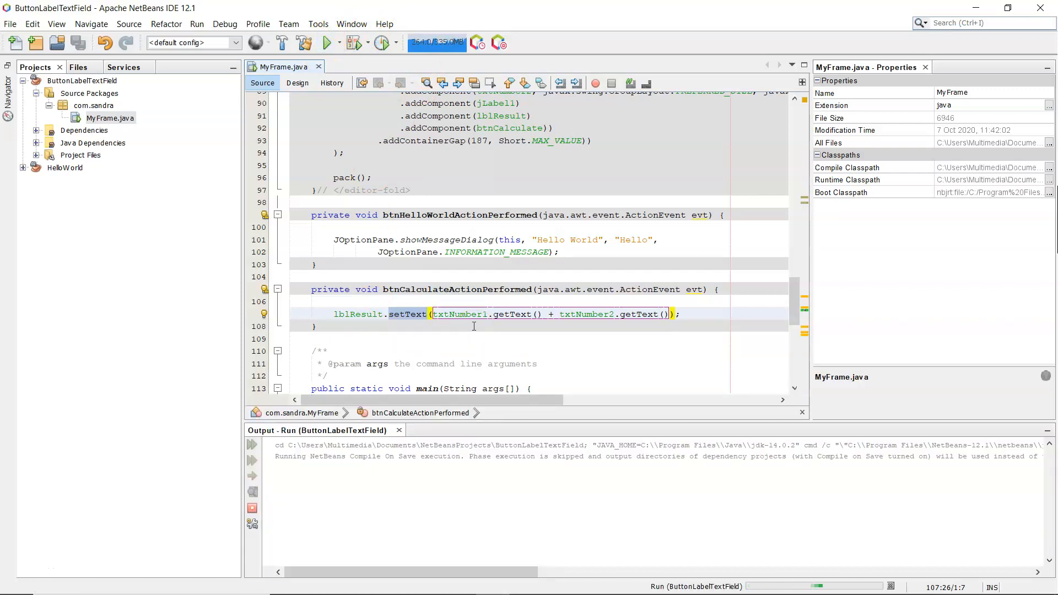
Step: Enter 10 and 12, calculate to see 1012, and close the running calculator window
click(328, 43)
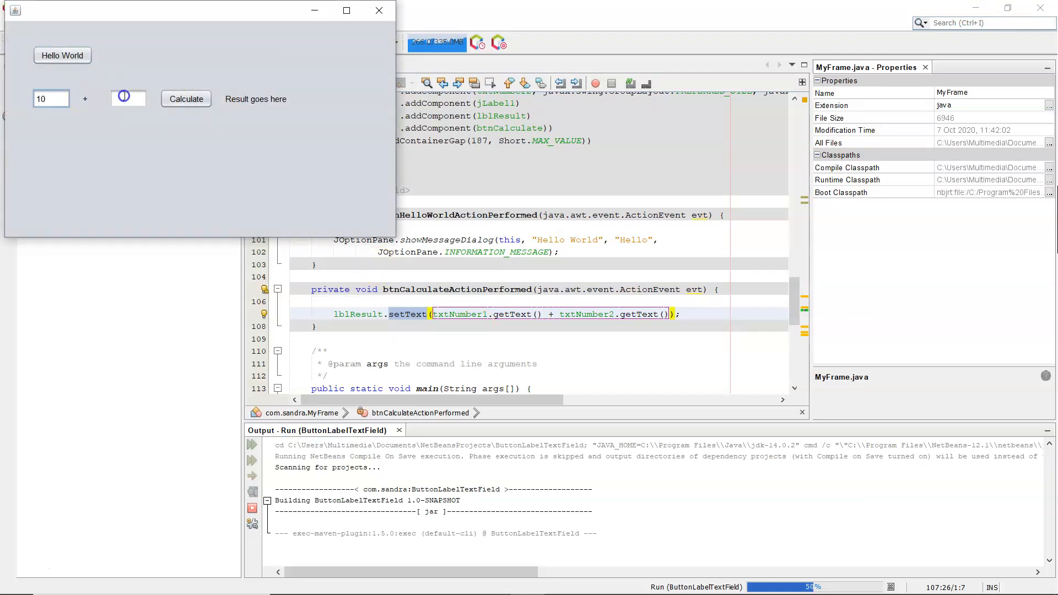
text(12)
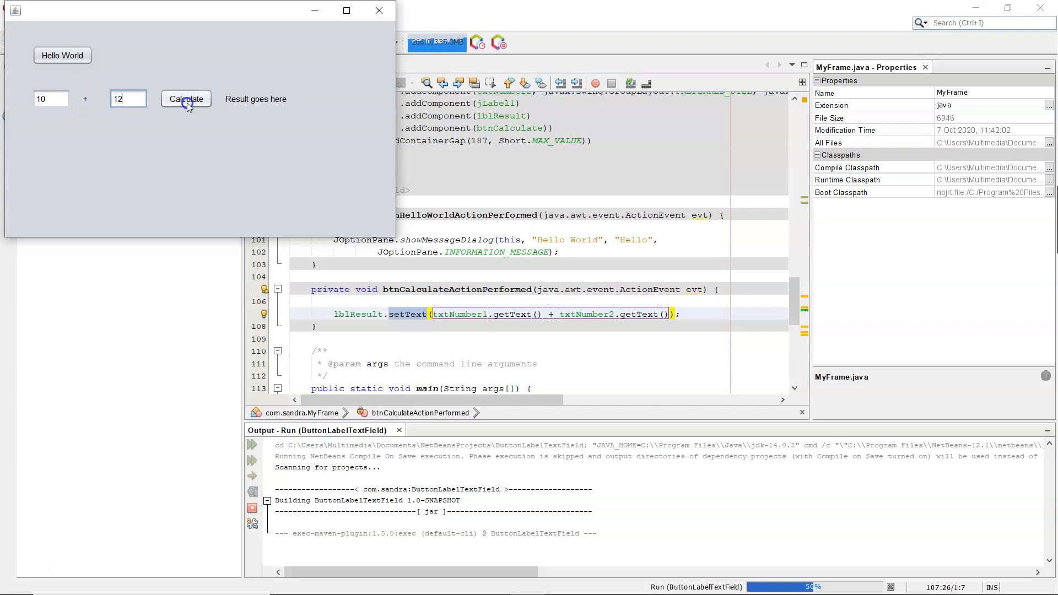
click(185, 99)
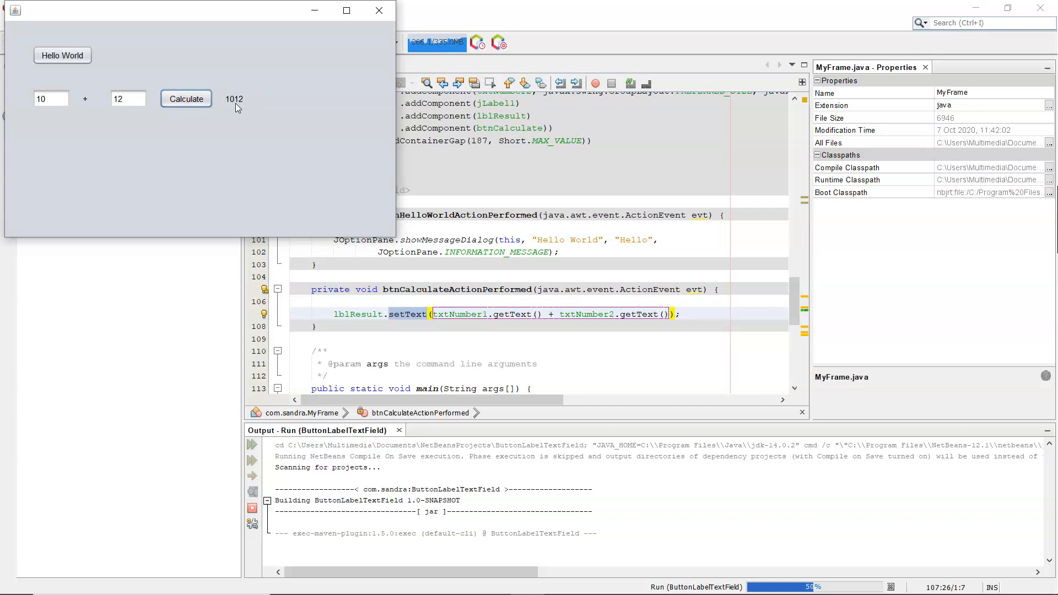
click(50, 98)
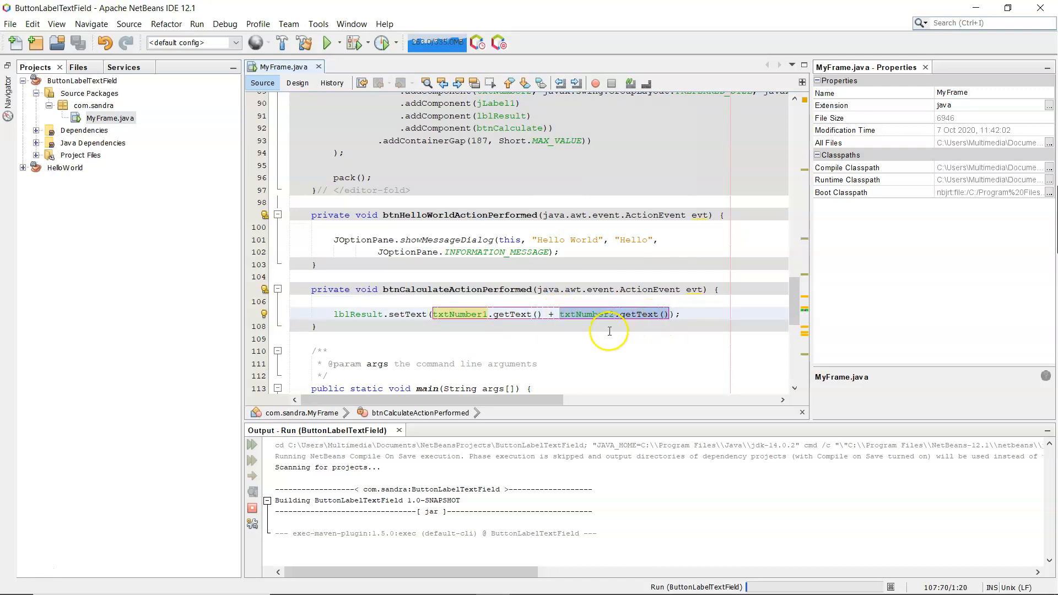
Step: Declare double num1 = Double.parseDouble(txtNumber1.getText()); and likewise num2 from txtNumber2
click(185, 98)
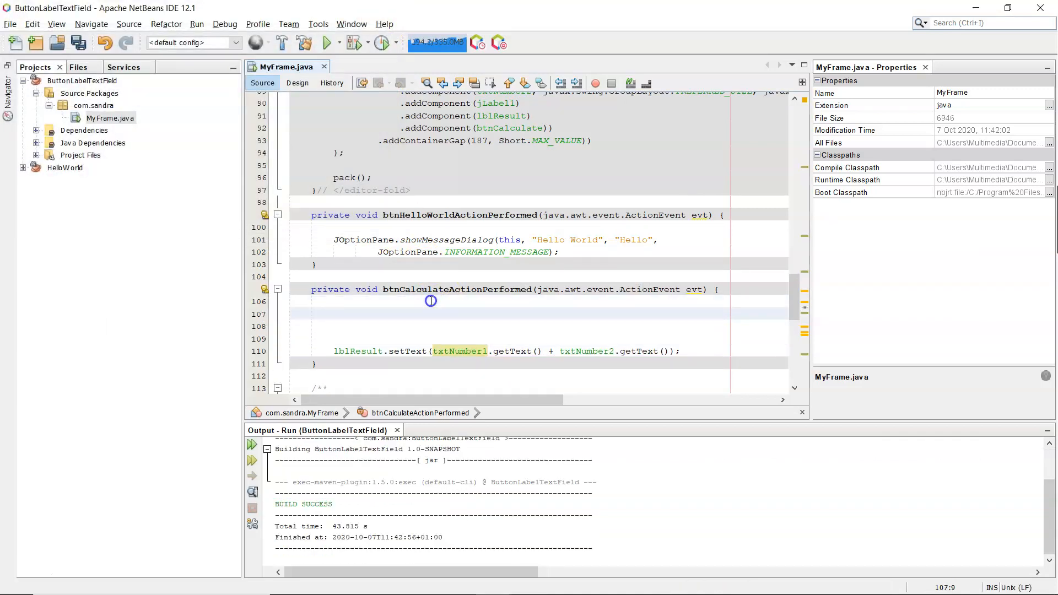
text(double)
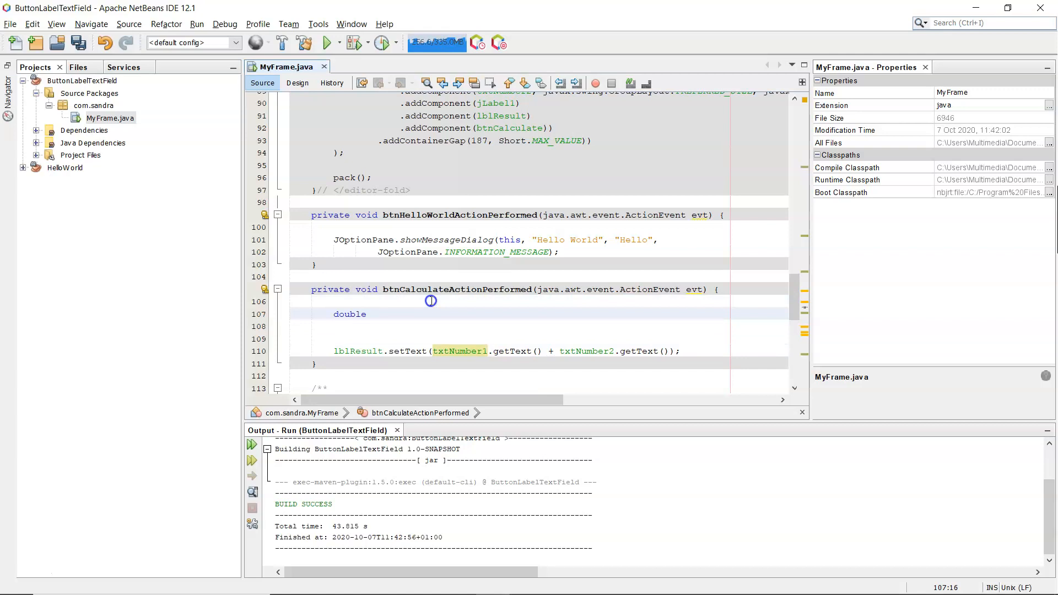
text(num1 =)
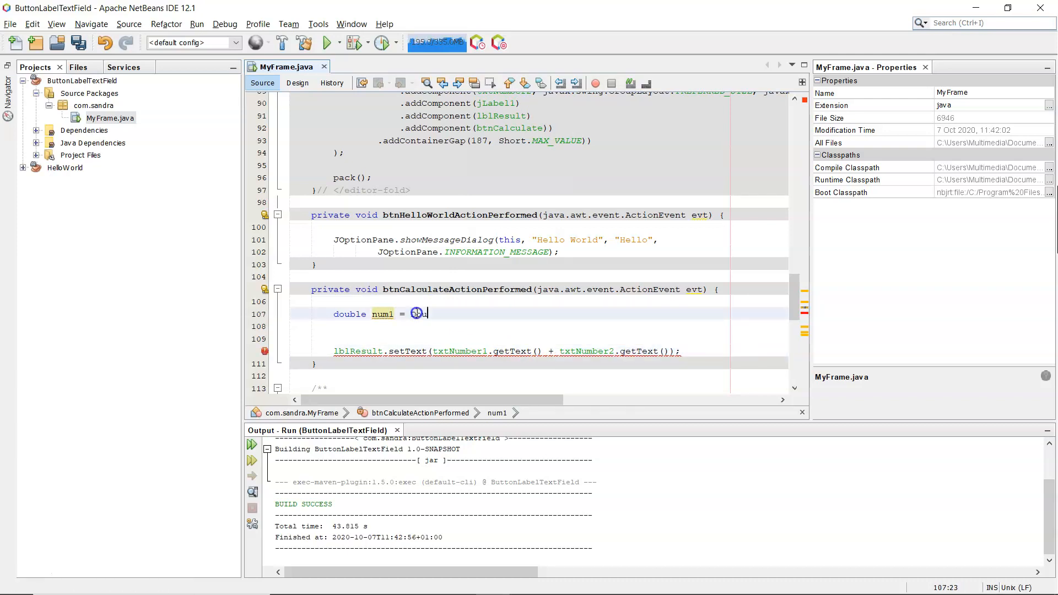
text(Double(t)
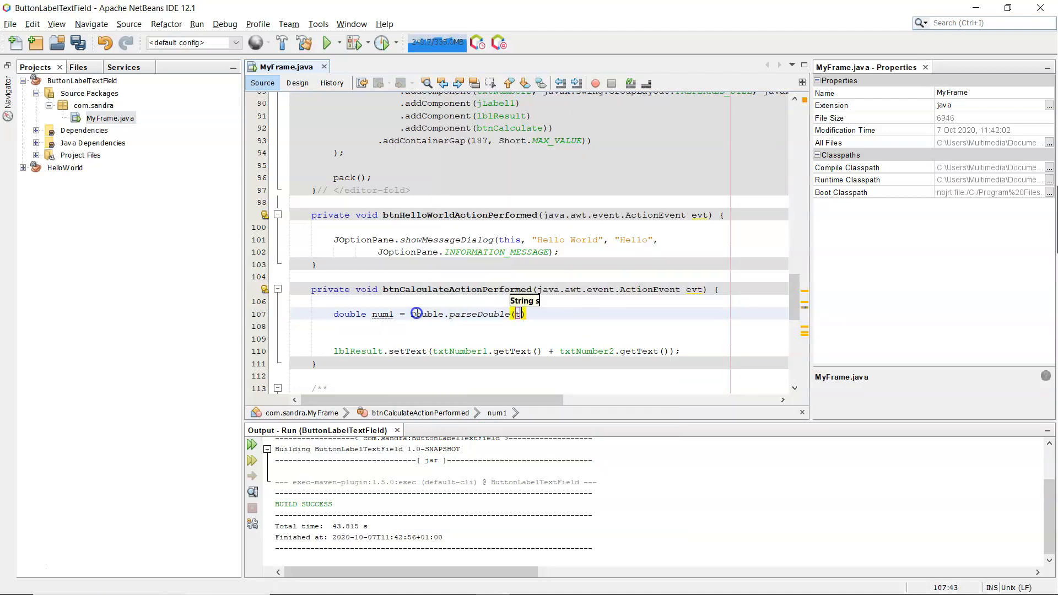
text(txtNumber1.getText()
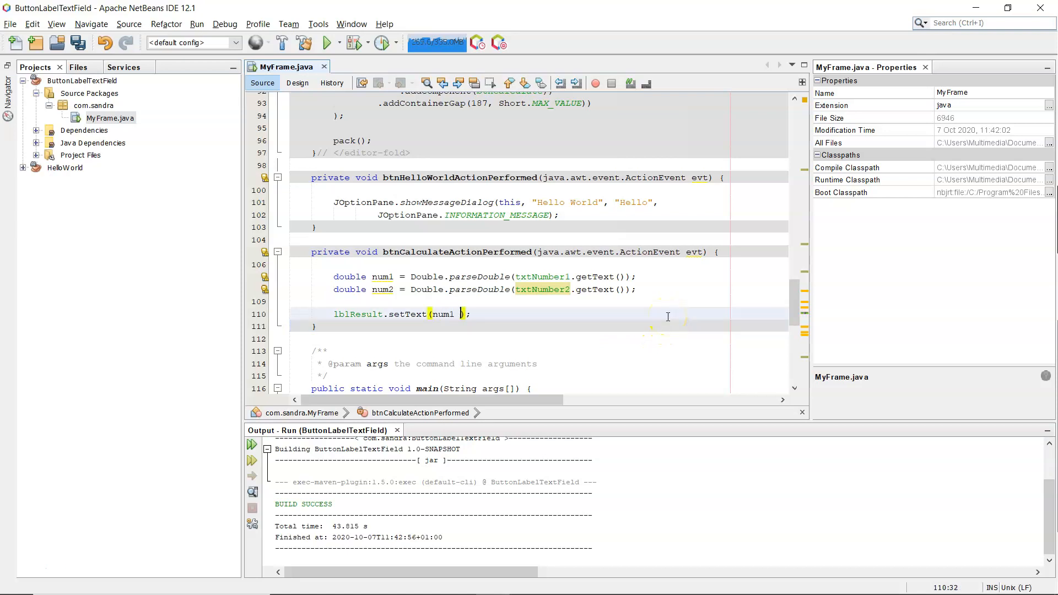
Step: Change the result line to lblResult.setText("" + (num1 + num2)), save all and run the project
text(+ num)
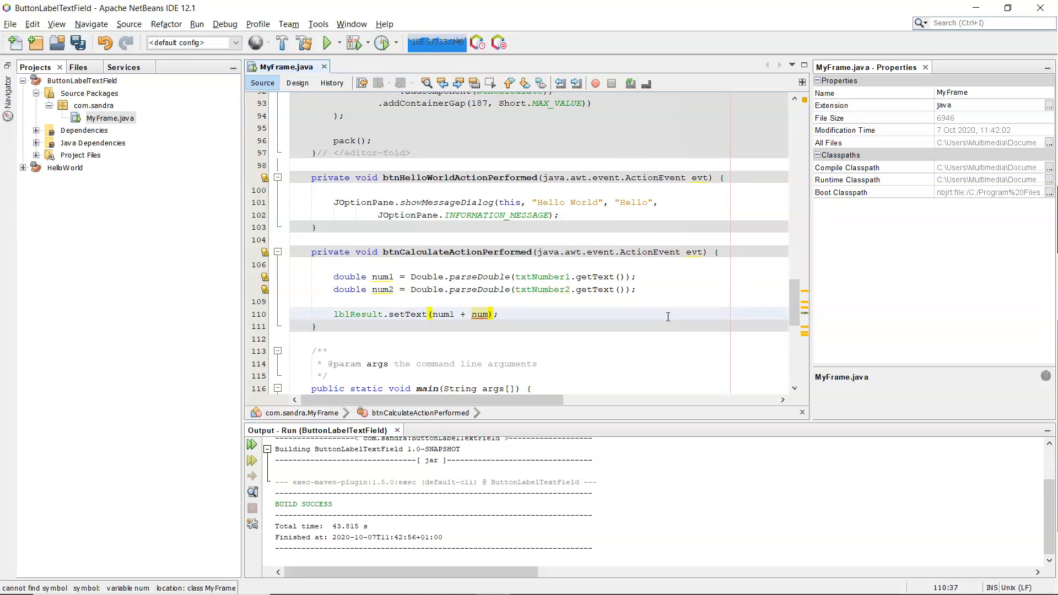
text(2)
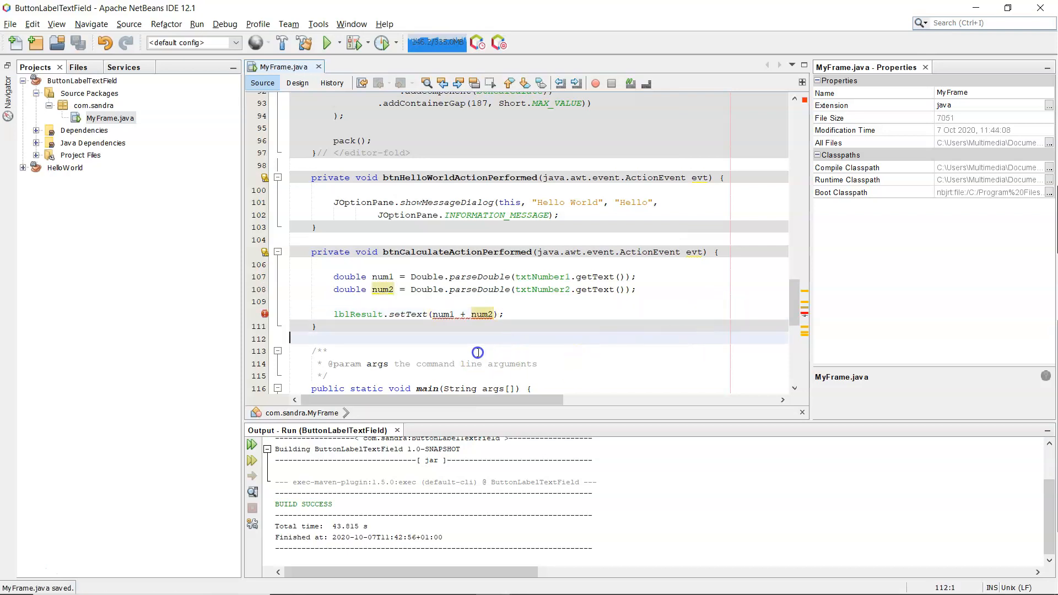
mouse_move(473, 314)
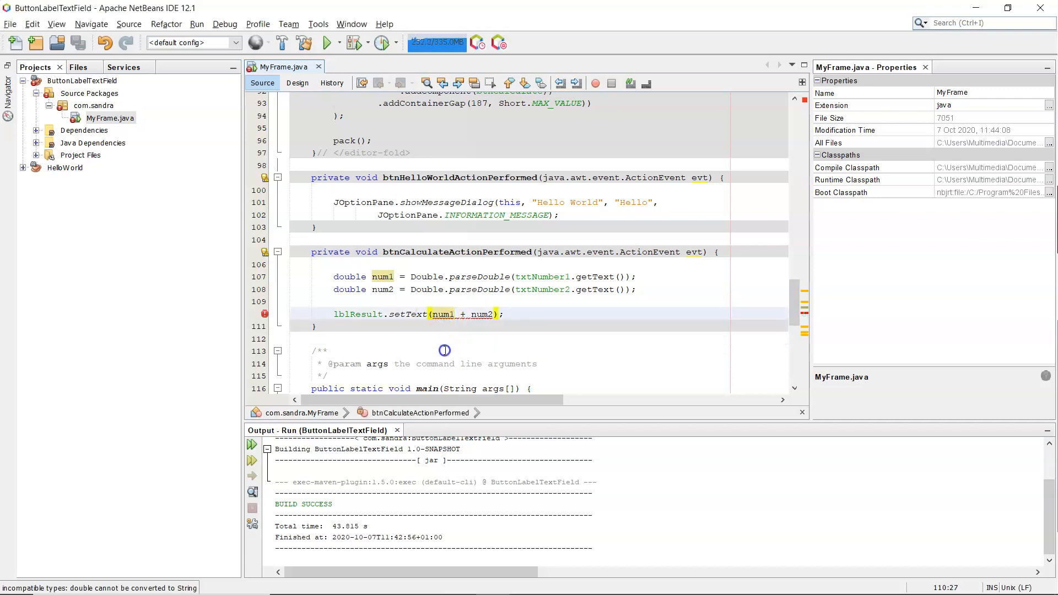
text(""+)
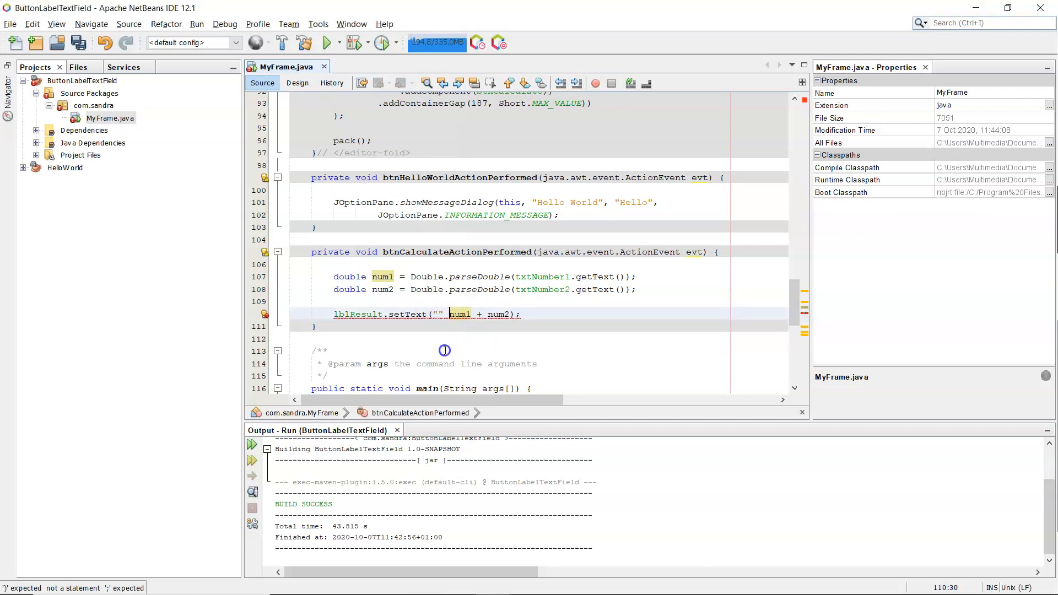
text(+)
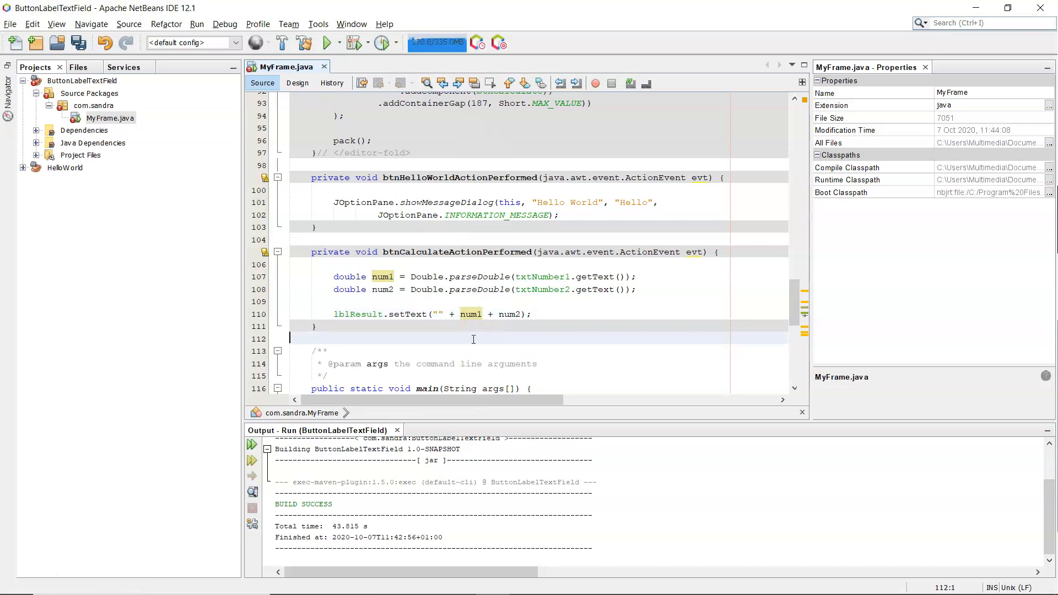
click(470, 314)
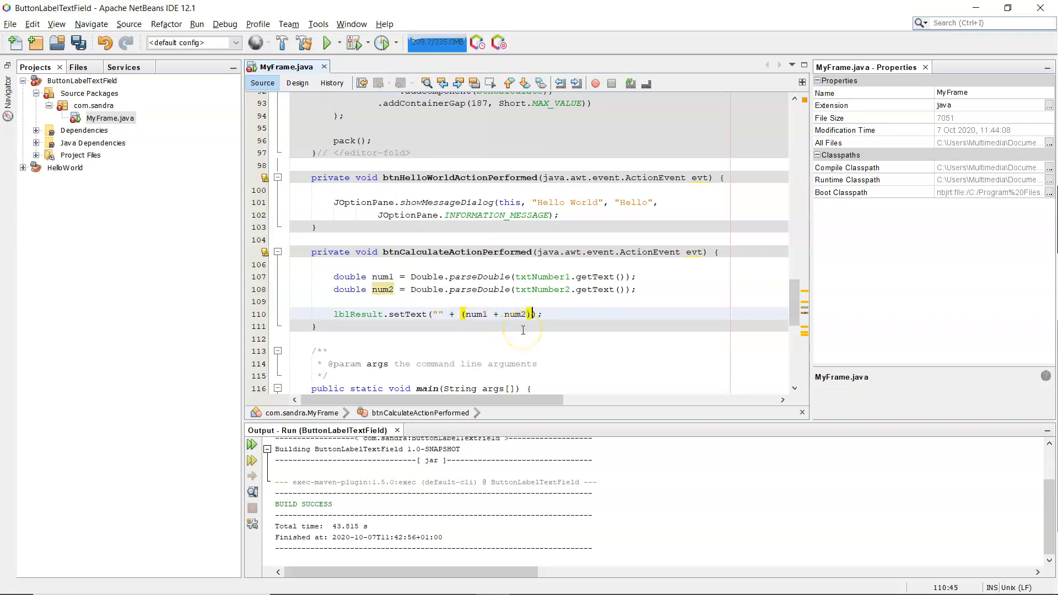
click(527, 315)
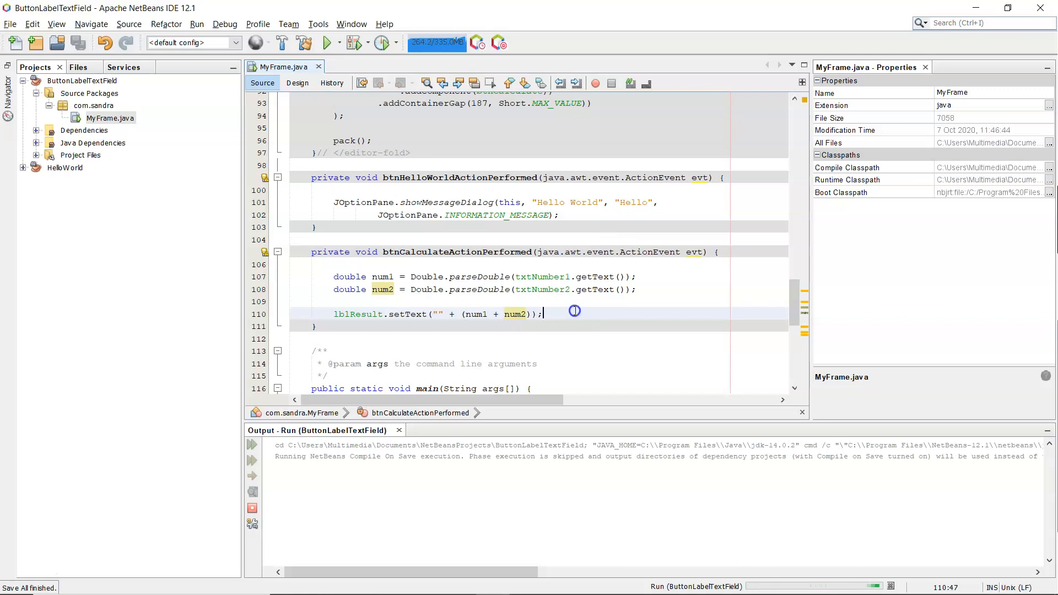
Step: Enter 10 and 12, calculate to see 22.0, and close the running calculator
click(326, 43)
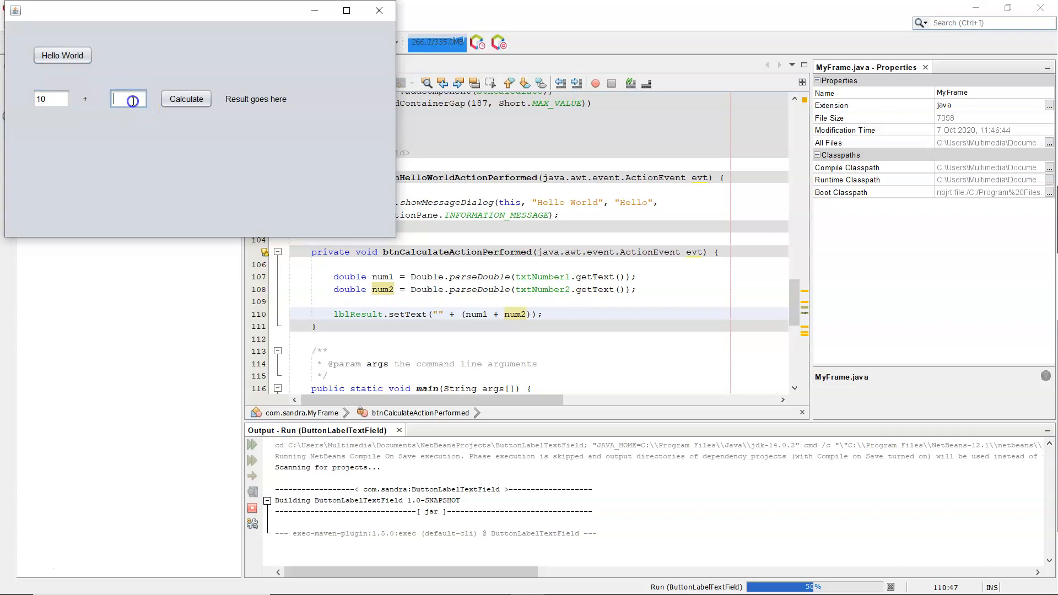
click(185, 100)
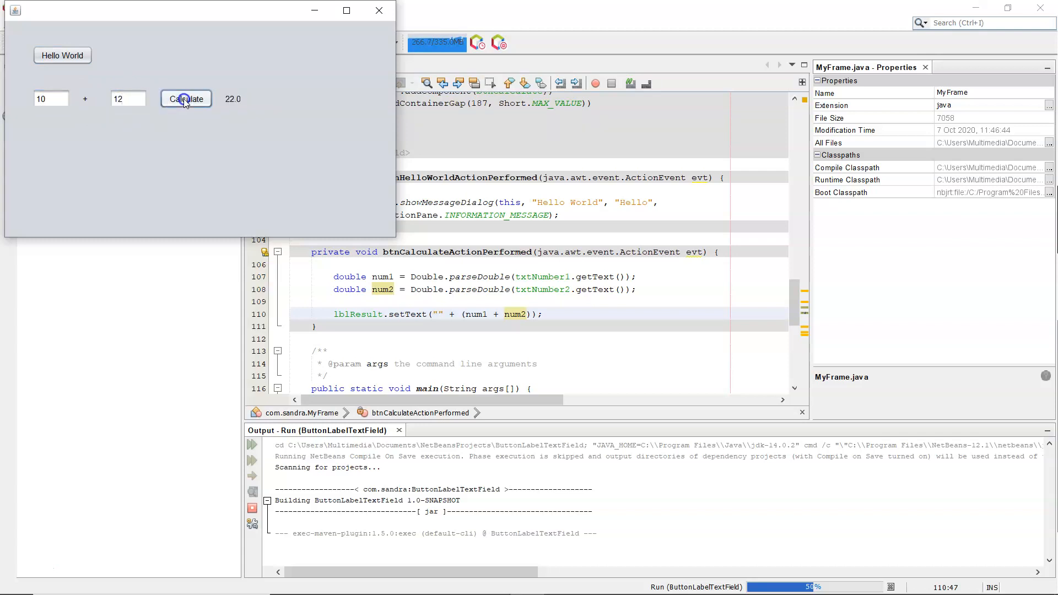
mouse_move(380, 11)
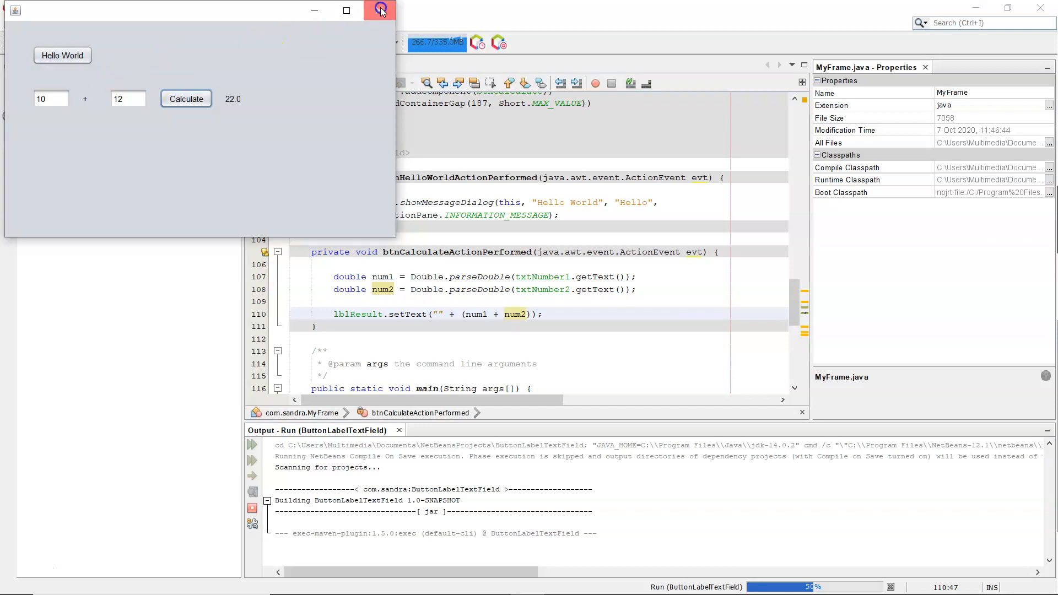
click(379, 10)
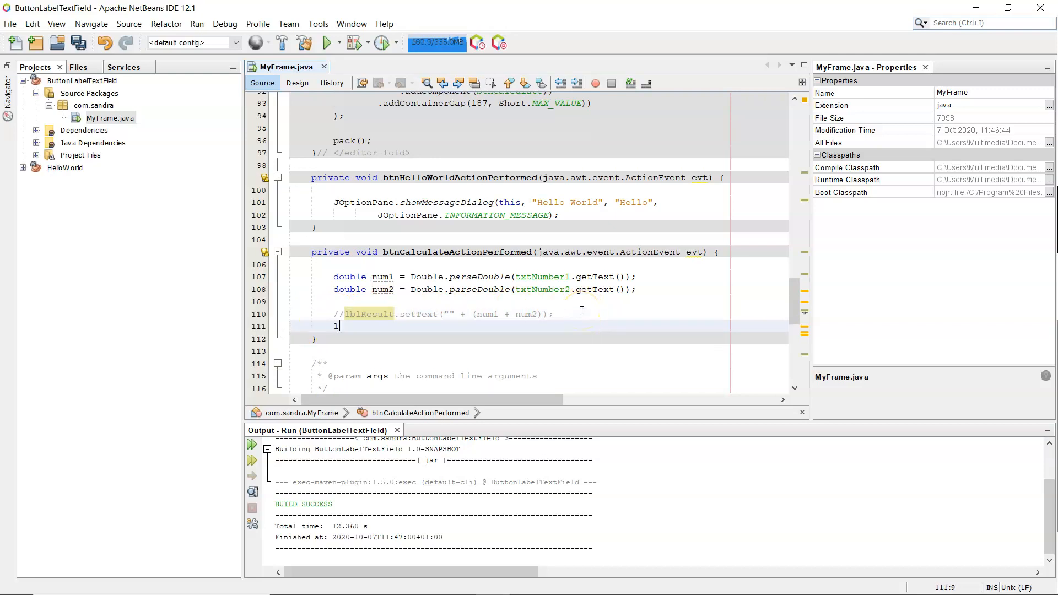
Step: Add lblResult.setText(Double.toString(num1 + num2)); below the commented line and run again
text(lblResult.setText(text);)
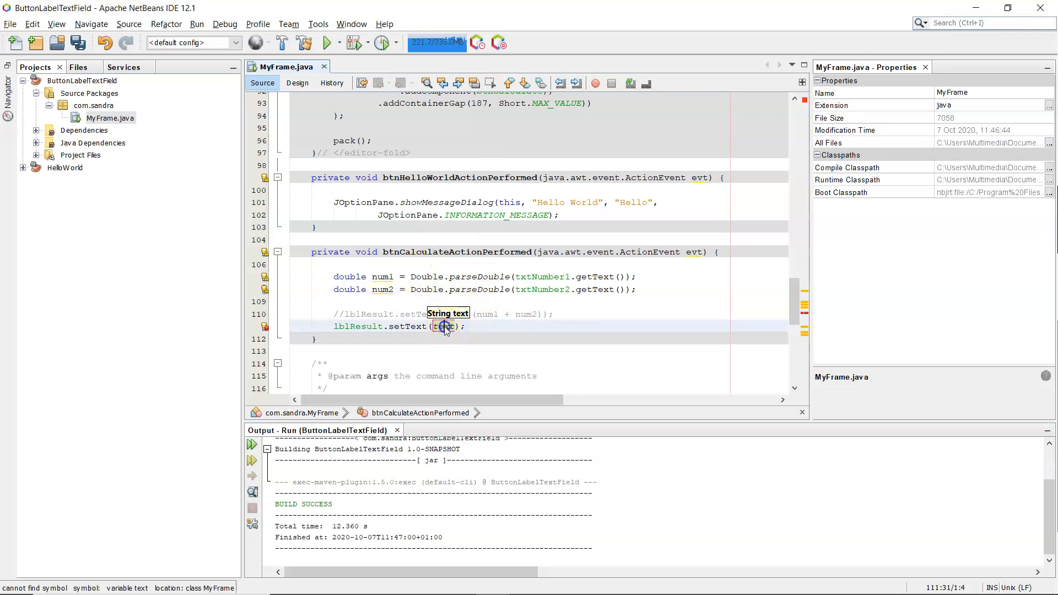
text(Double.toString(num1)
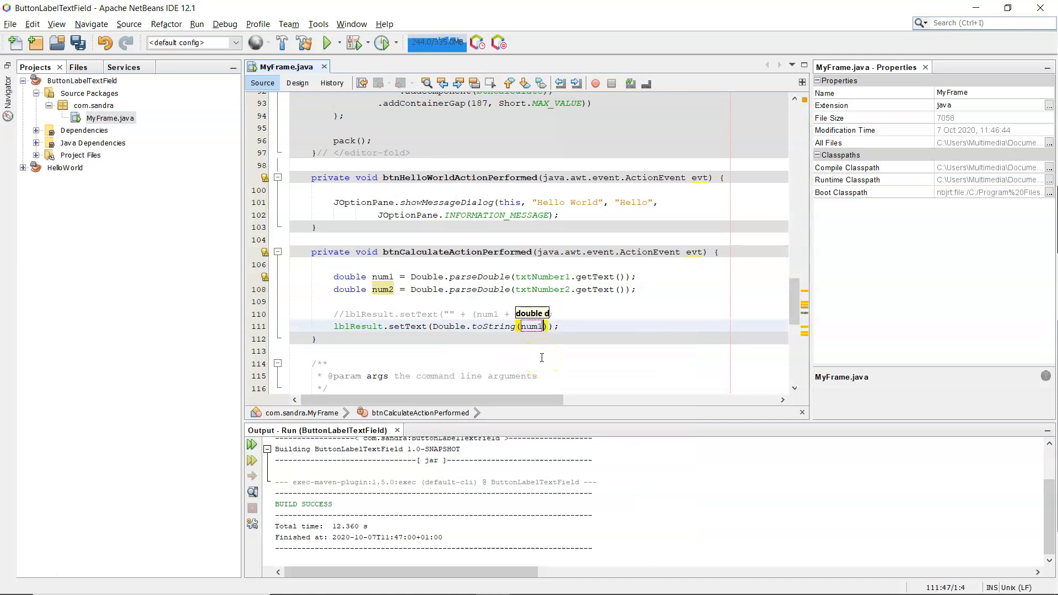
text(+ num)
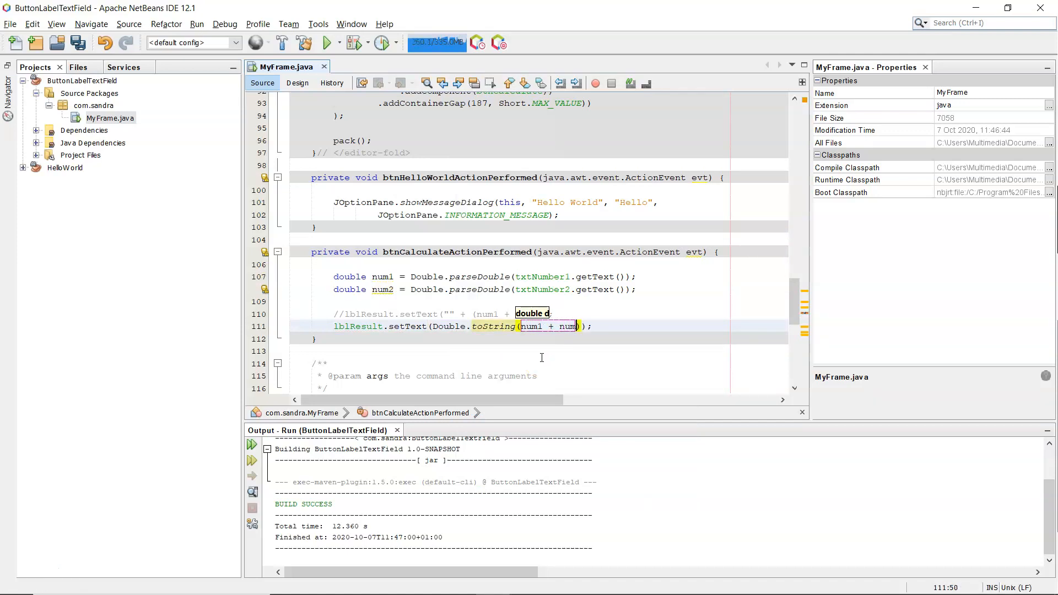
text(2)
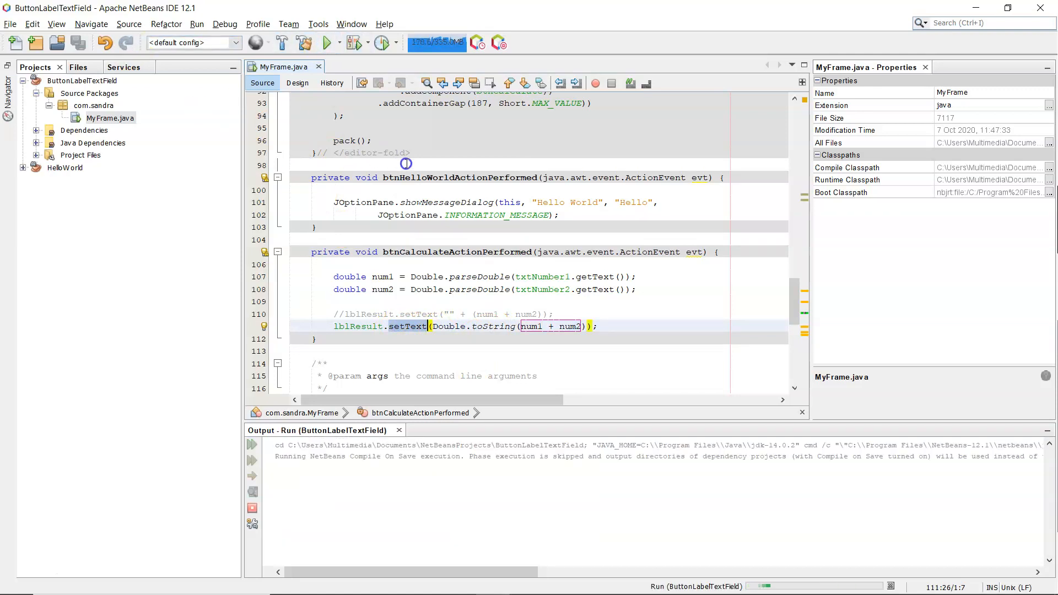
click(326, 43)
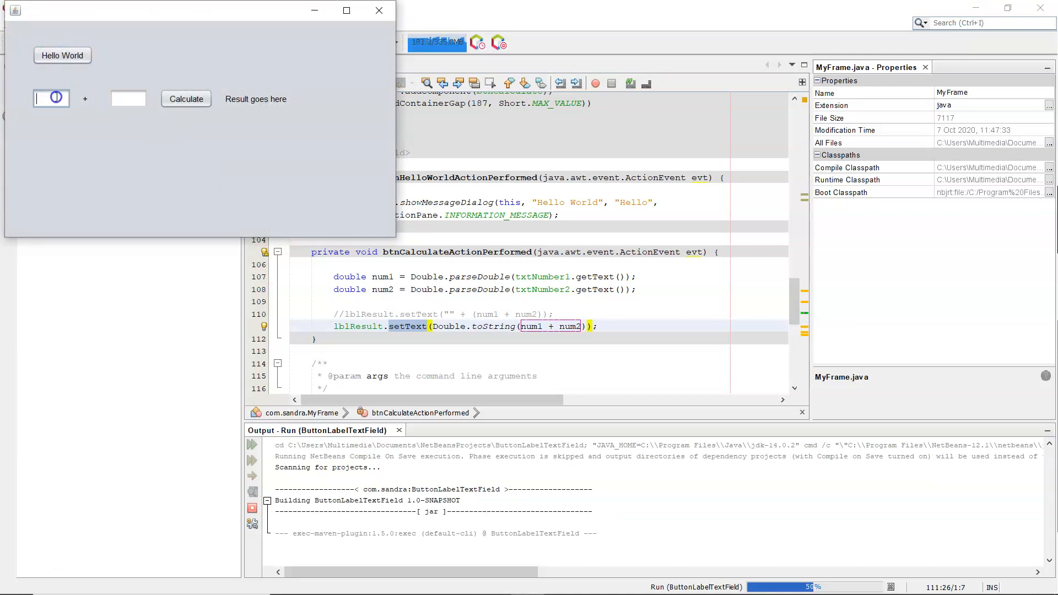
text(44)
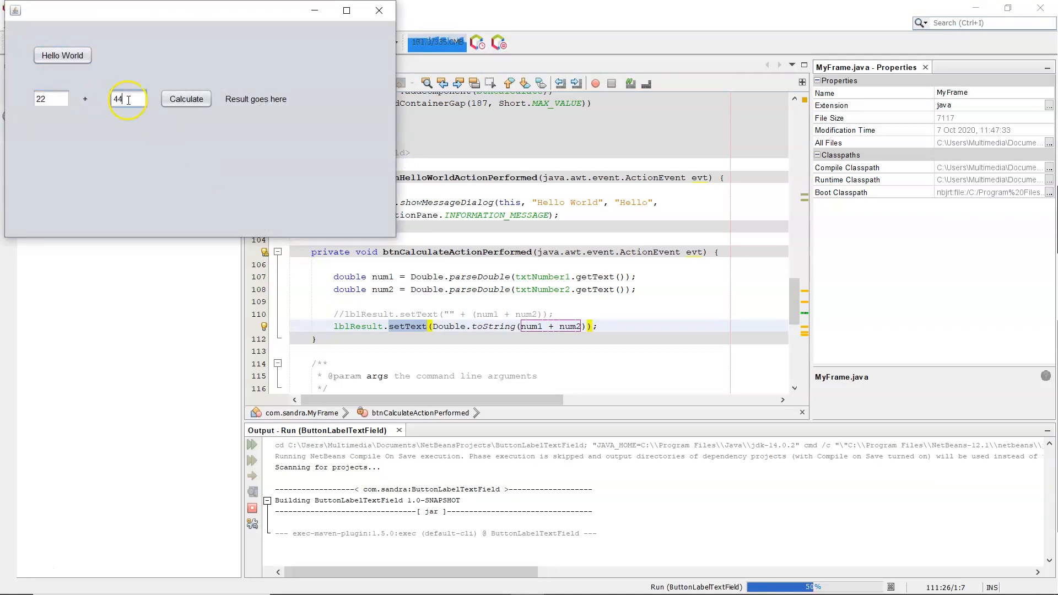
click(186, 98)
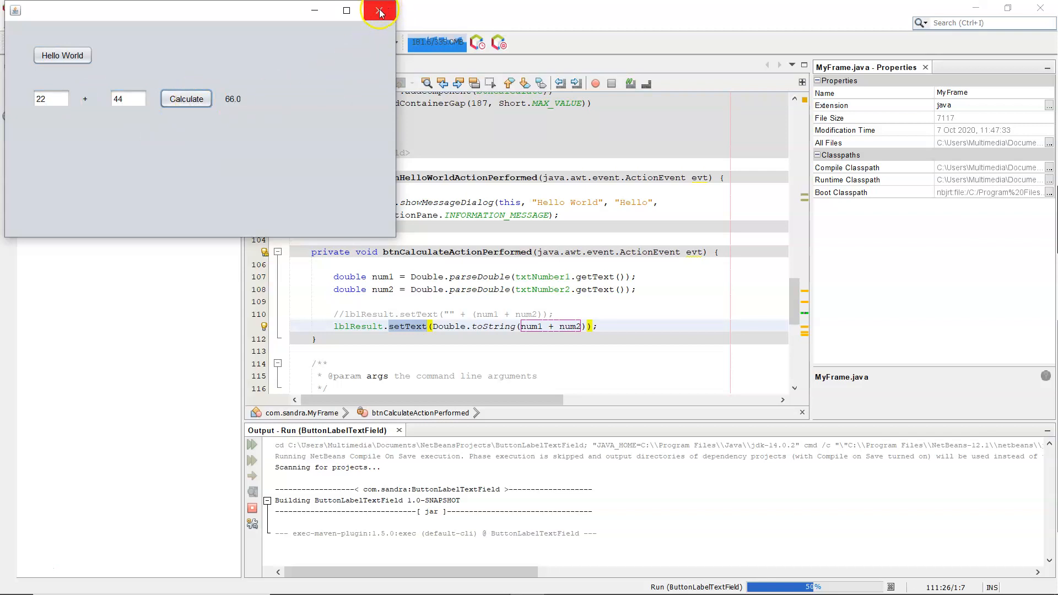
click(379, 10)
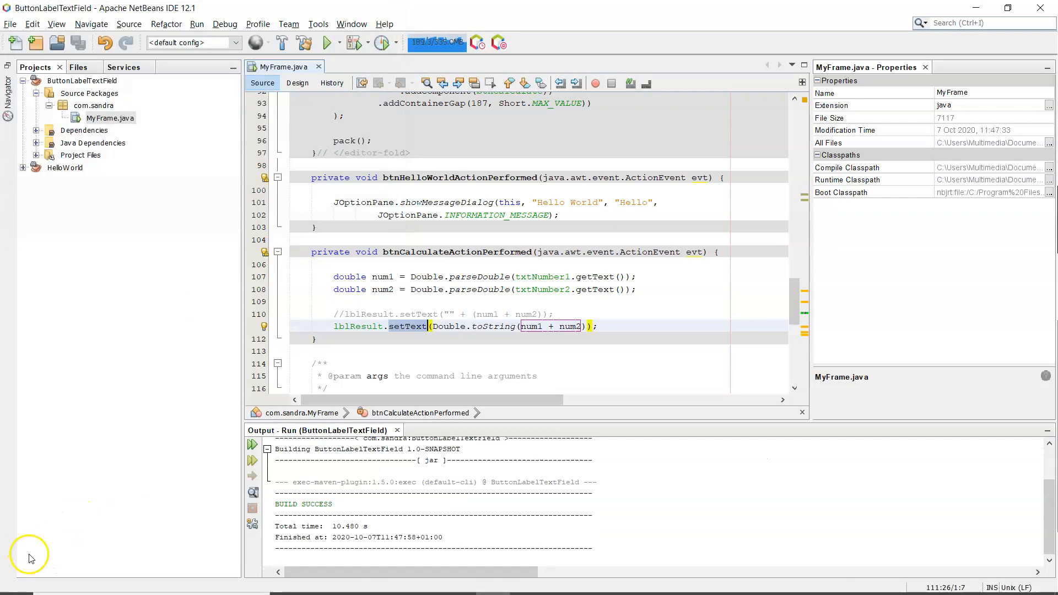
Step: Switch MyFrame to the Design view and select the txtNumber1 text field
click(297, 83)
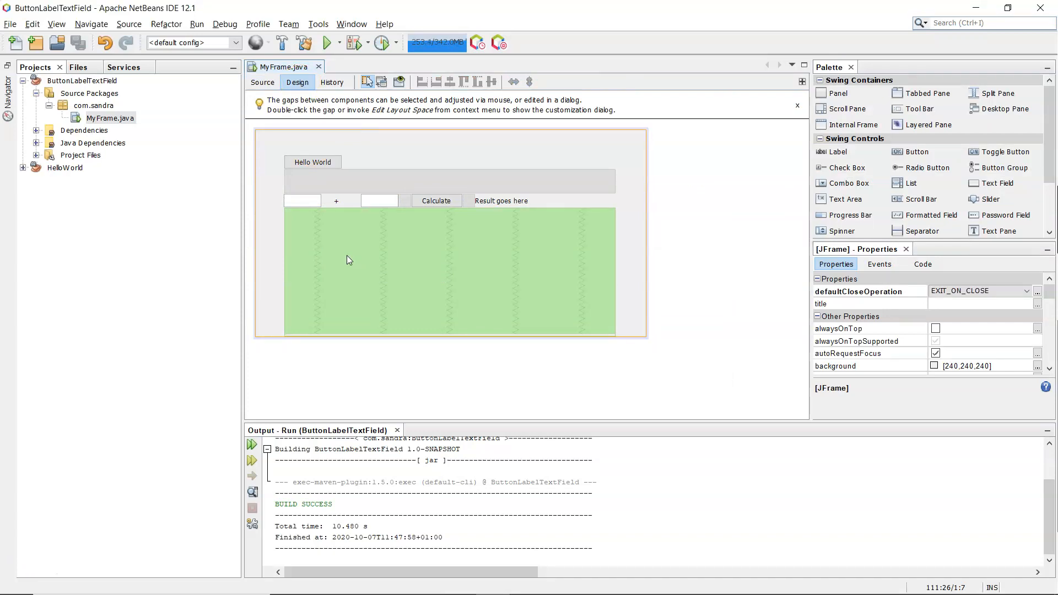
click(302, 201)
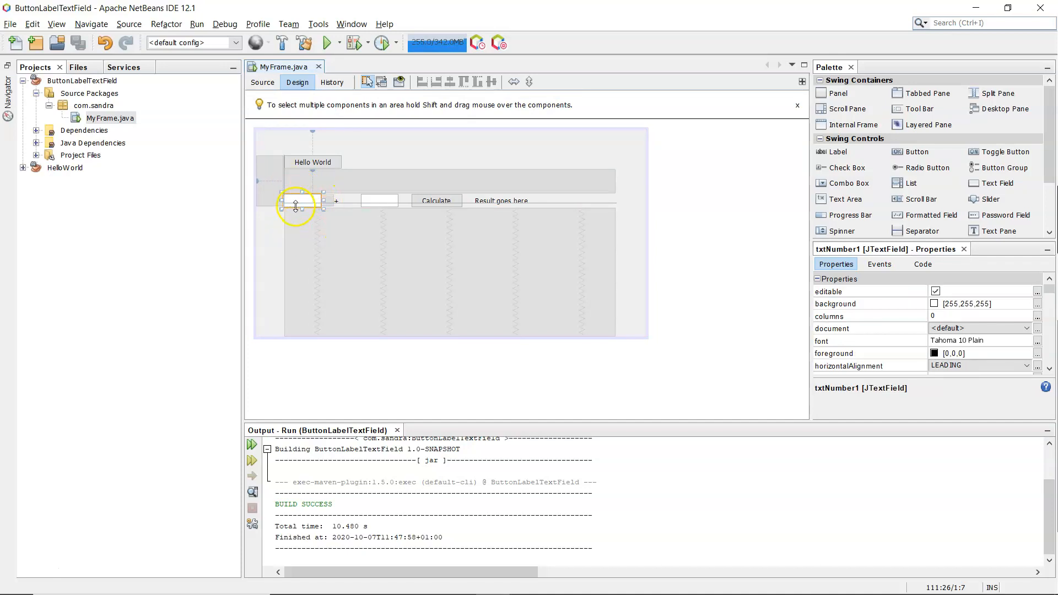
click(300, 201)
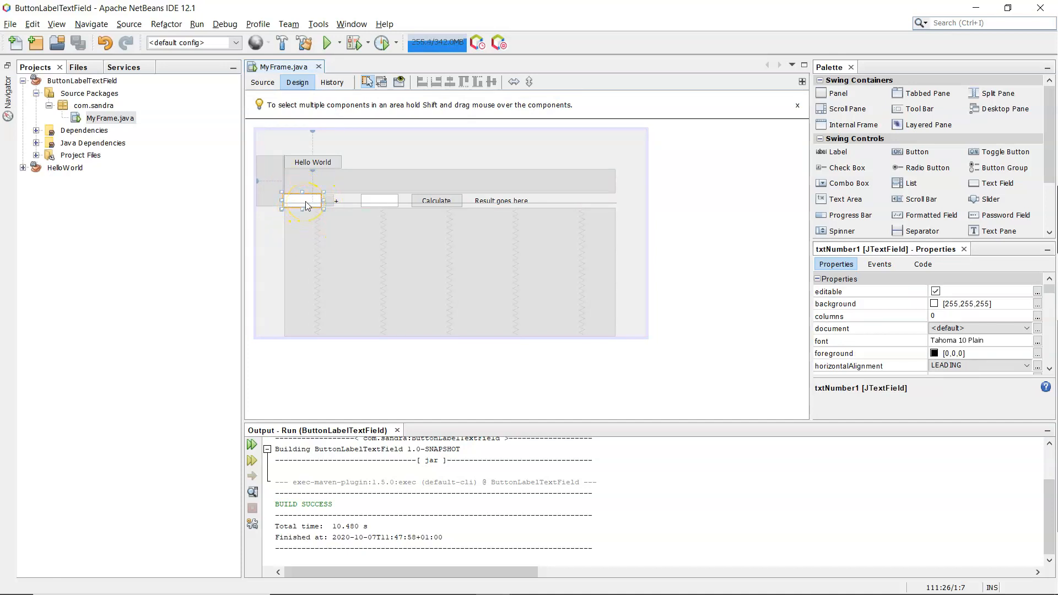